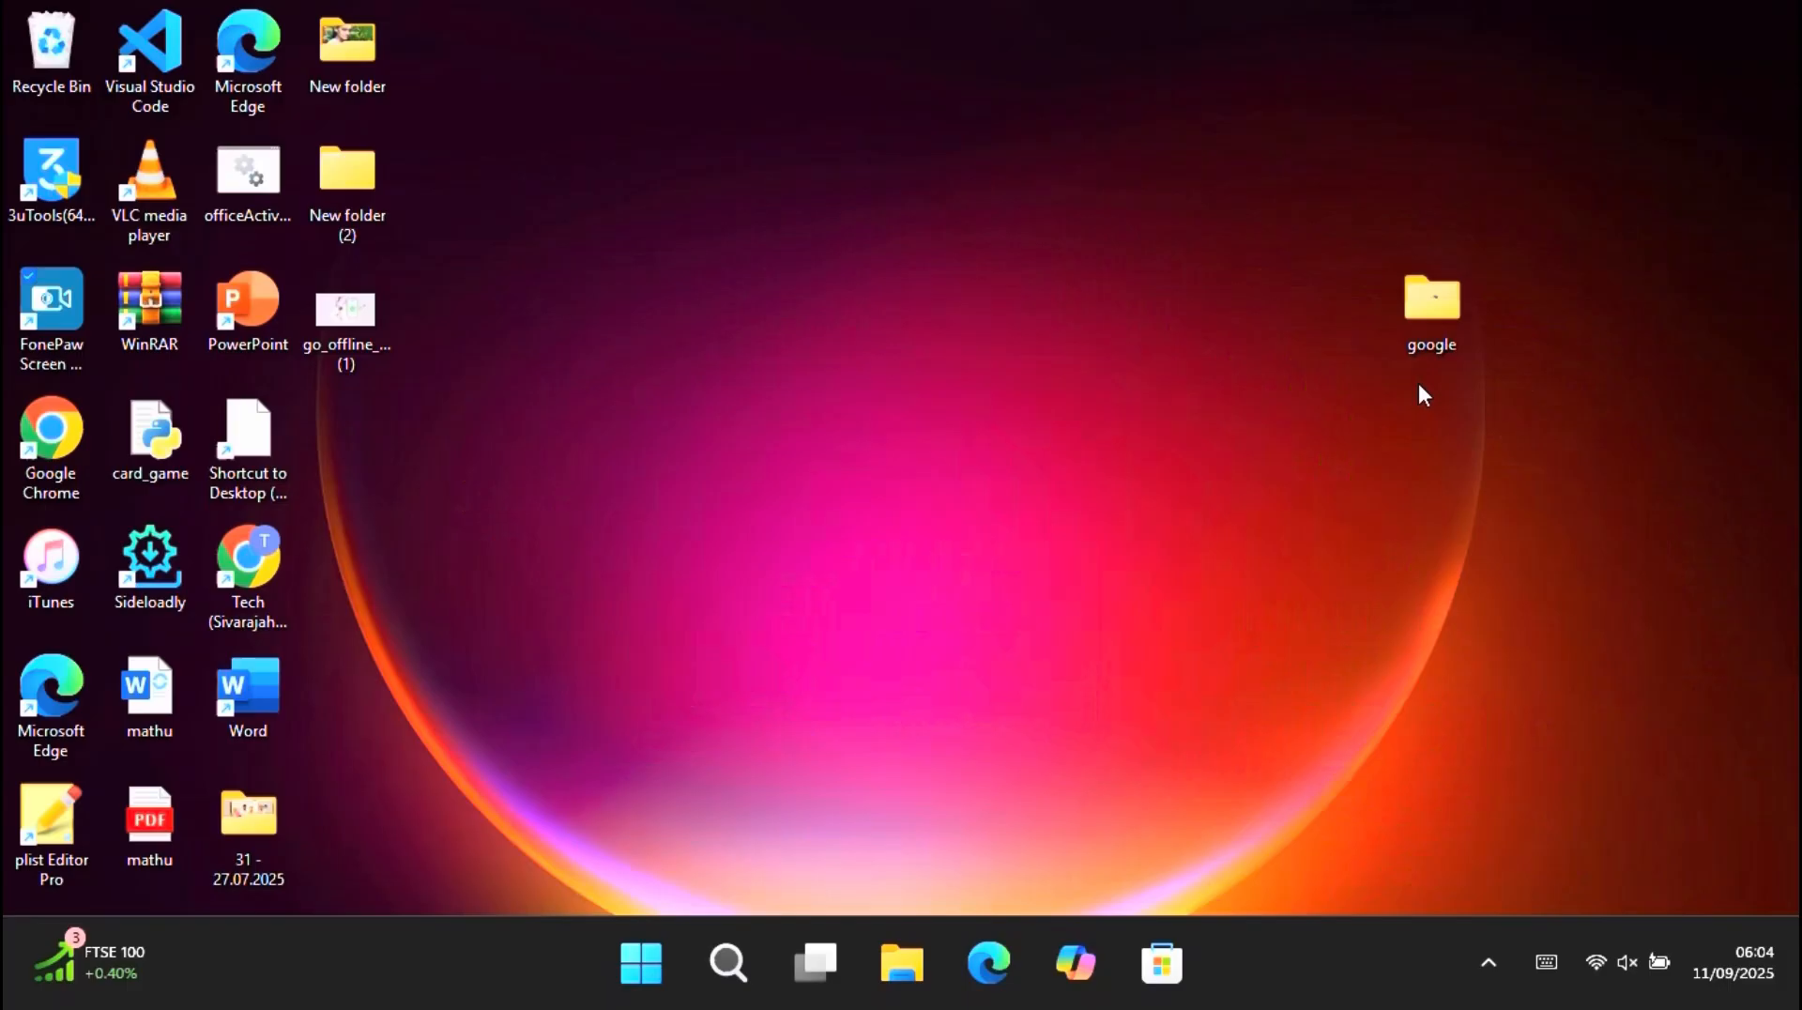
# - Extract the Google TV 13 + Data archive into the google folder with WinRAR Extract Here
pyautogui.click(1430, 308)
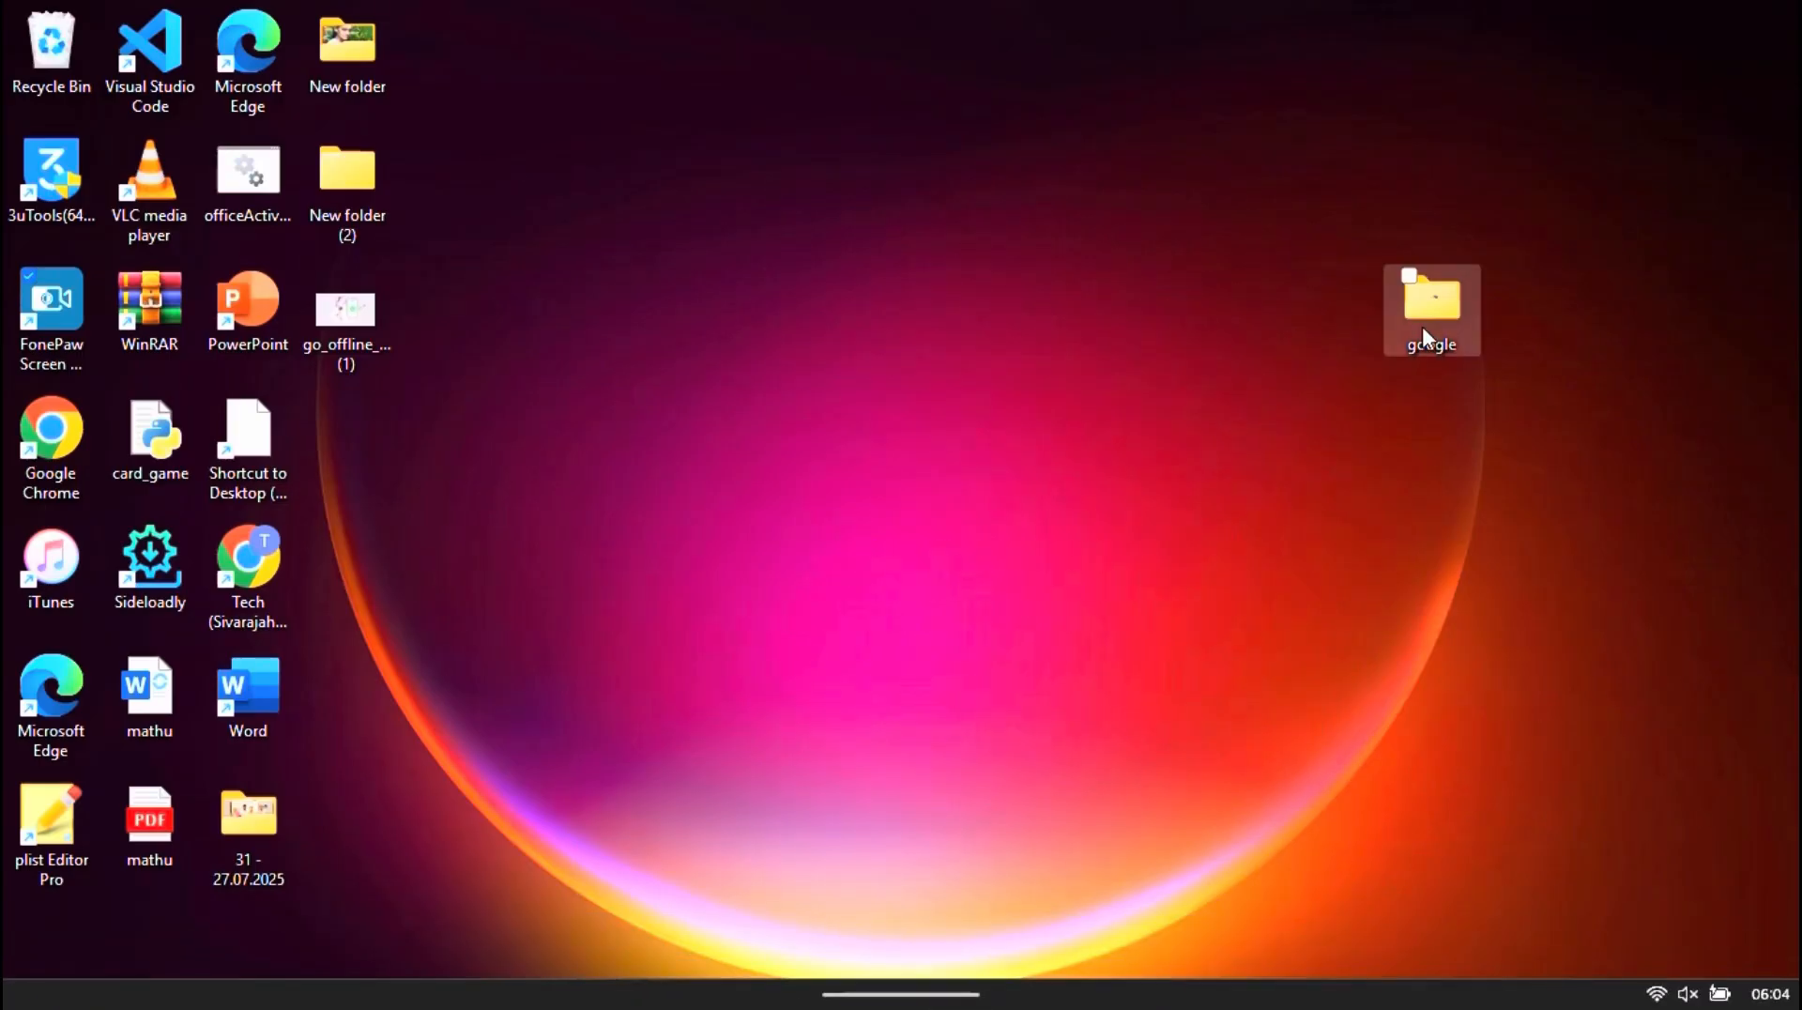
pyautogui.click(1430, 301)
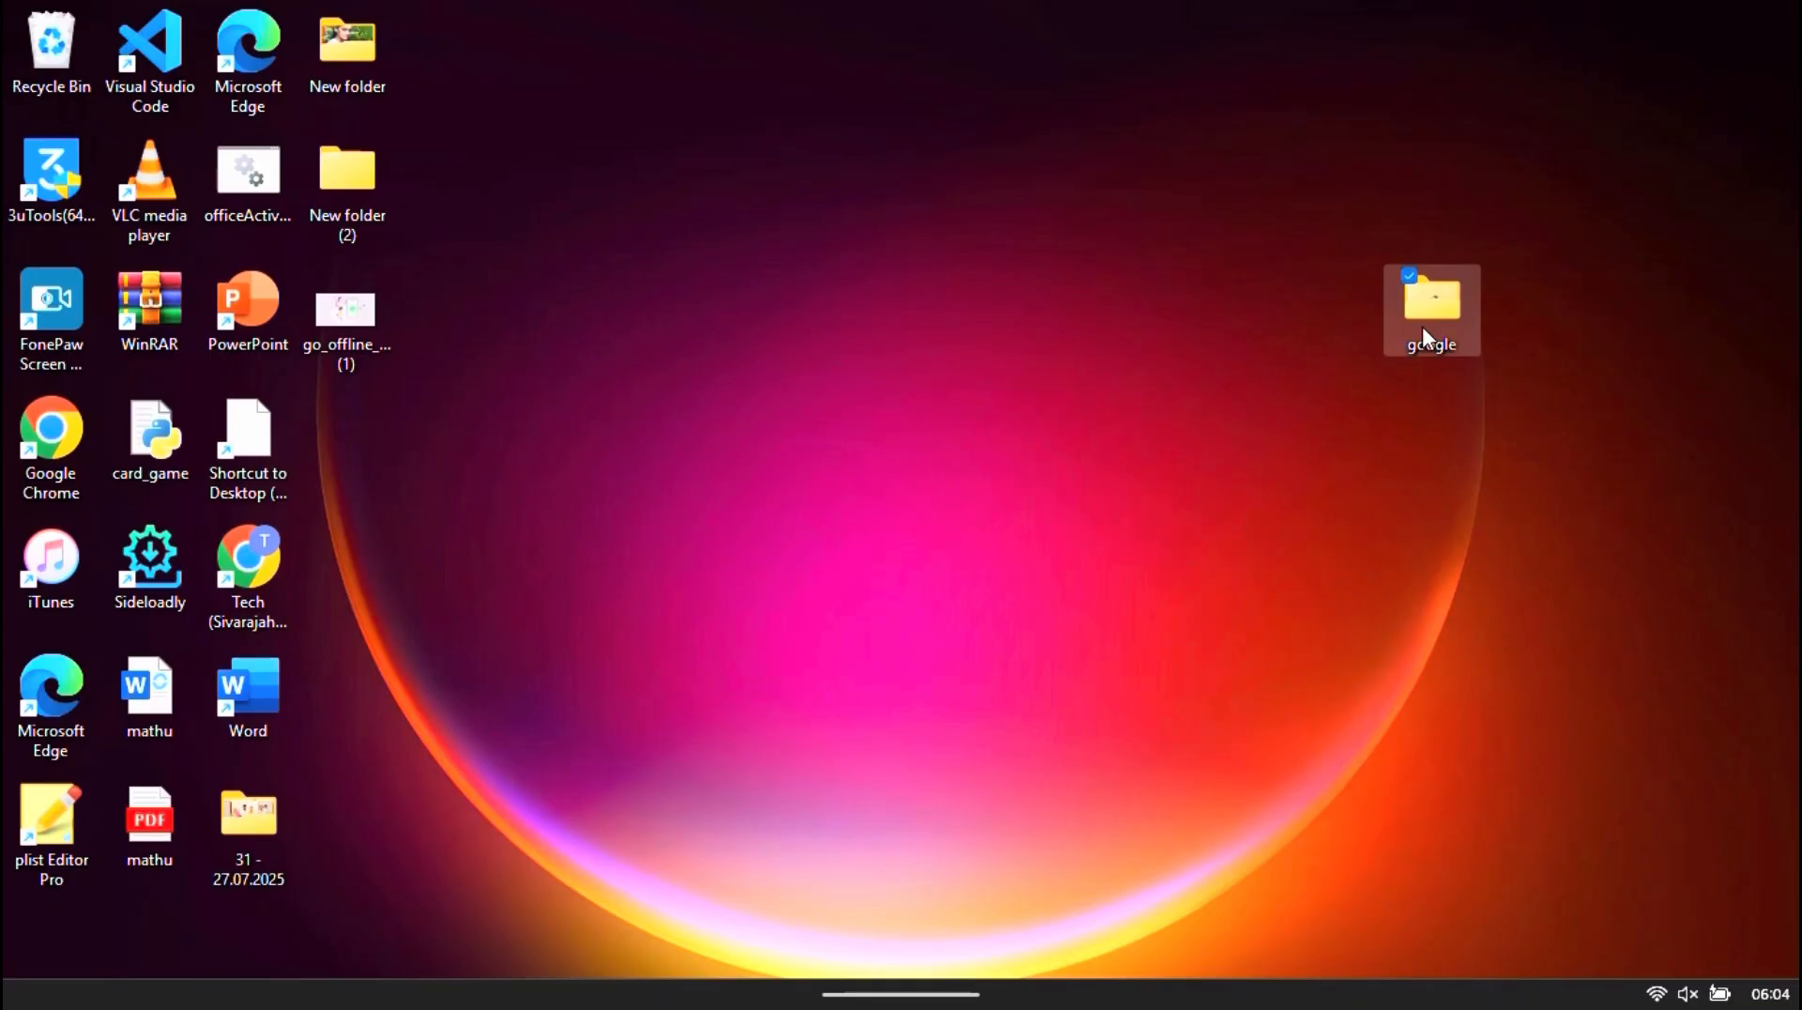
pyautogui.doubleClick(1430, 304)
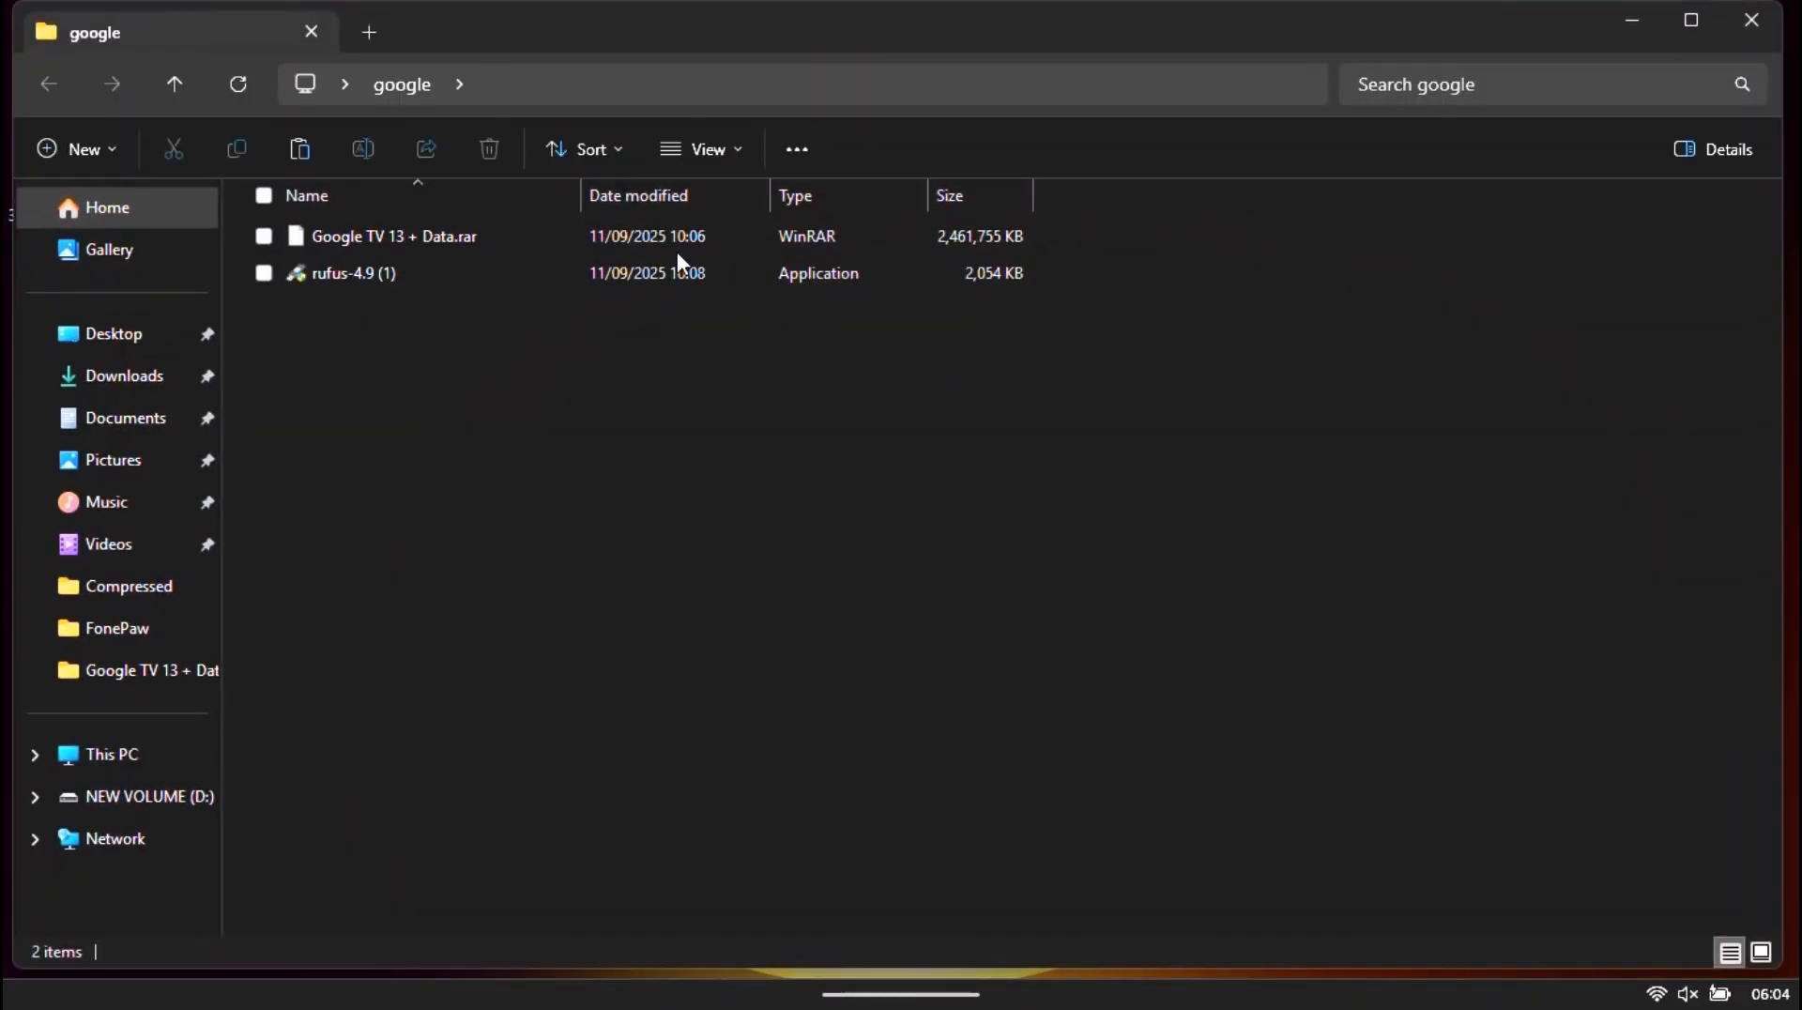
pyautogui.rightClick(393, 236)
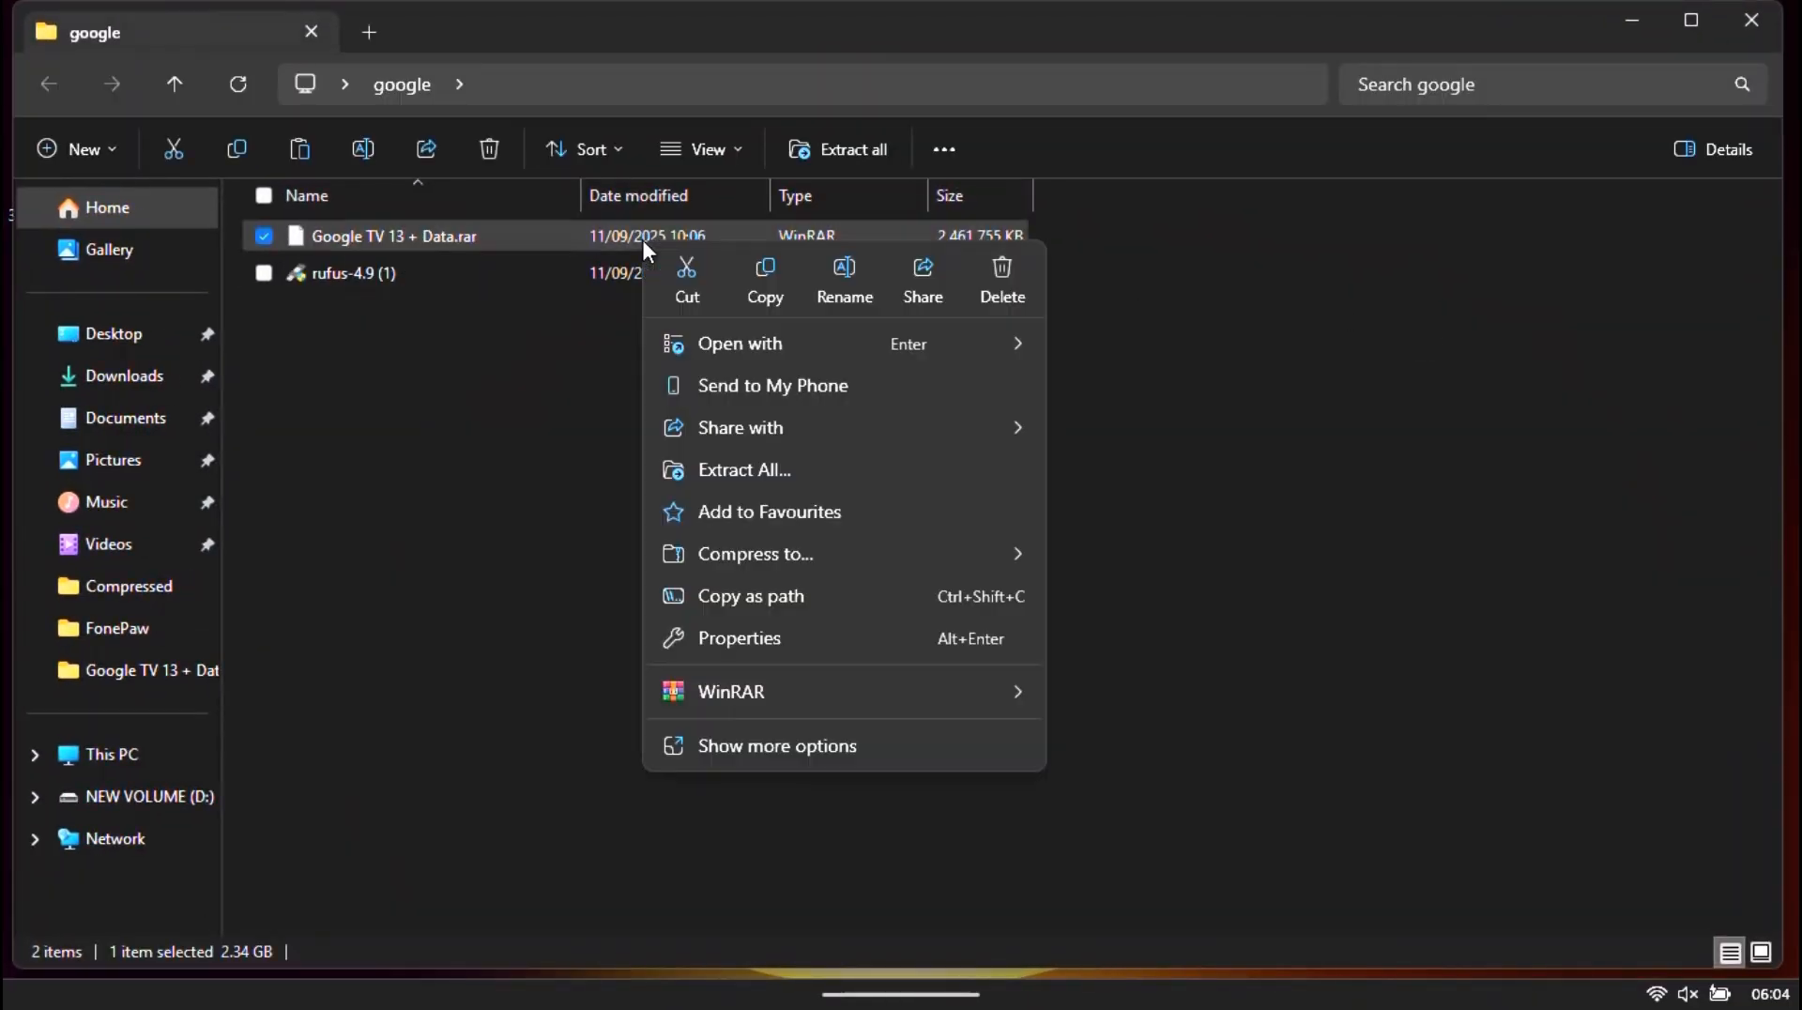
pyautogui.moveTo(931, 686)
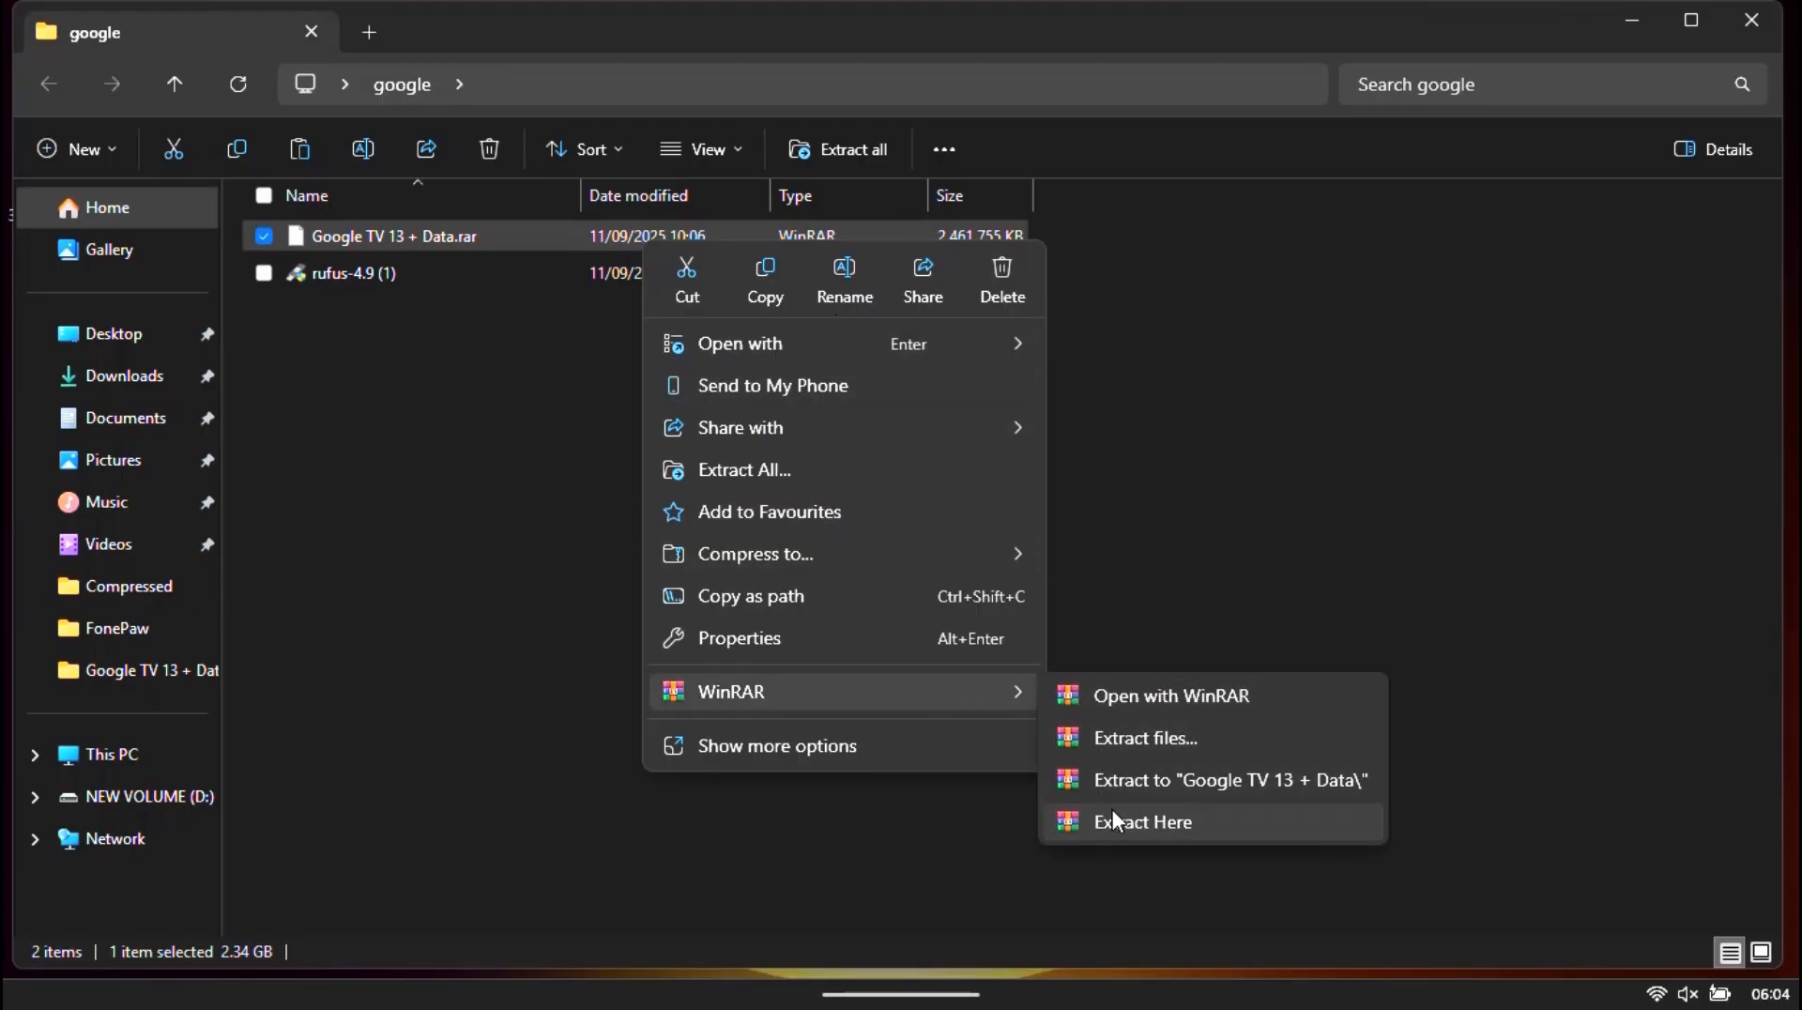
pyautogui.click(1141, 821)
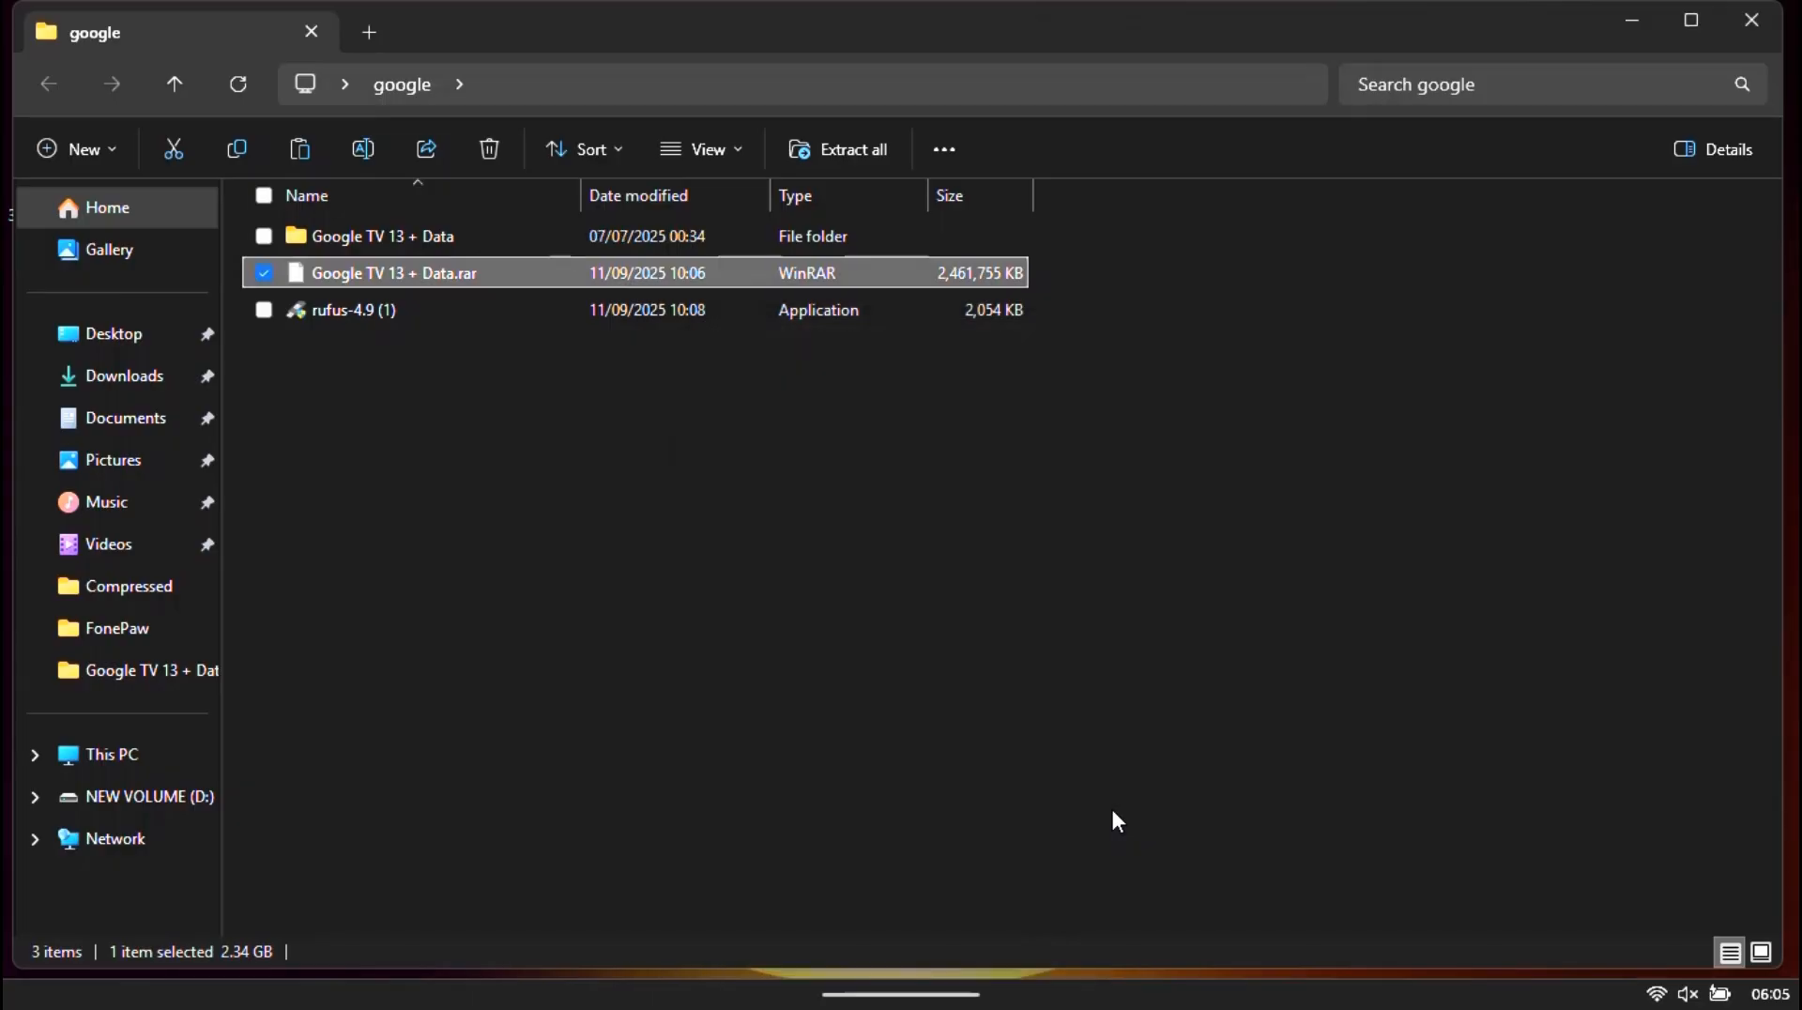
pyautogui.moveTo(482, 310)
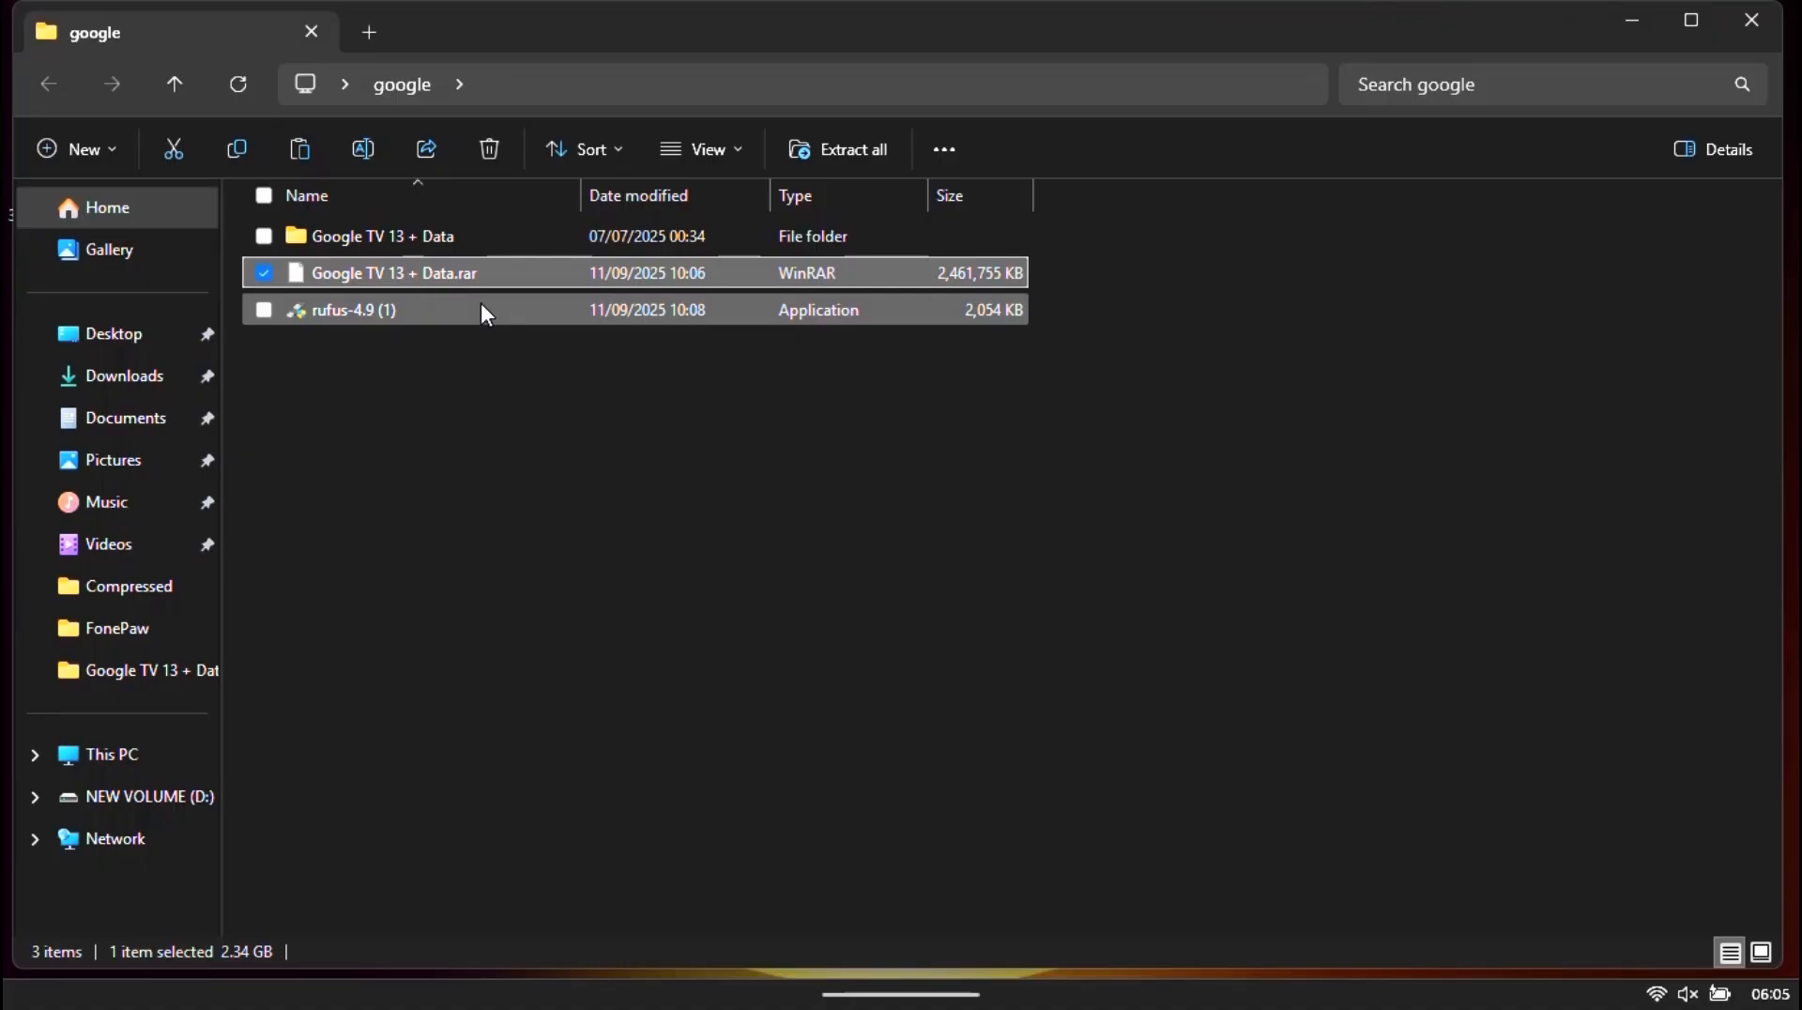
pyautogui.click(353, 311)
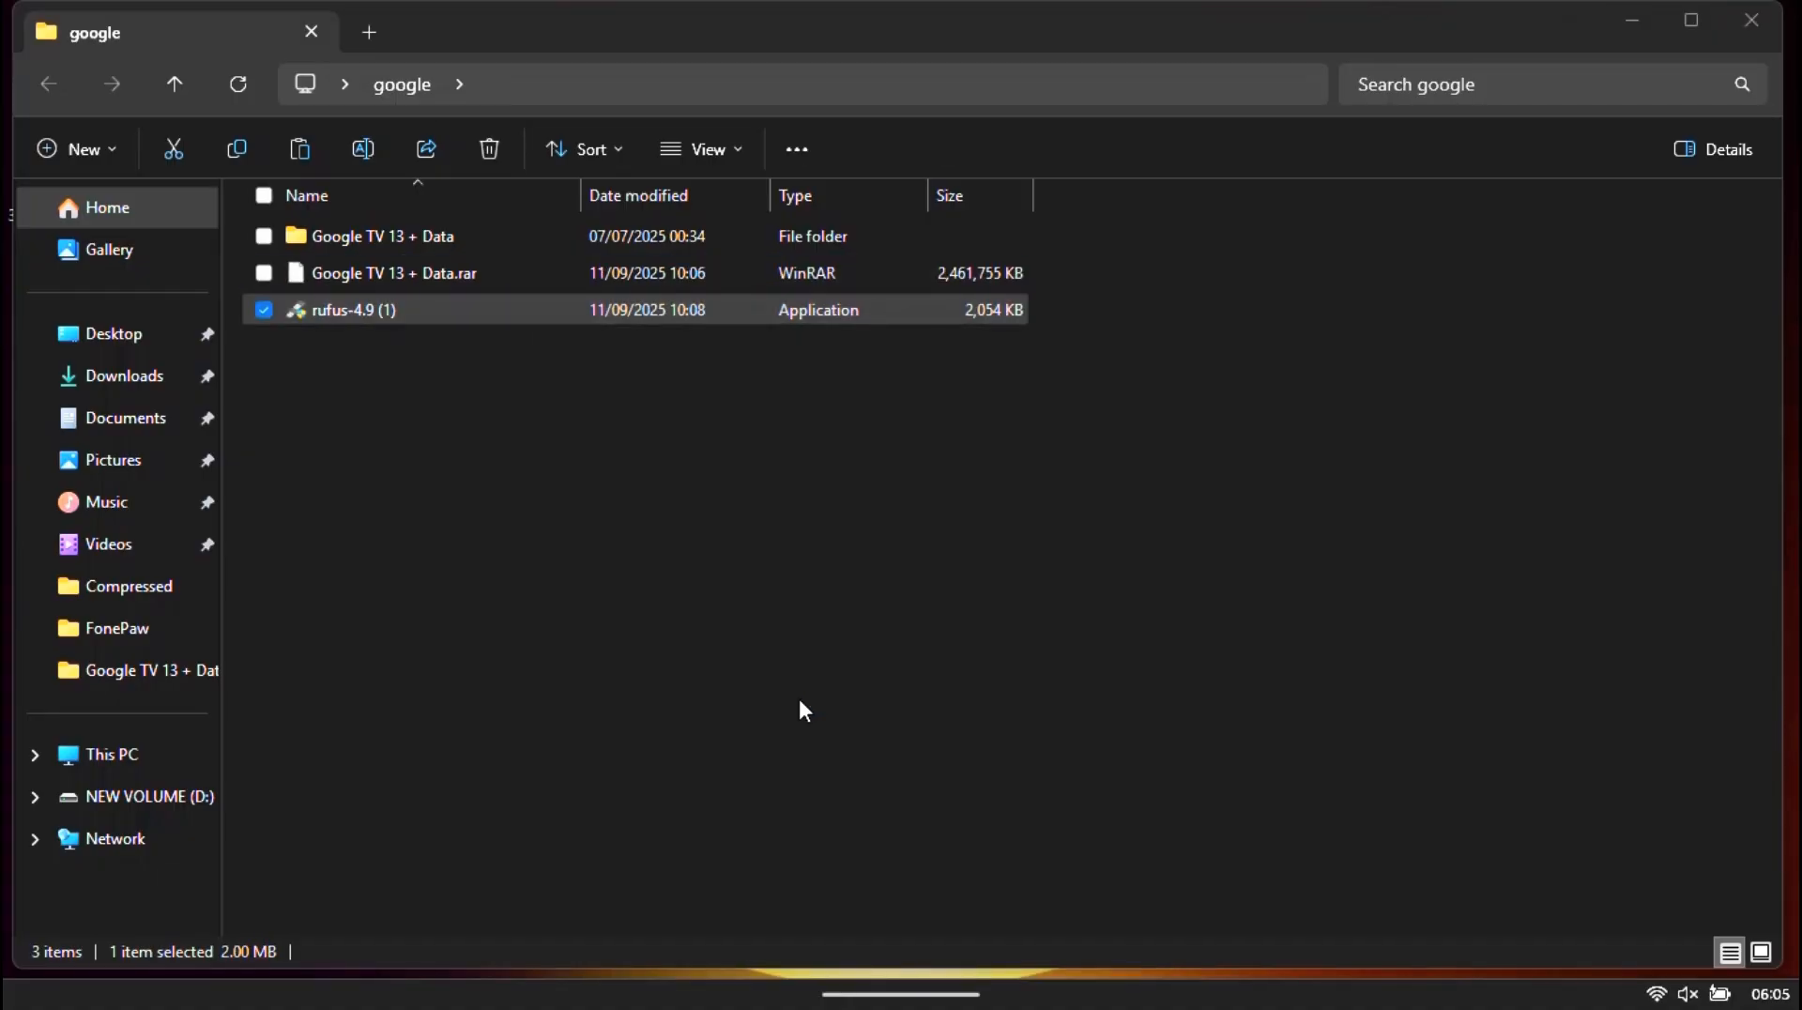
# - Launch Rufus and load GoogleTV 13 BRTDTV (13.06.2025) from Desktop > google > Google TV 13 + Data
pyautogui.doubleClick(353, 310)
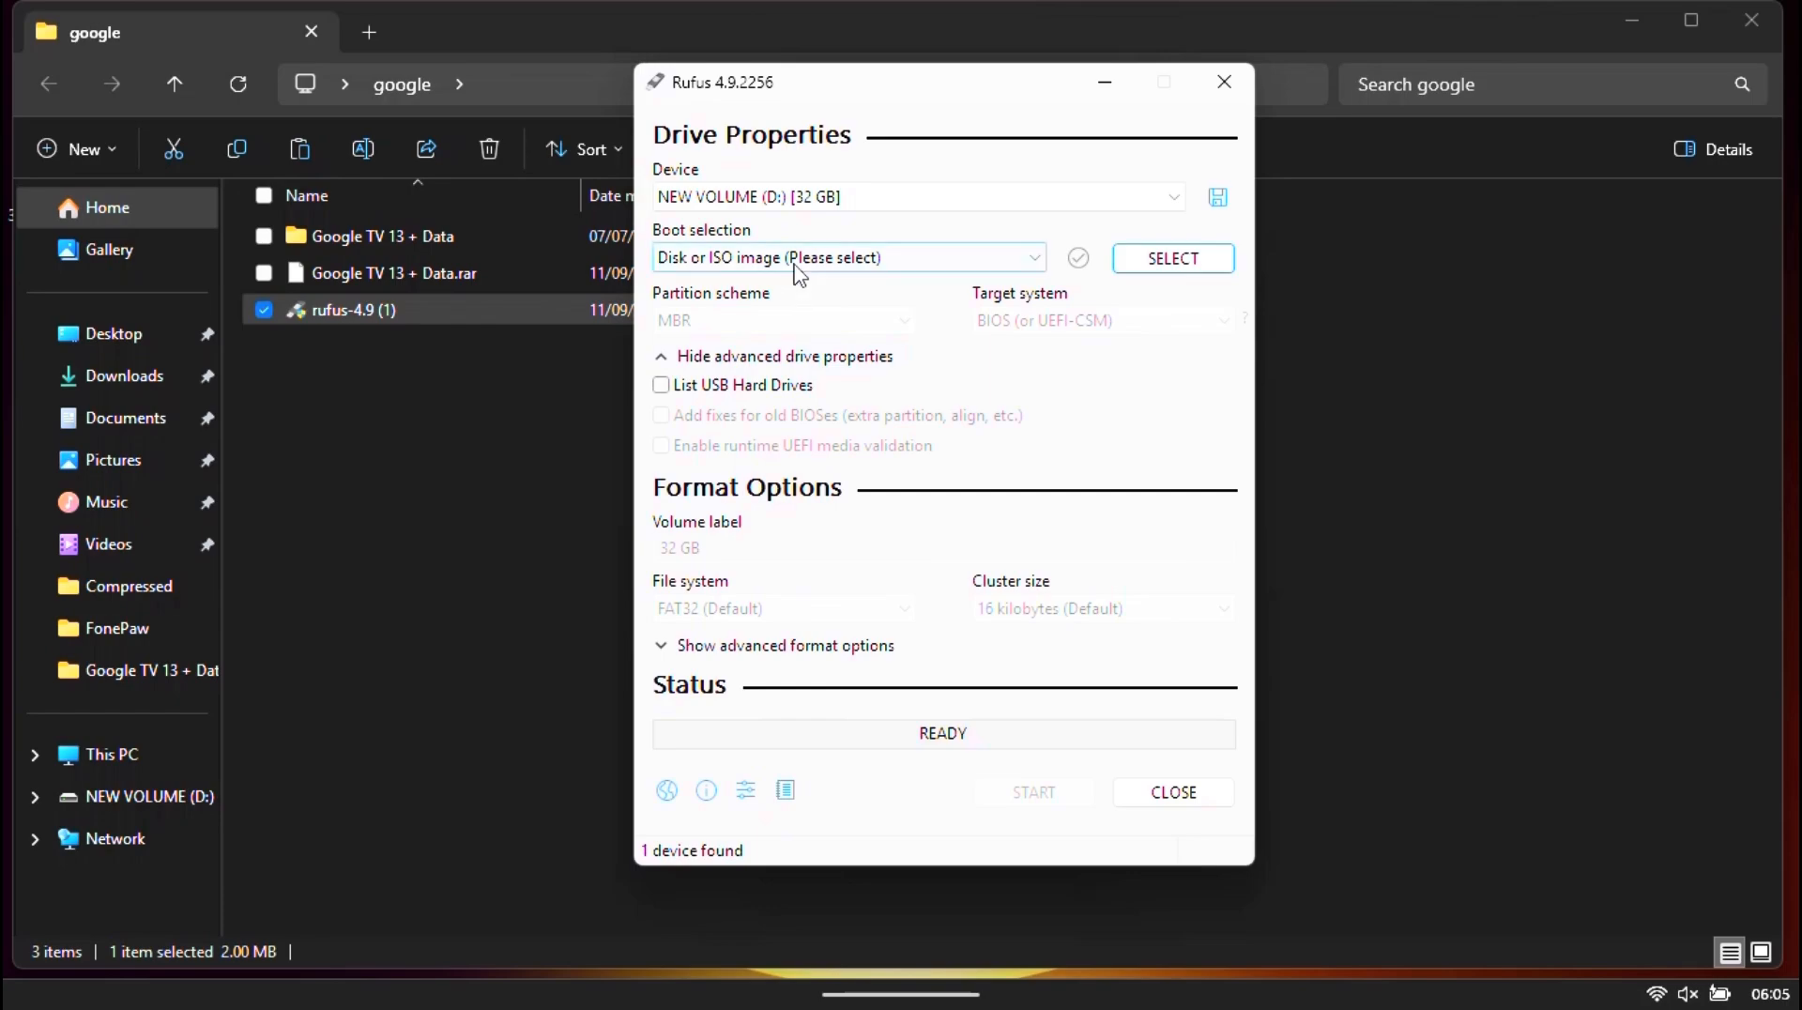
pyautogui.moveTo(1213, 303)
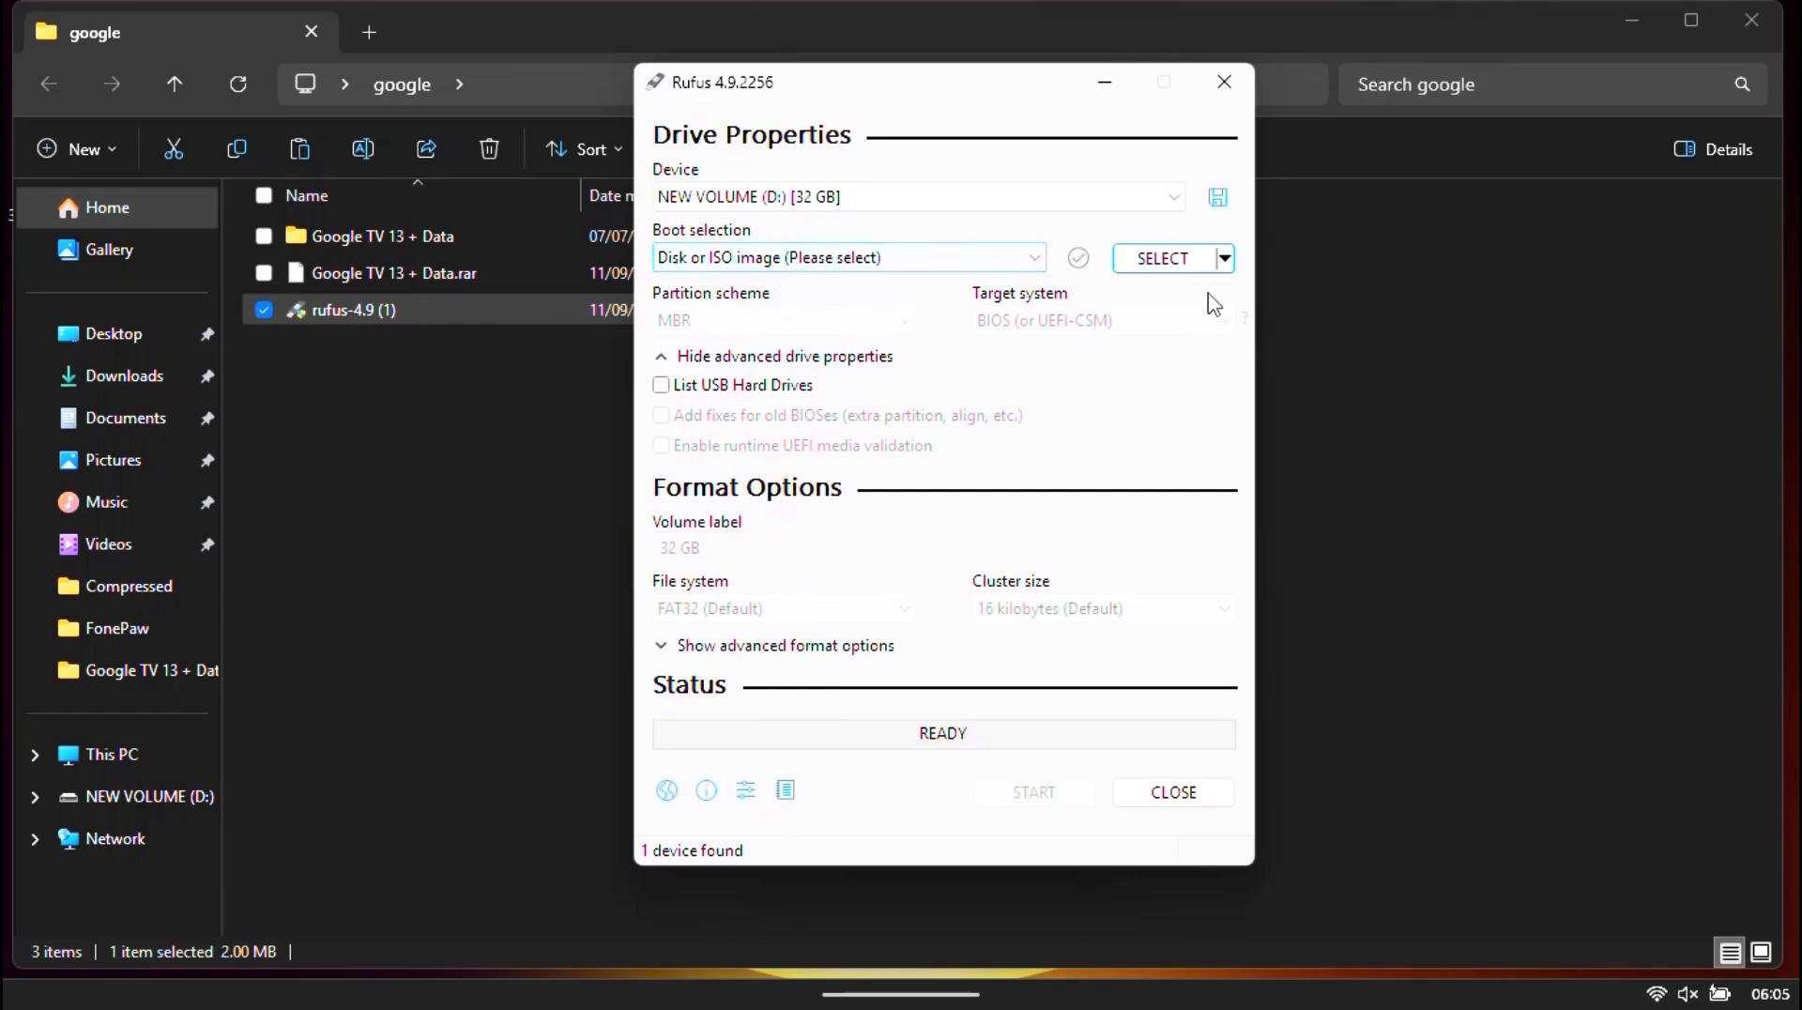
pyautogui.click(1161, 257)
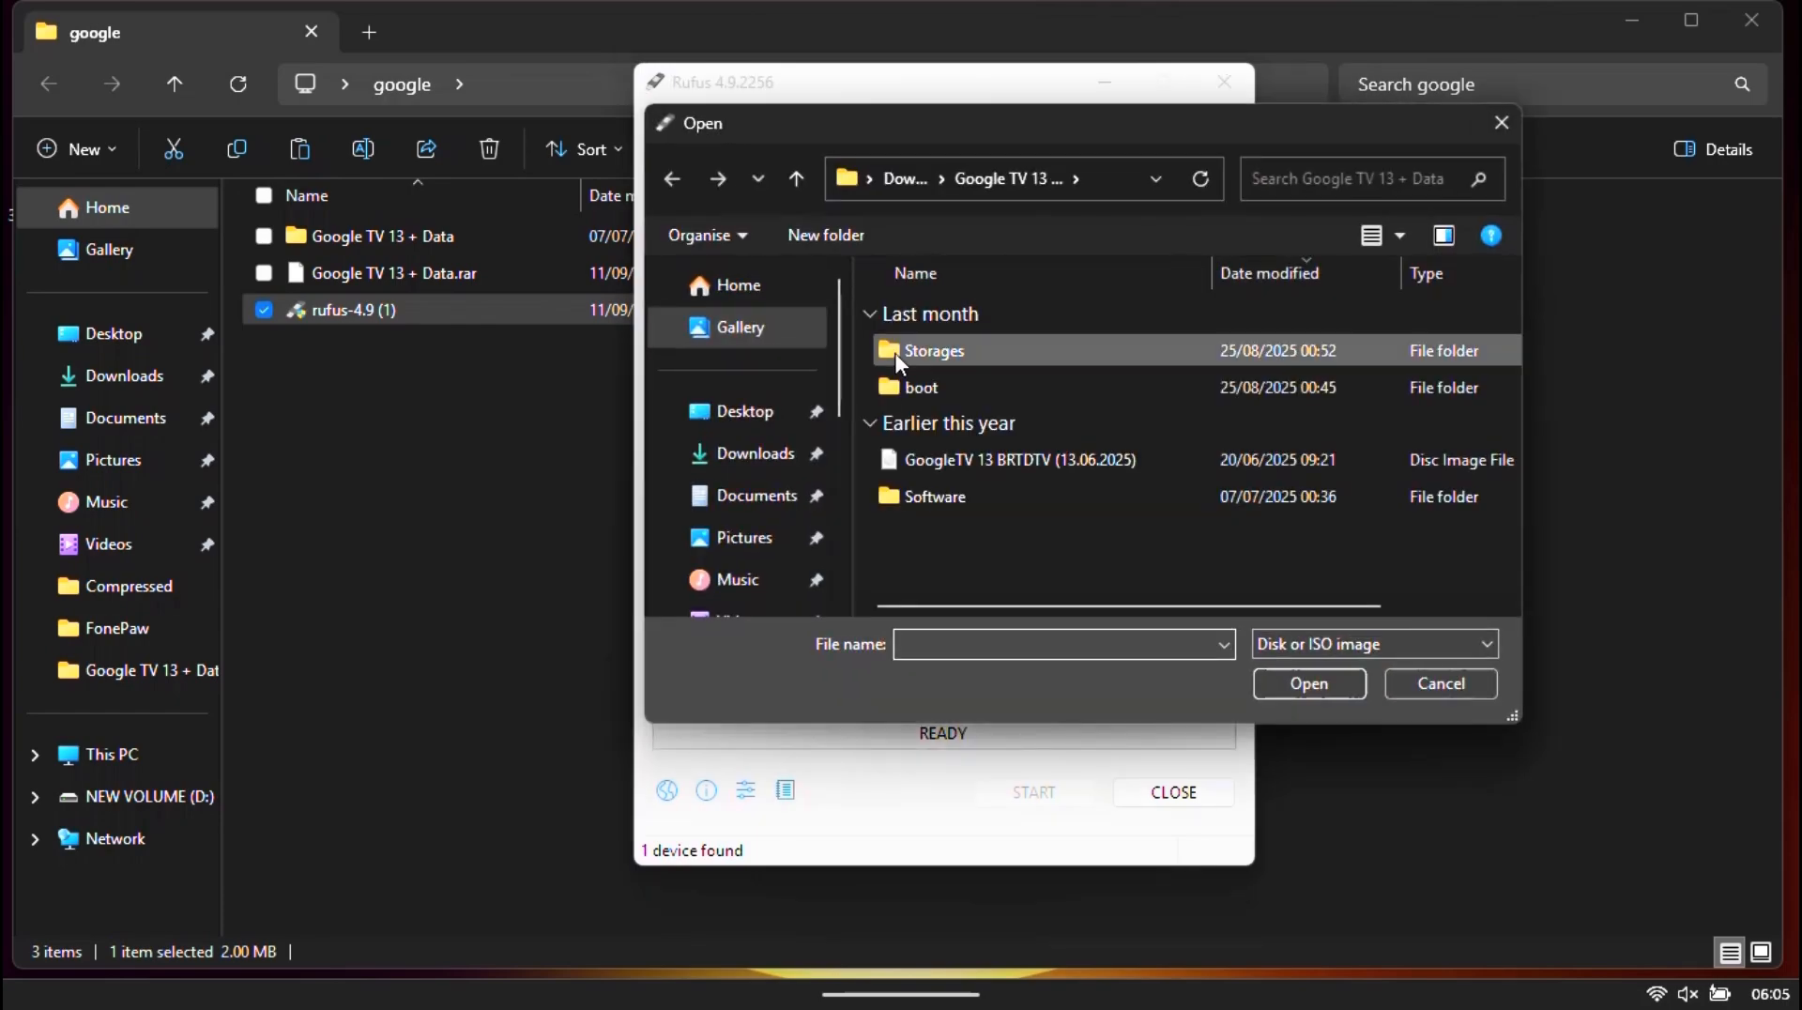
pyautogui.click(744, 410)
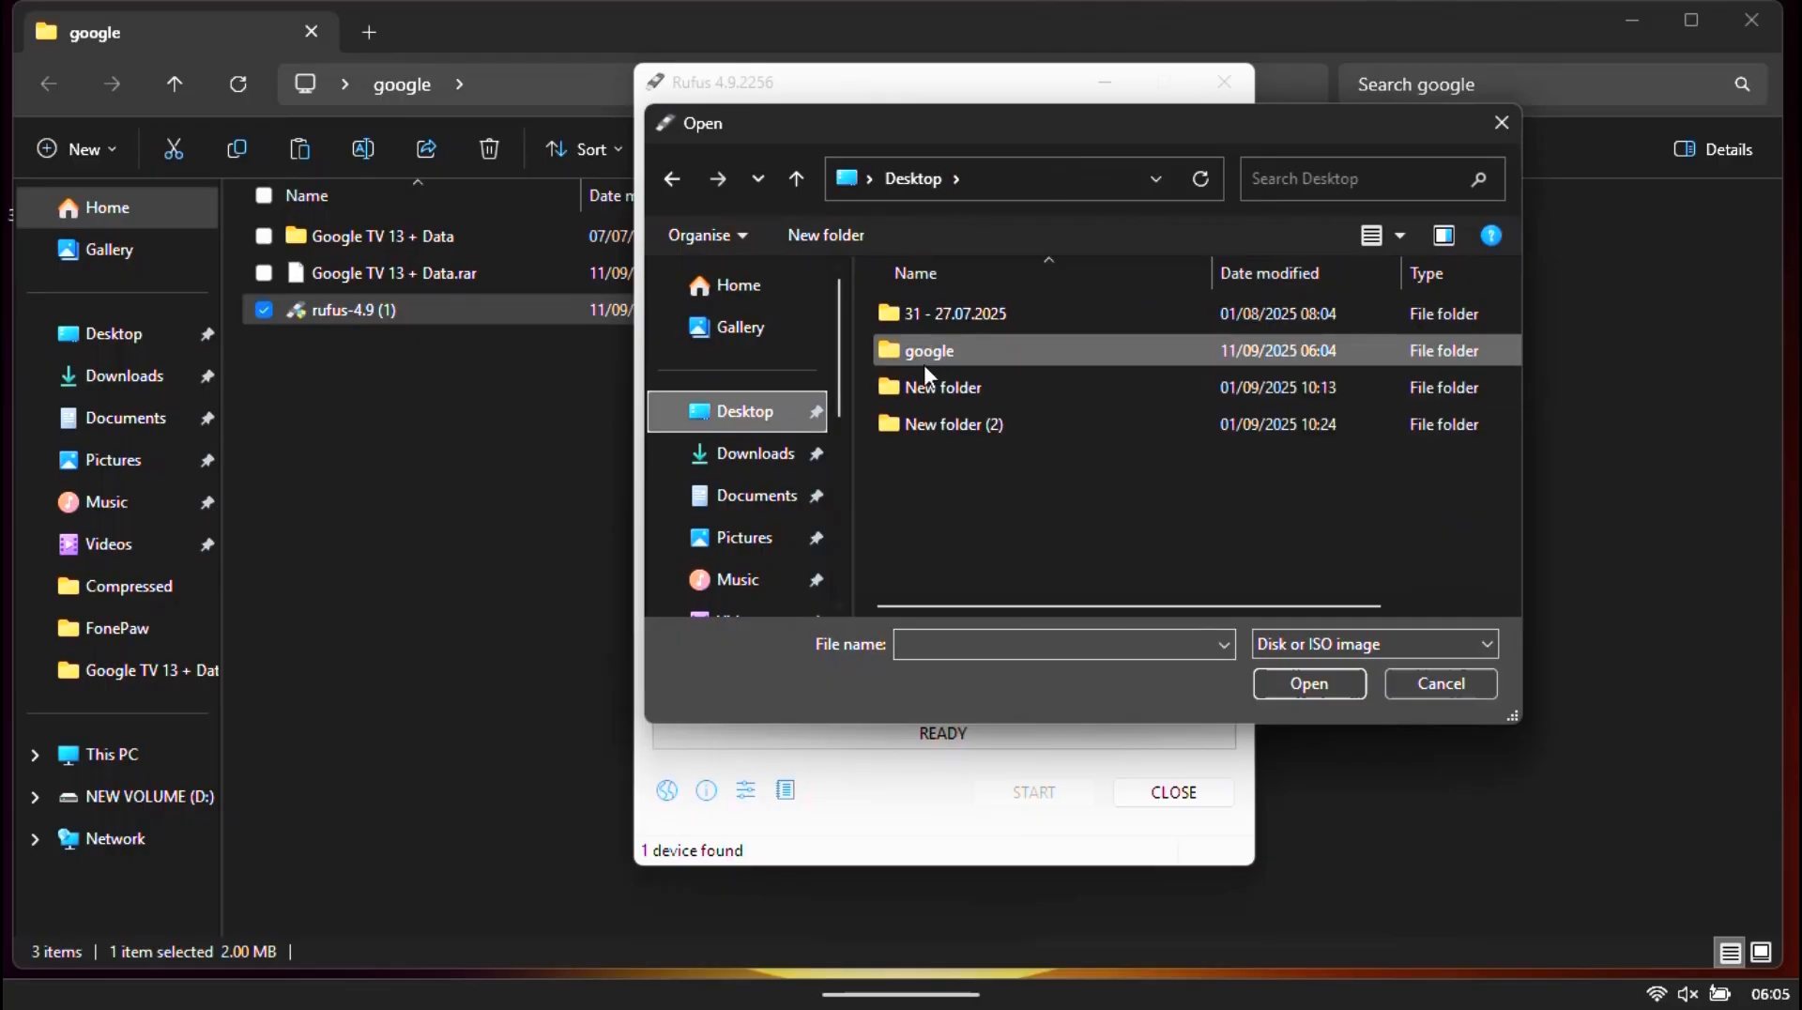
pyautogui.doubleClick(926, 350)
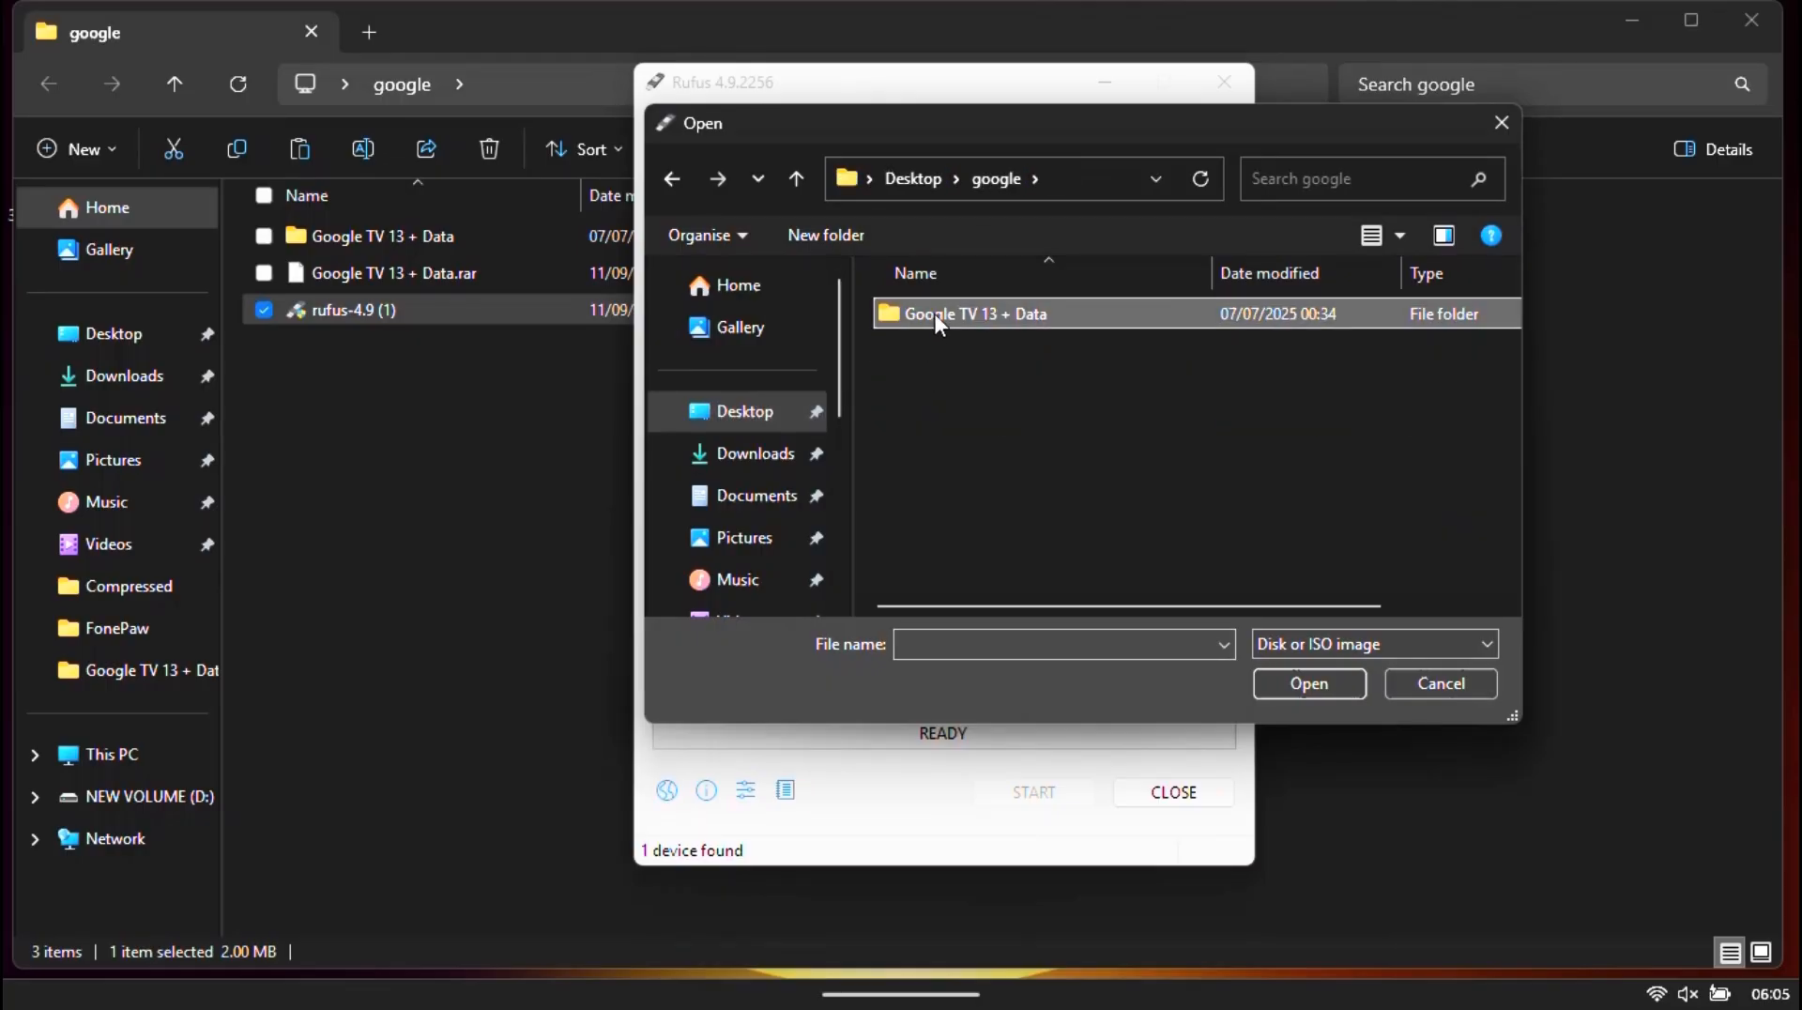
pyautogui.doubleClick(974, 313)
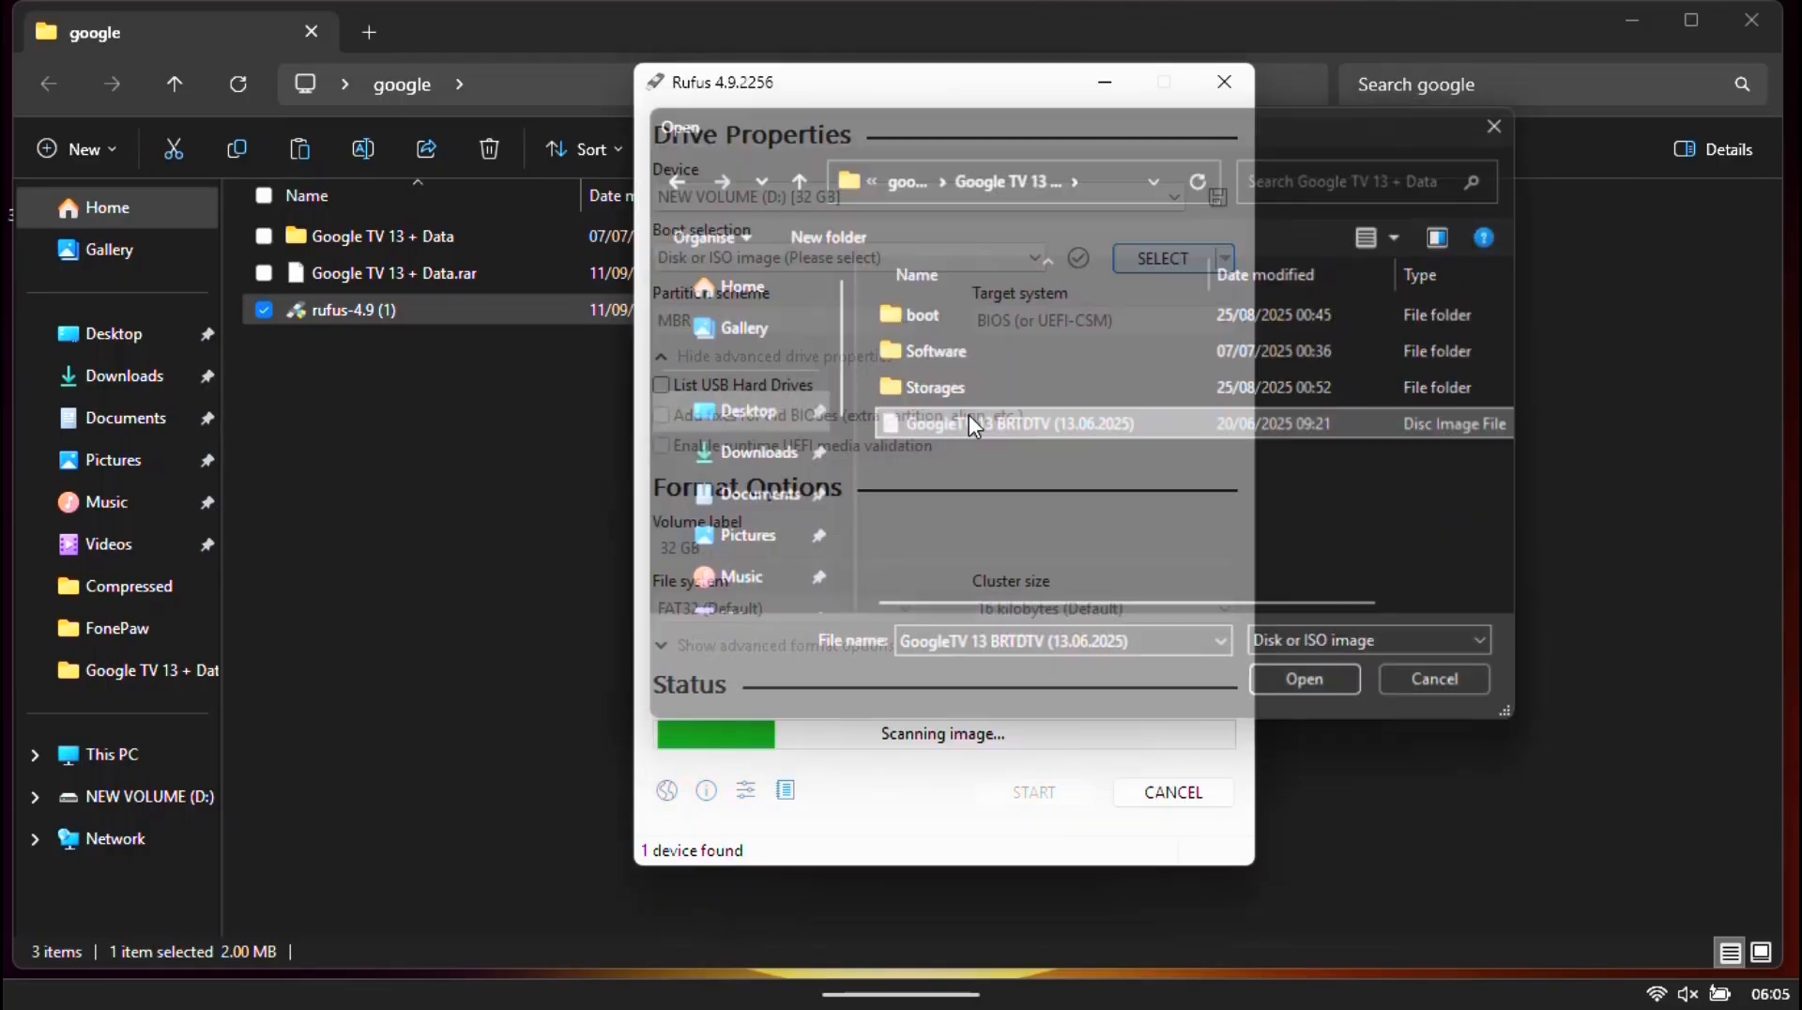
pyautogui.click(1304, 677)
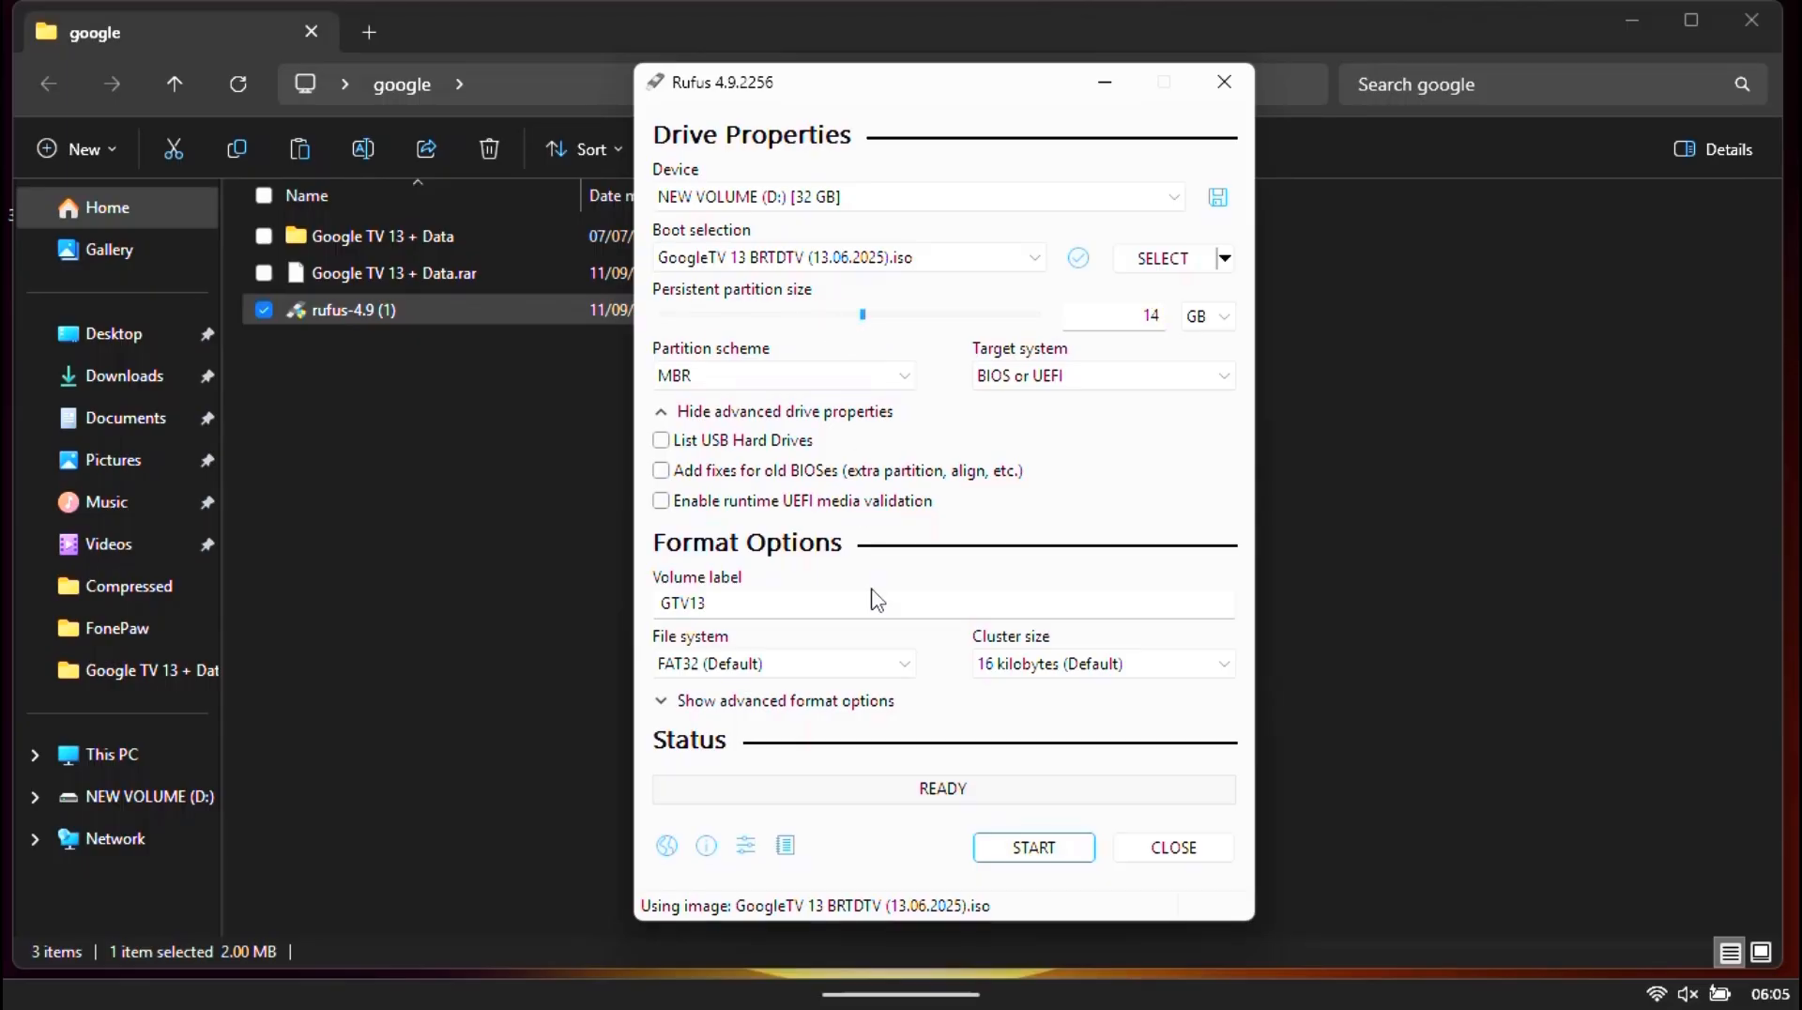
pyautogui.moveTo(1032, 798)
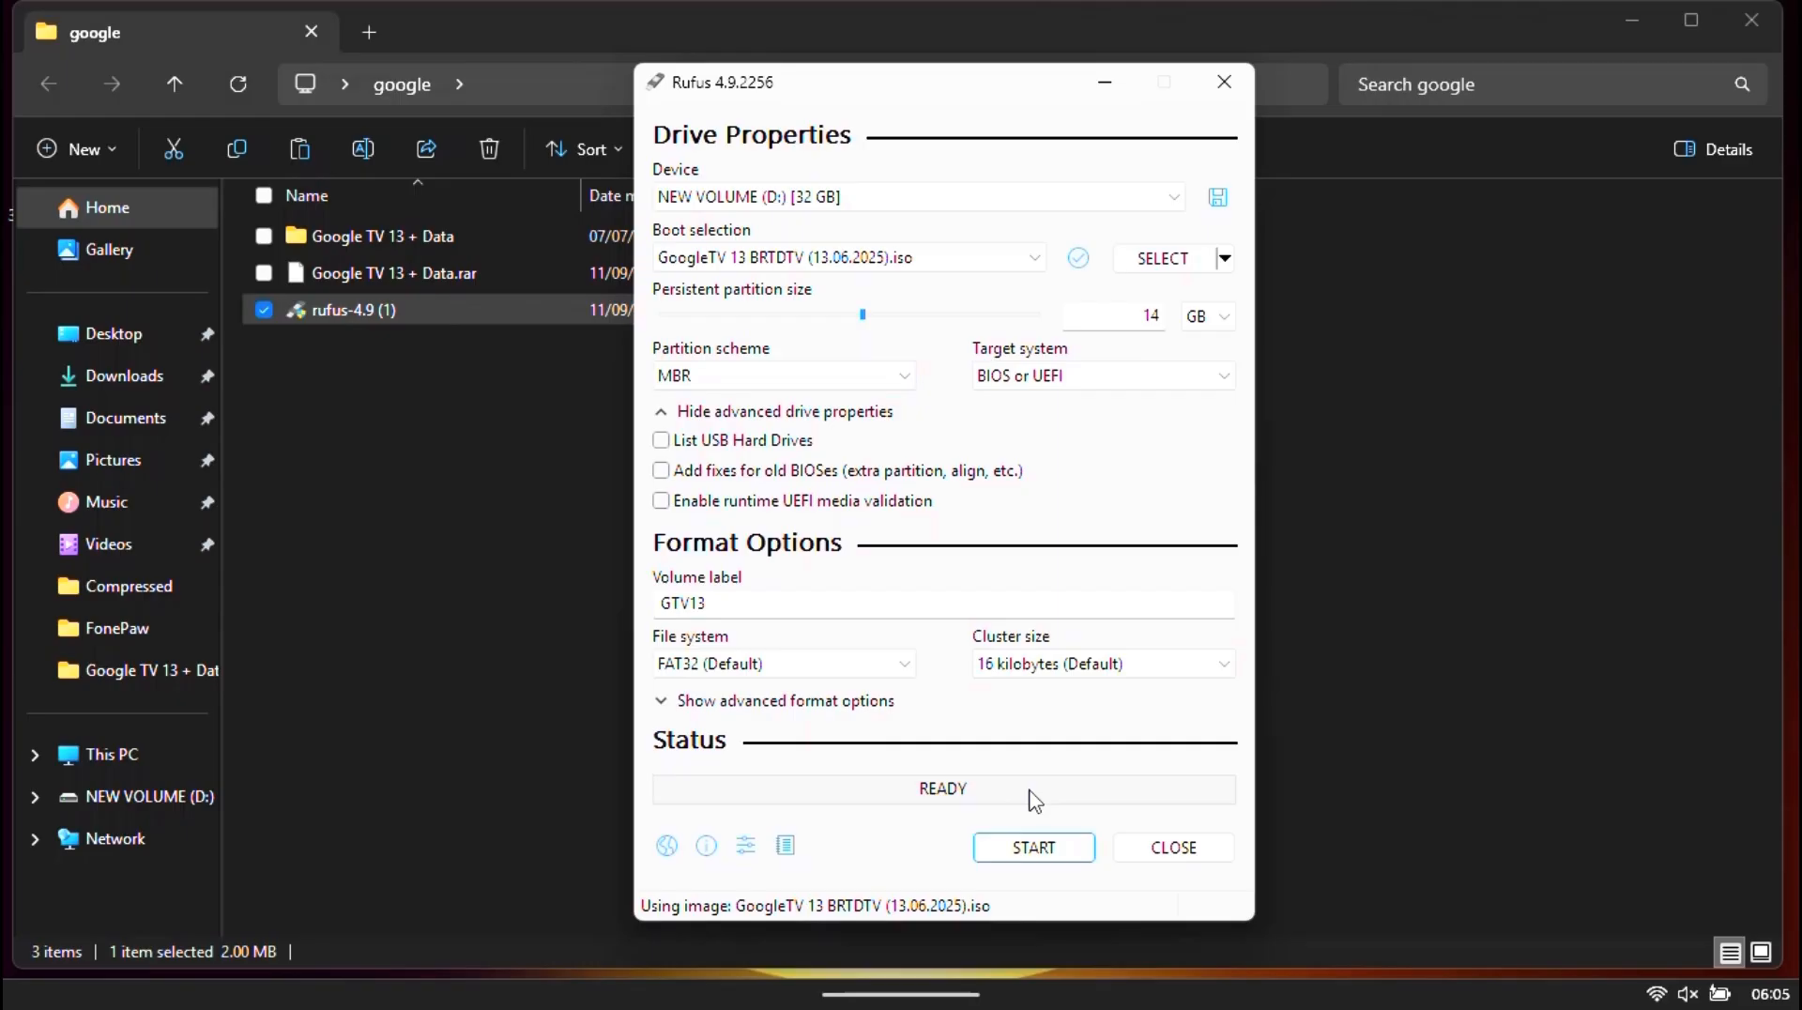
pyautogui.moveTo(1026, 808)
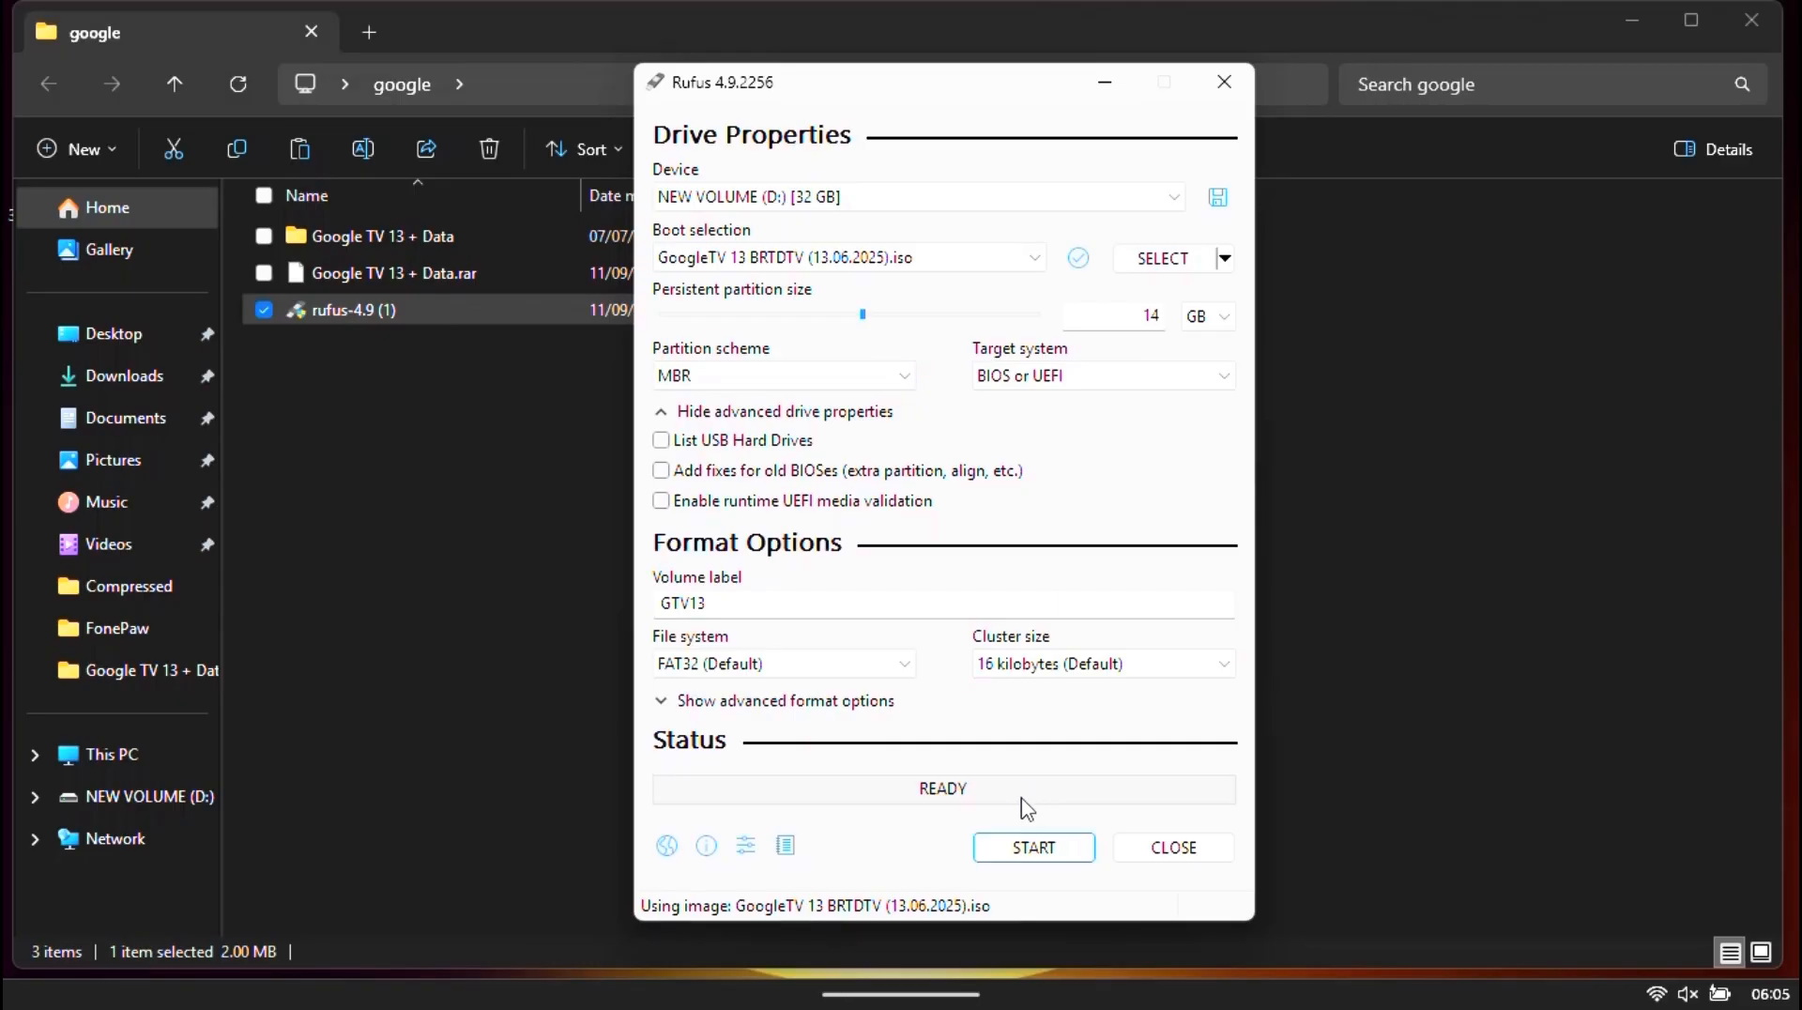
pyautogui.moveTo(839, 664)
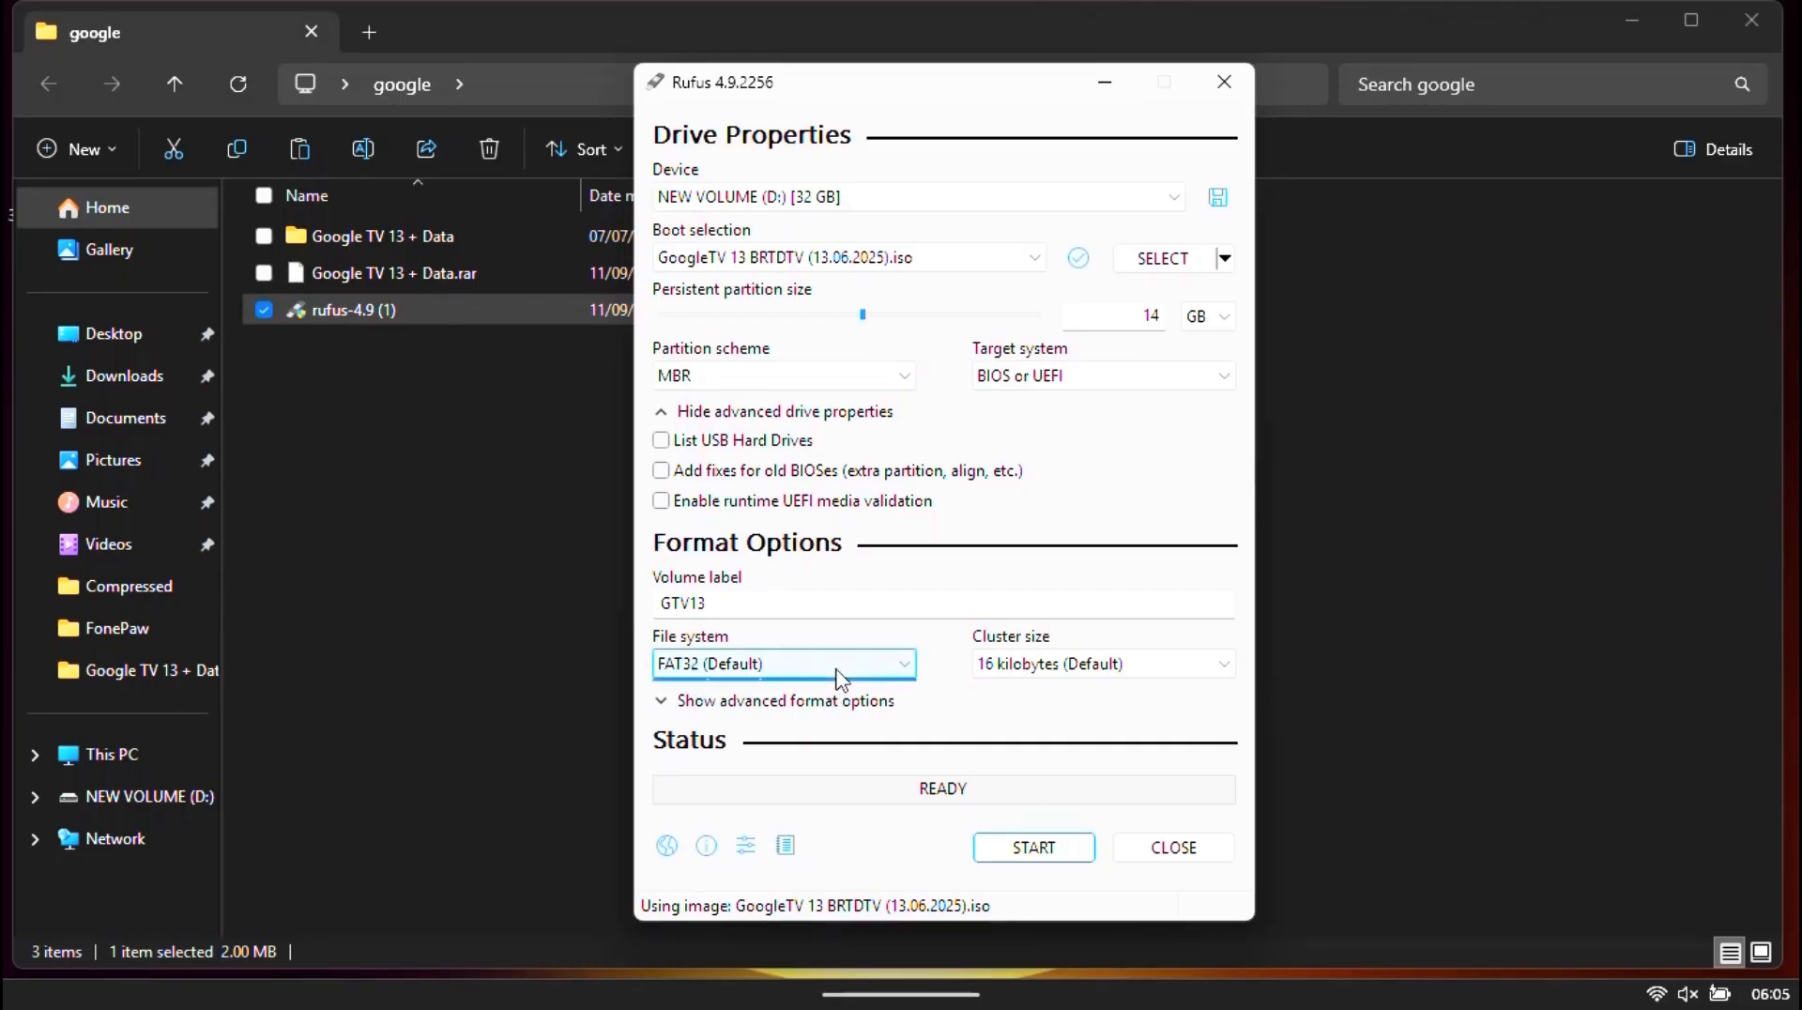
pyautogui.moveTo(1007, 887)
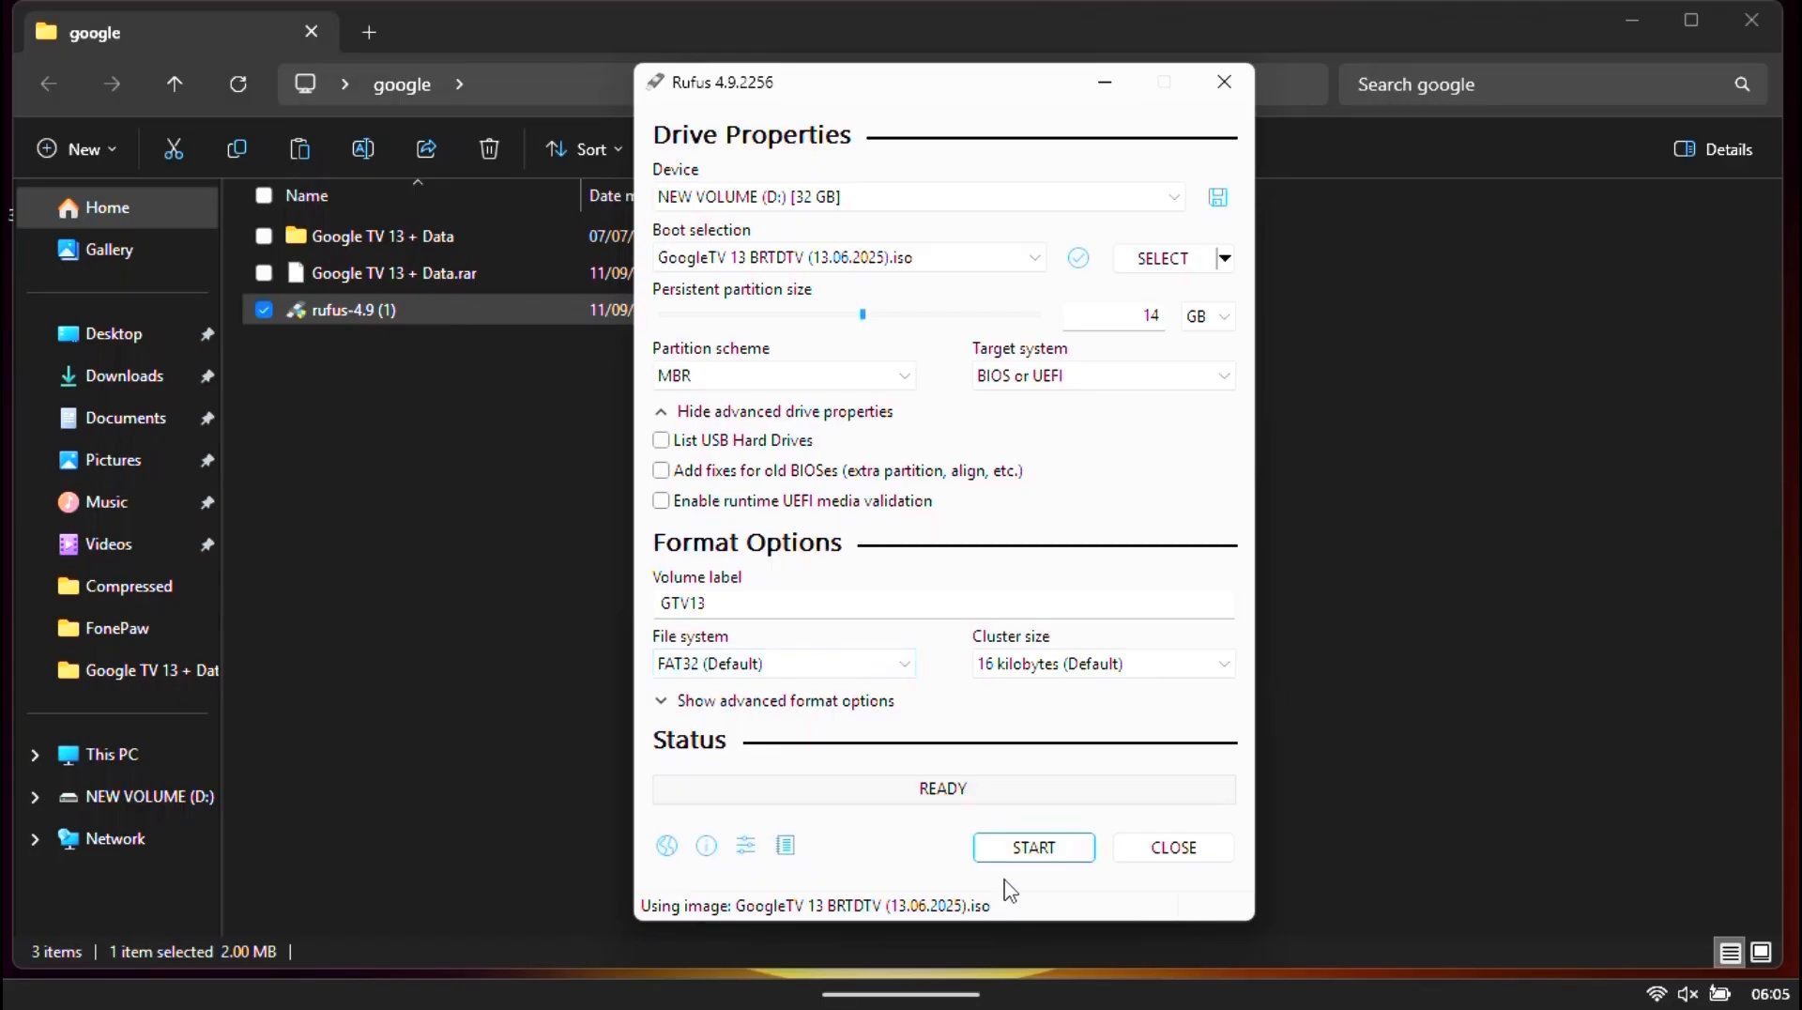
pyautogui.moveTo(1032, 846)
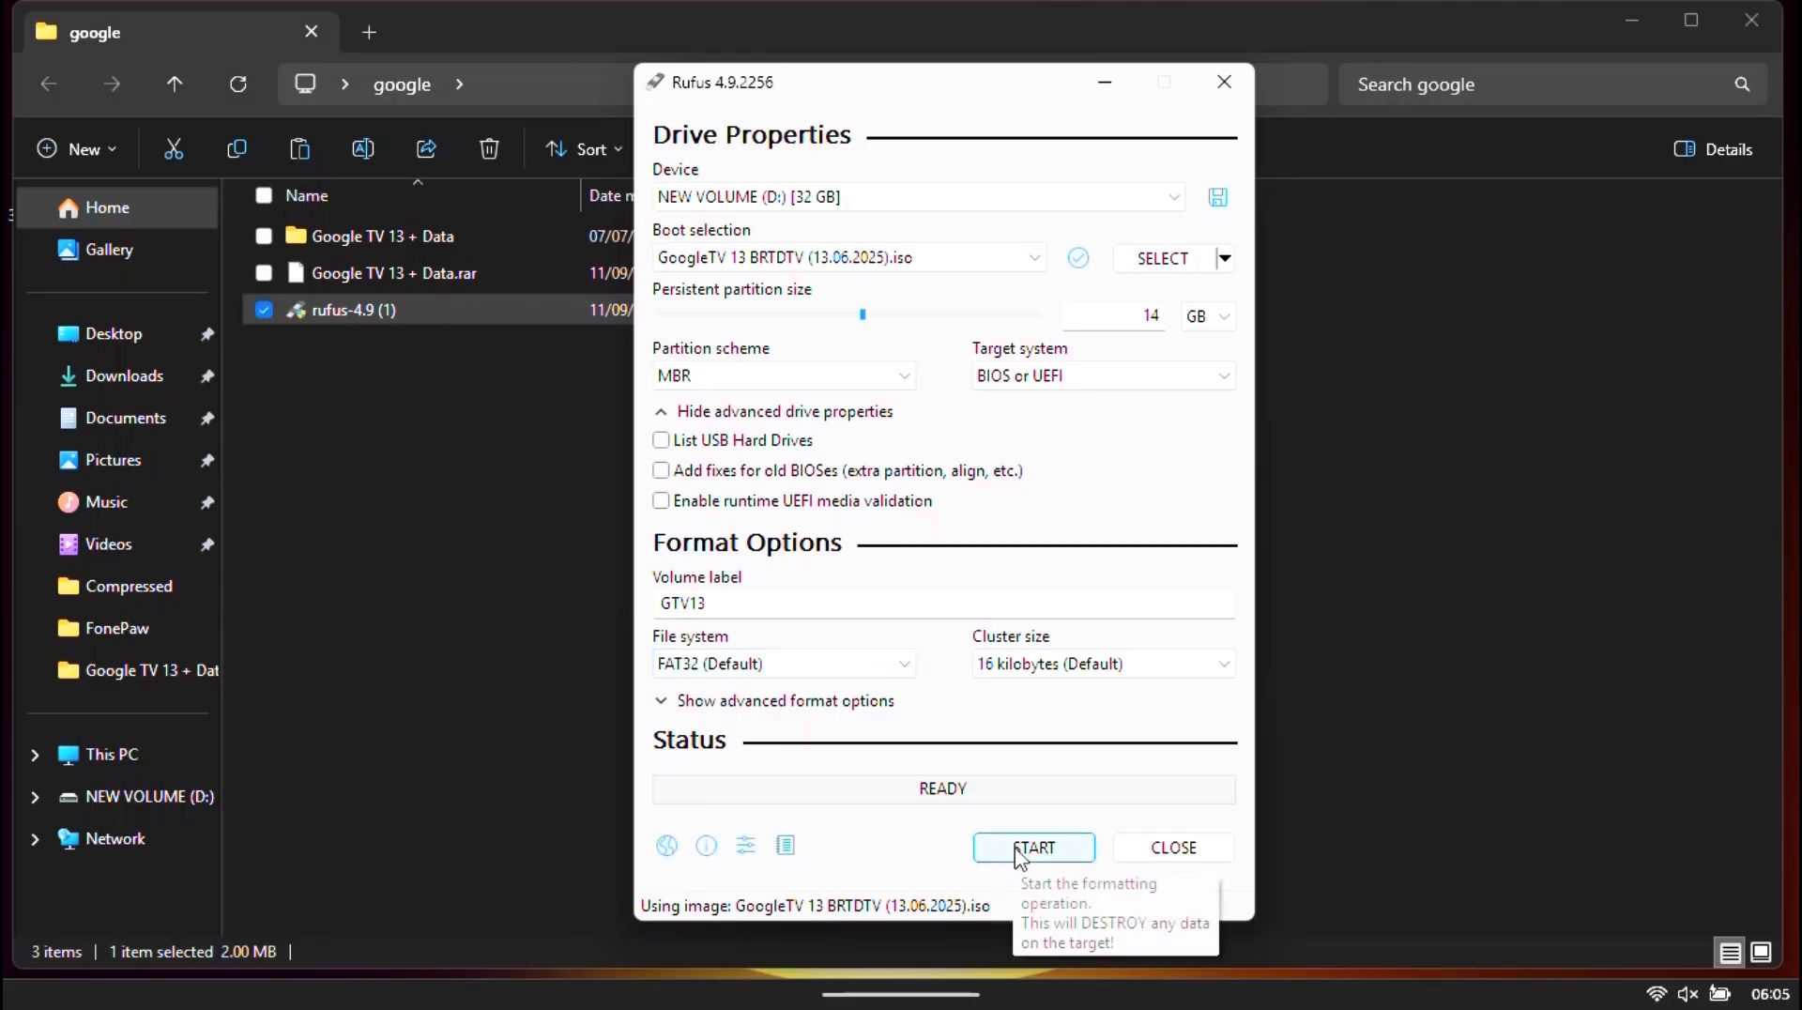
# - Start writing the image, accepting the revoked bootloader and data-erase warnings
pyautogui.click(1032, 846)
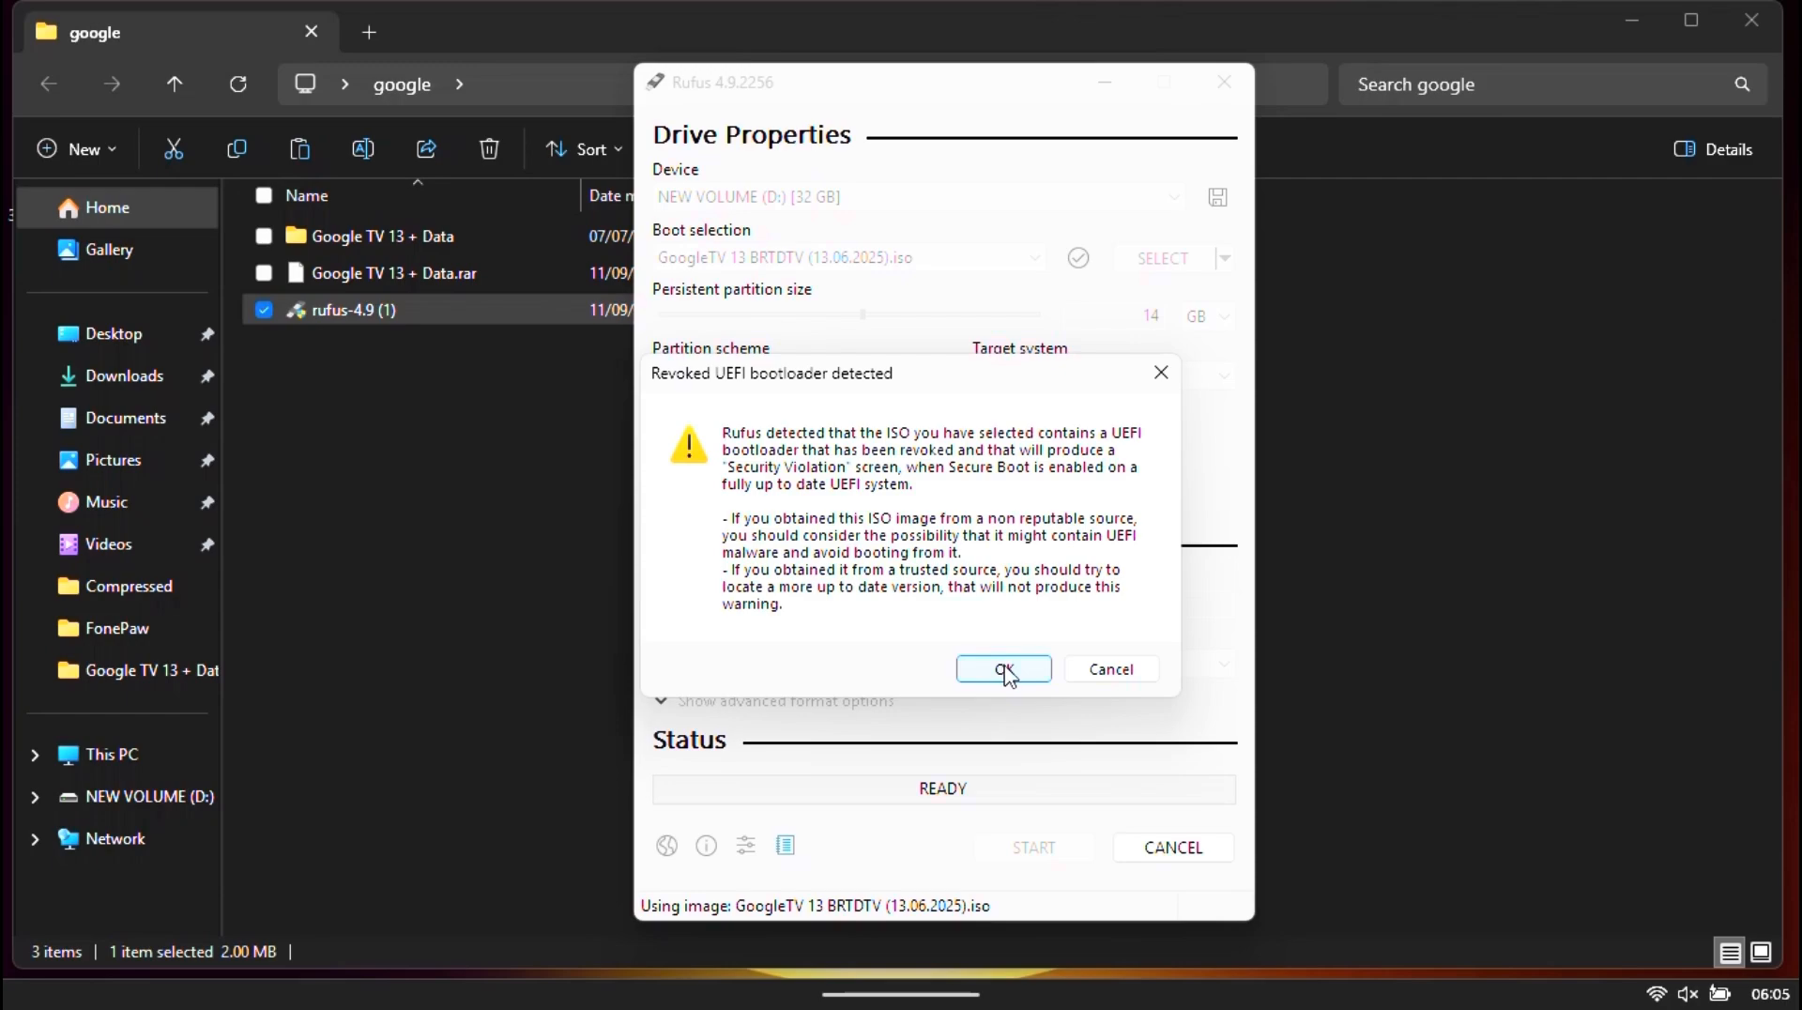
pyautogui.click(1002, 668)
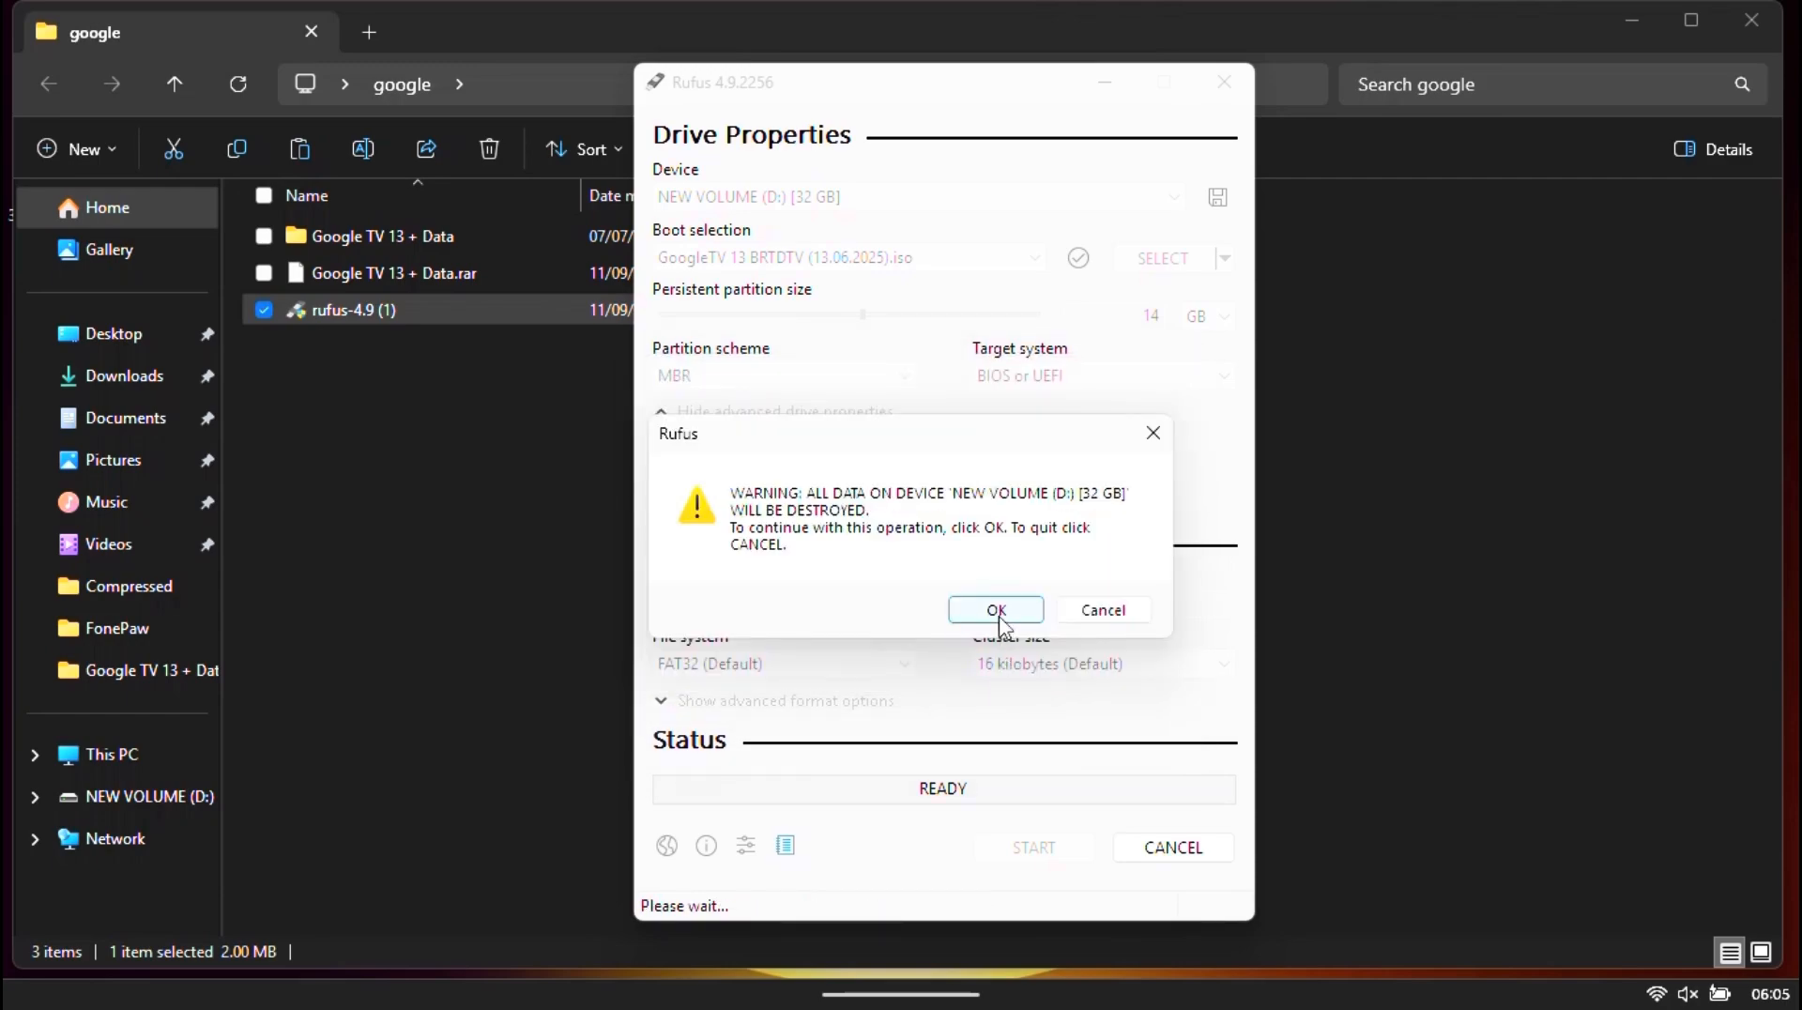
pyautogui.click(995, 609)
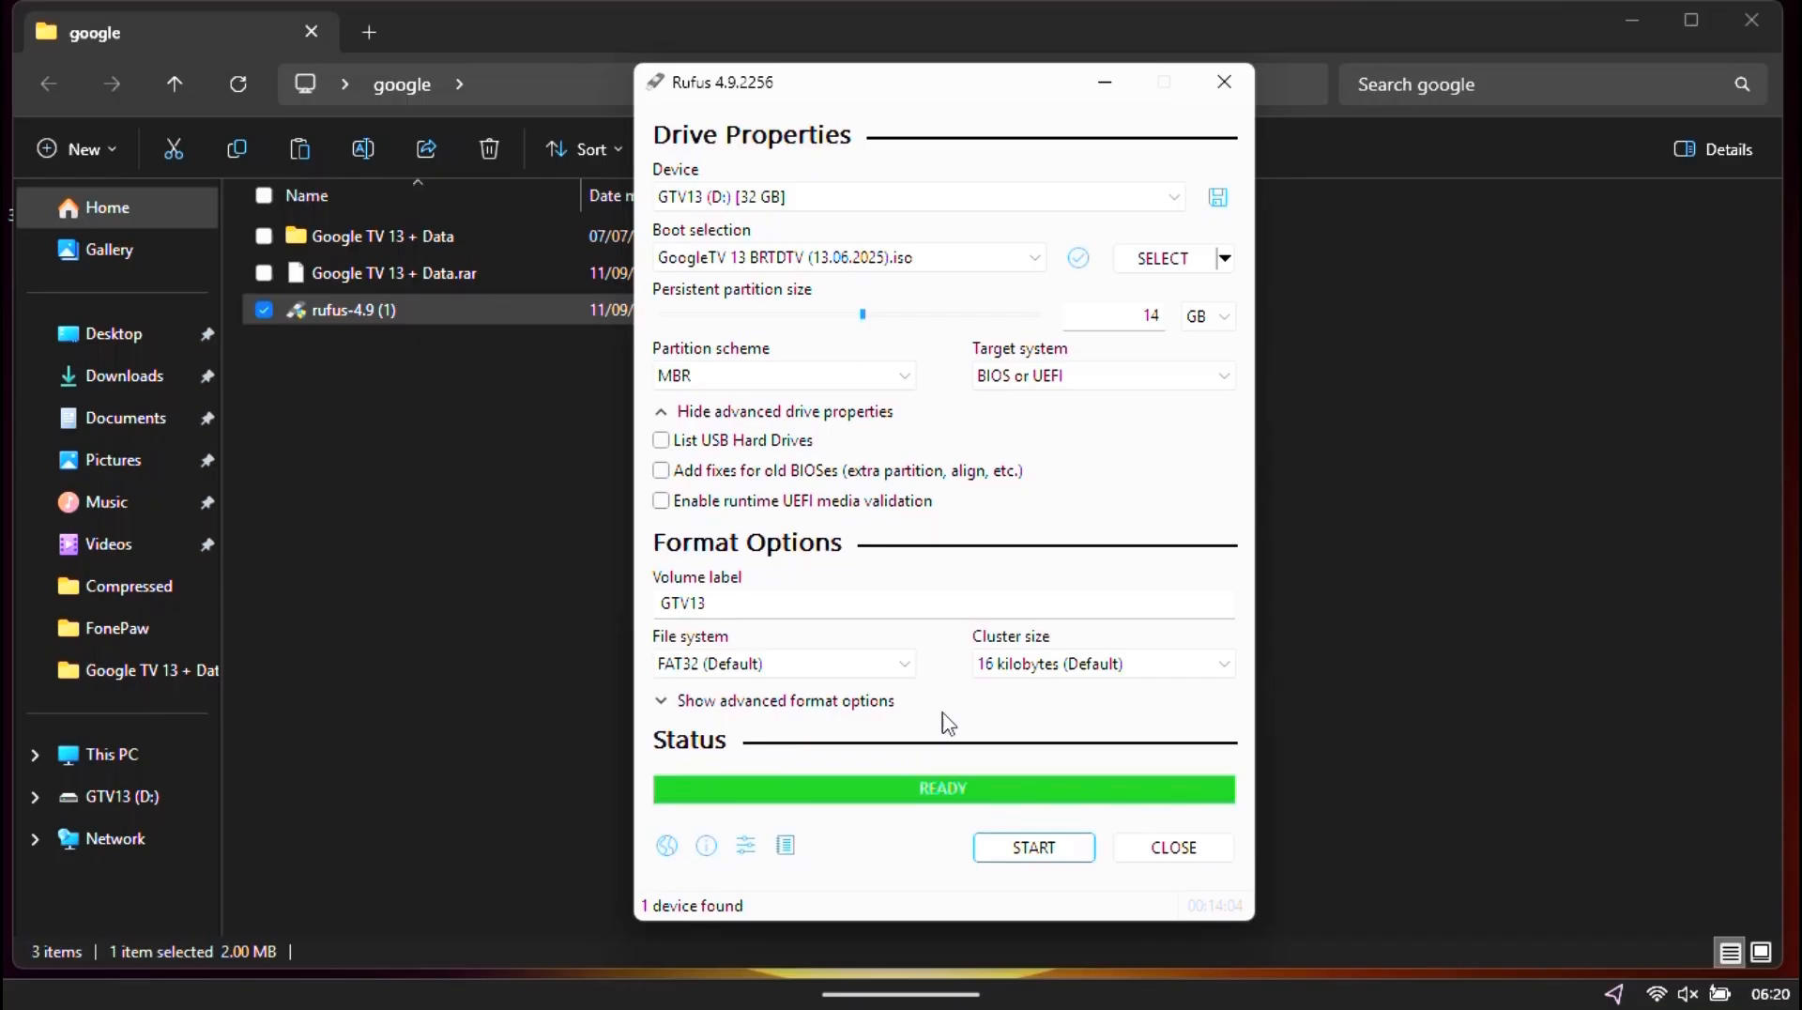
pyautogui.moveTo(1171, 846)
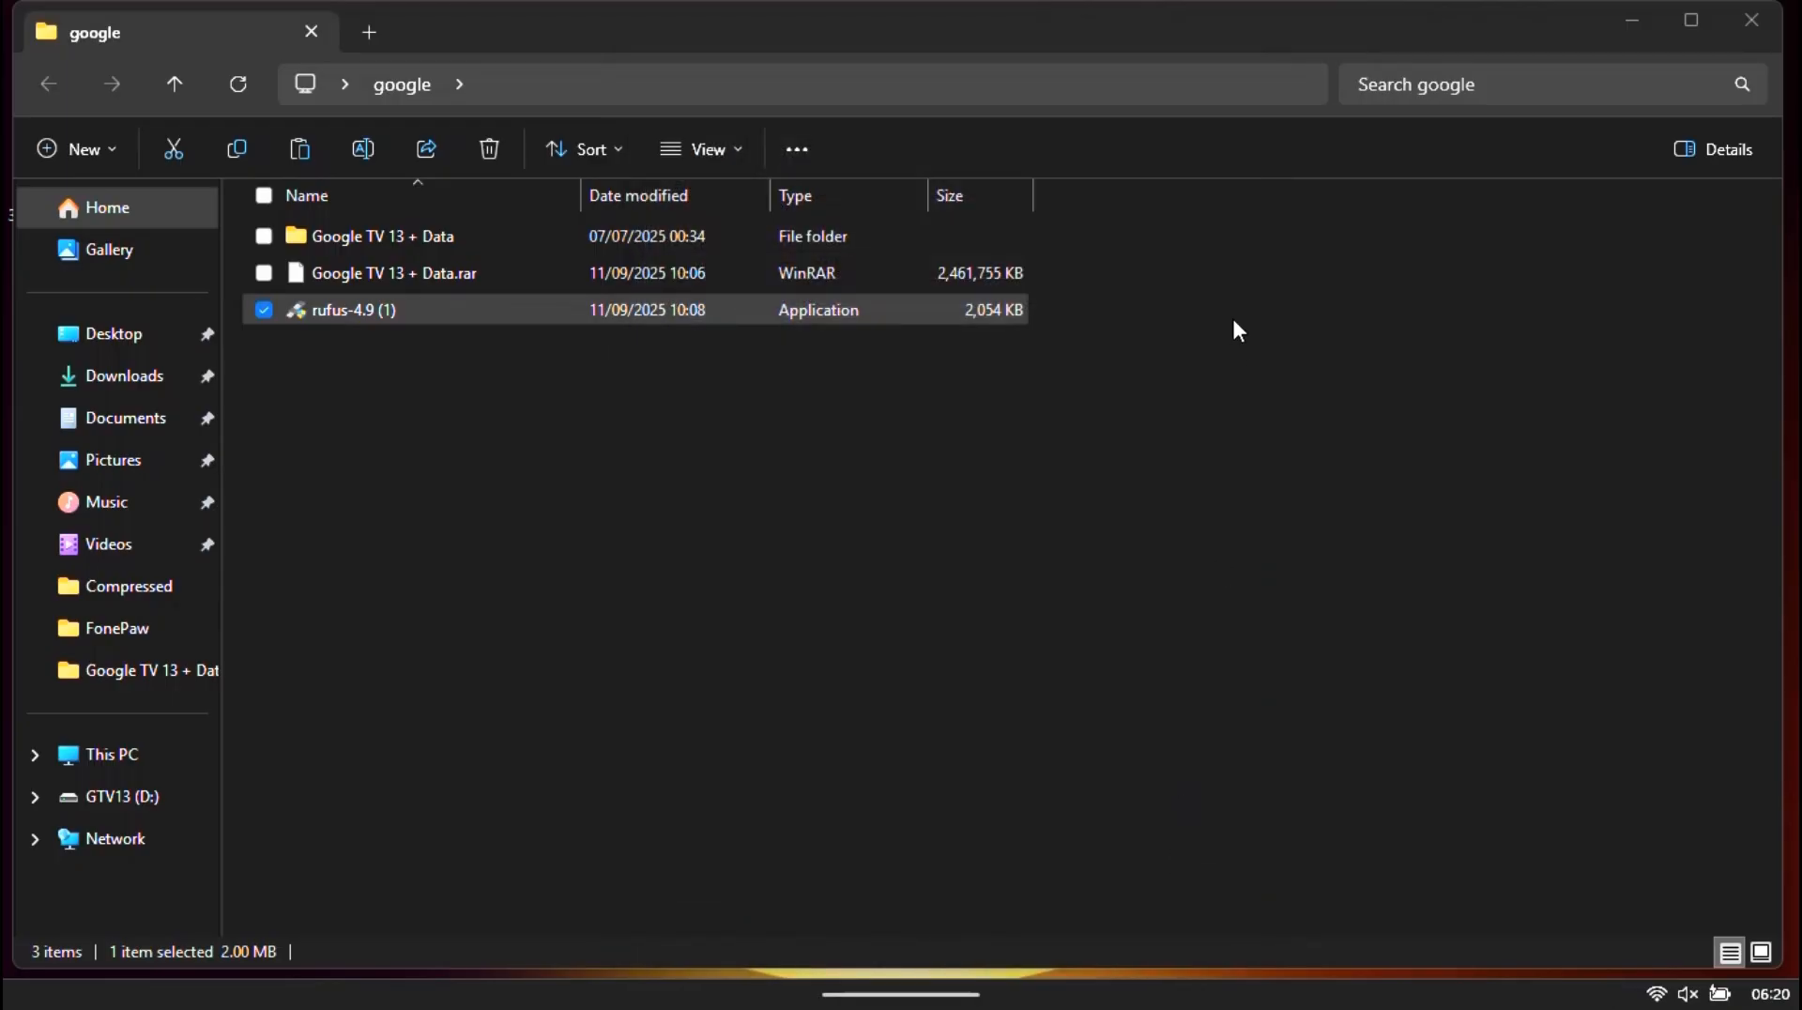
pyautogui.moveTo(1529, 322)
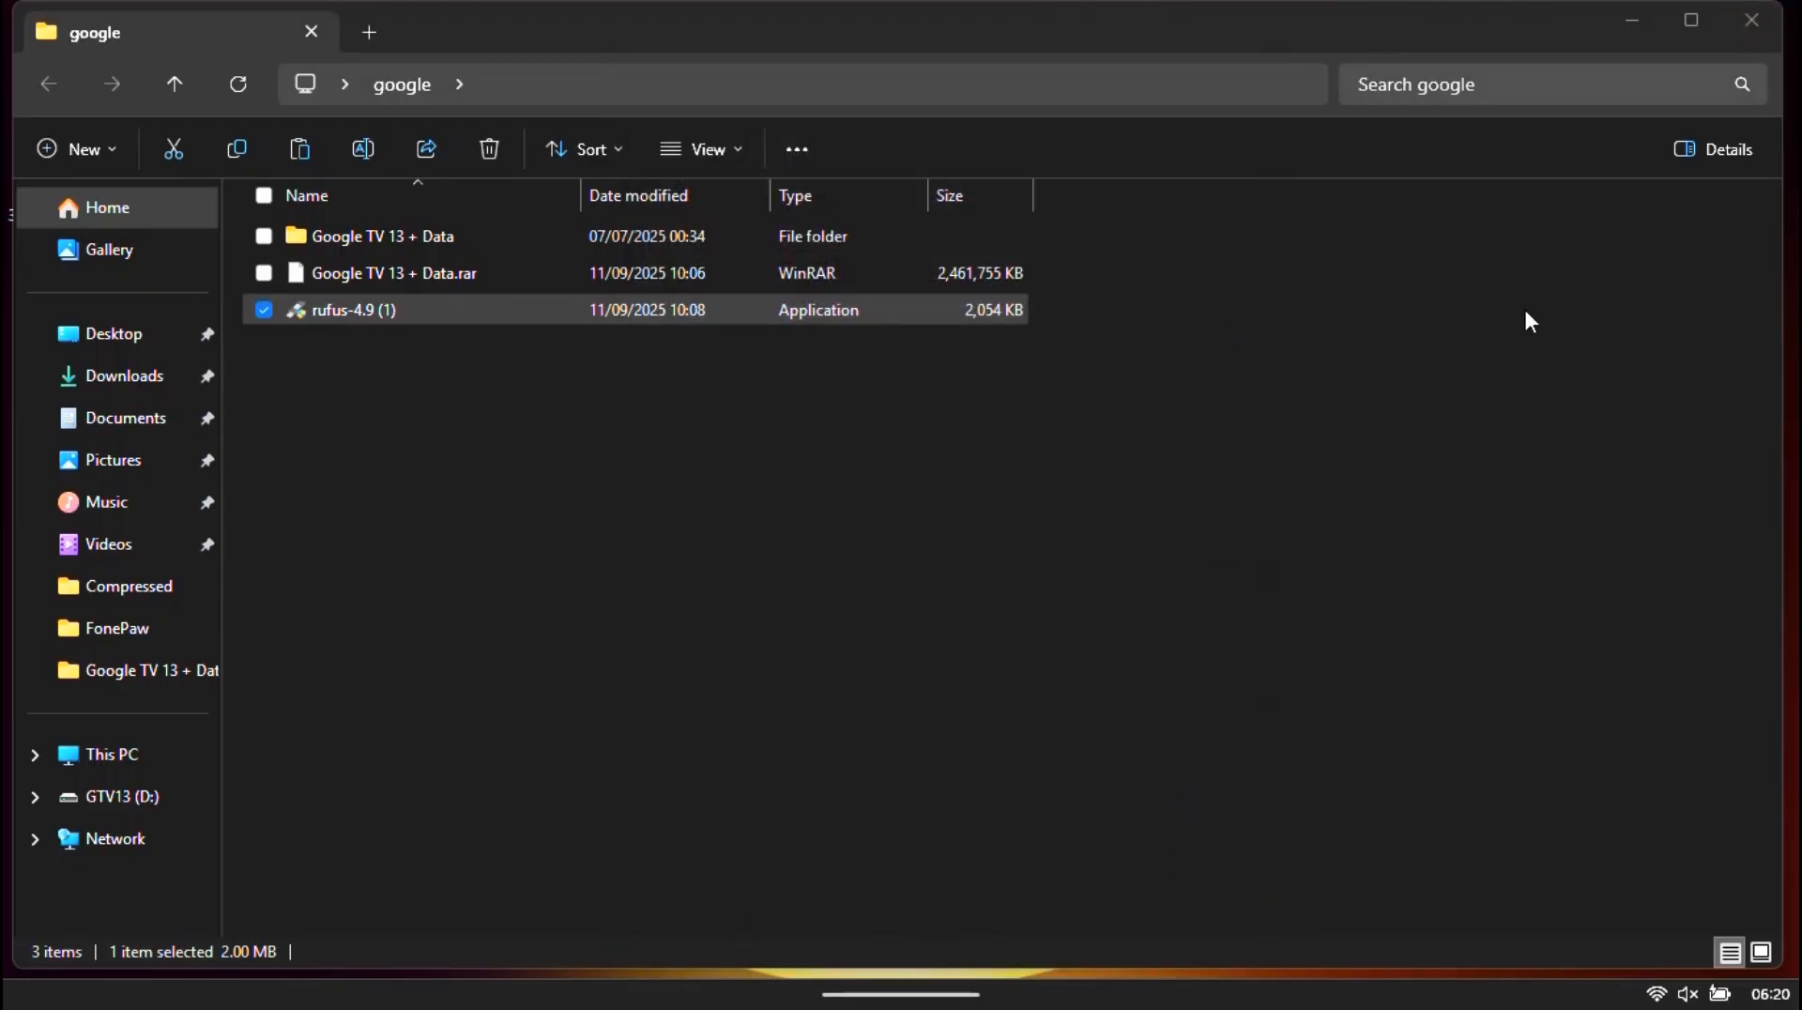
# - Browse the boot files on GTV13 (D:) under This PC, then close File Explorer
pyautogui.click(112, 753)
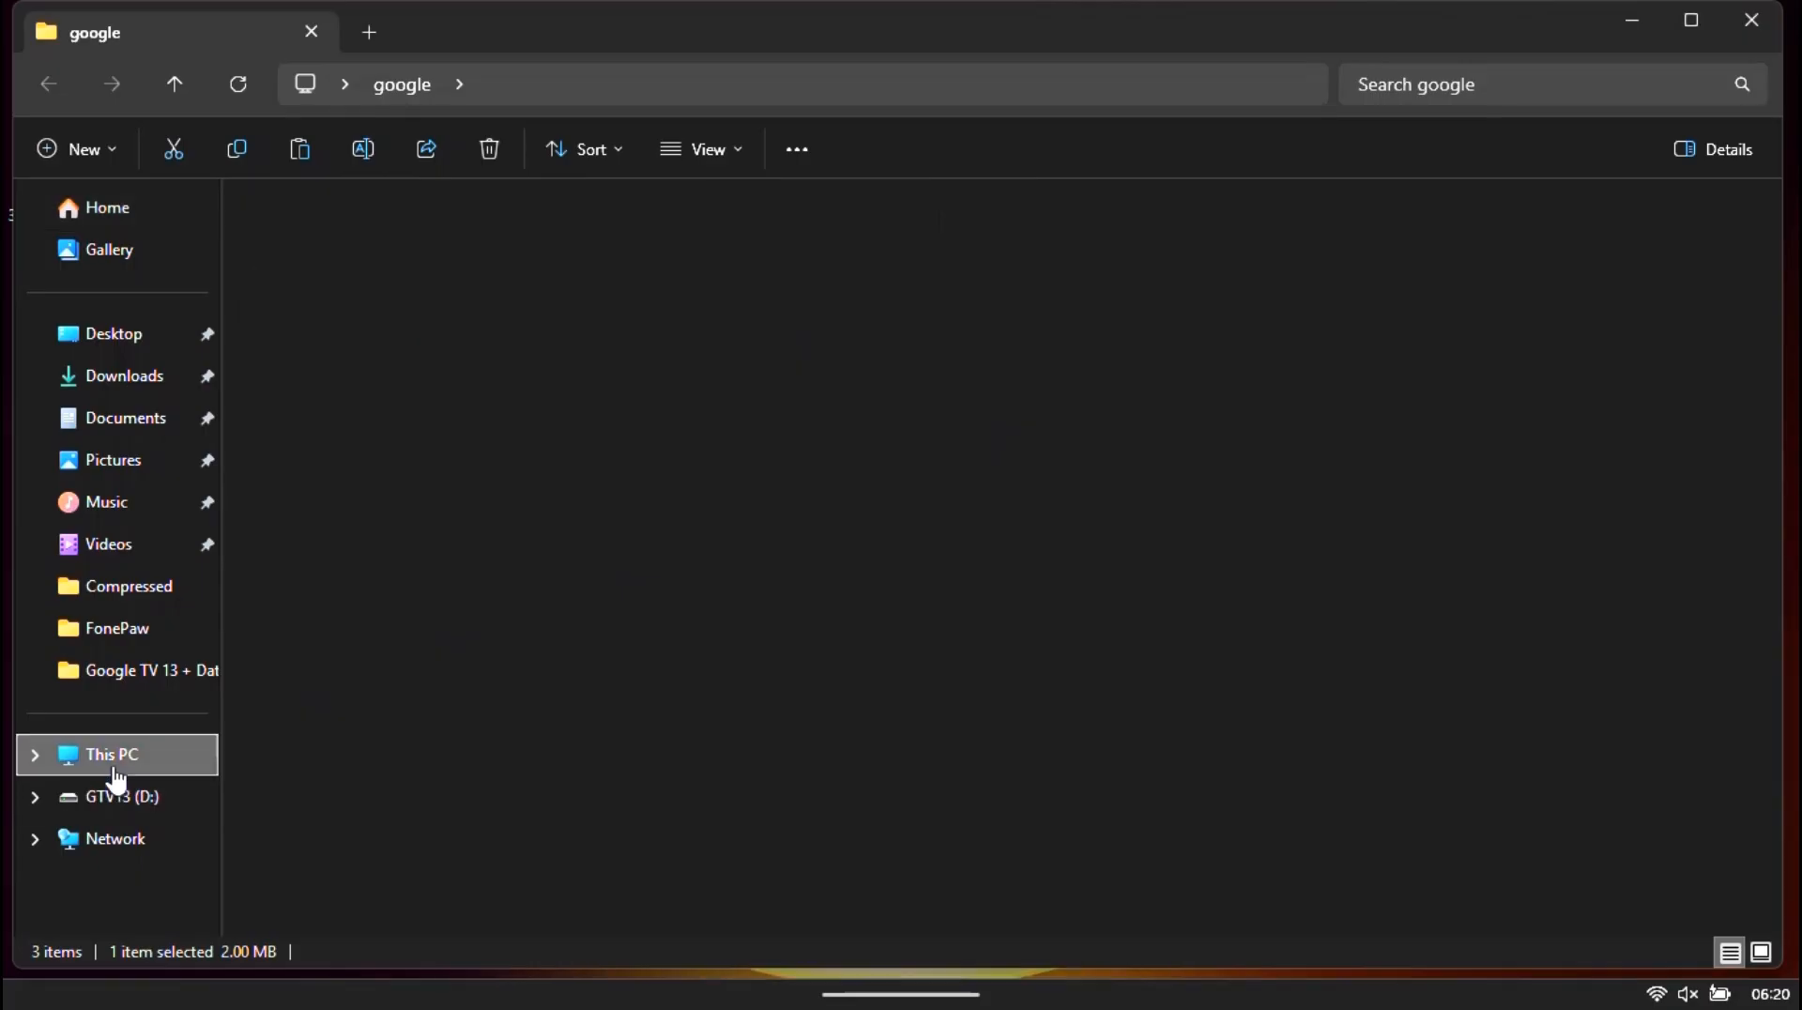
pyautogui.click(112, 754)
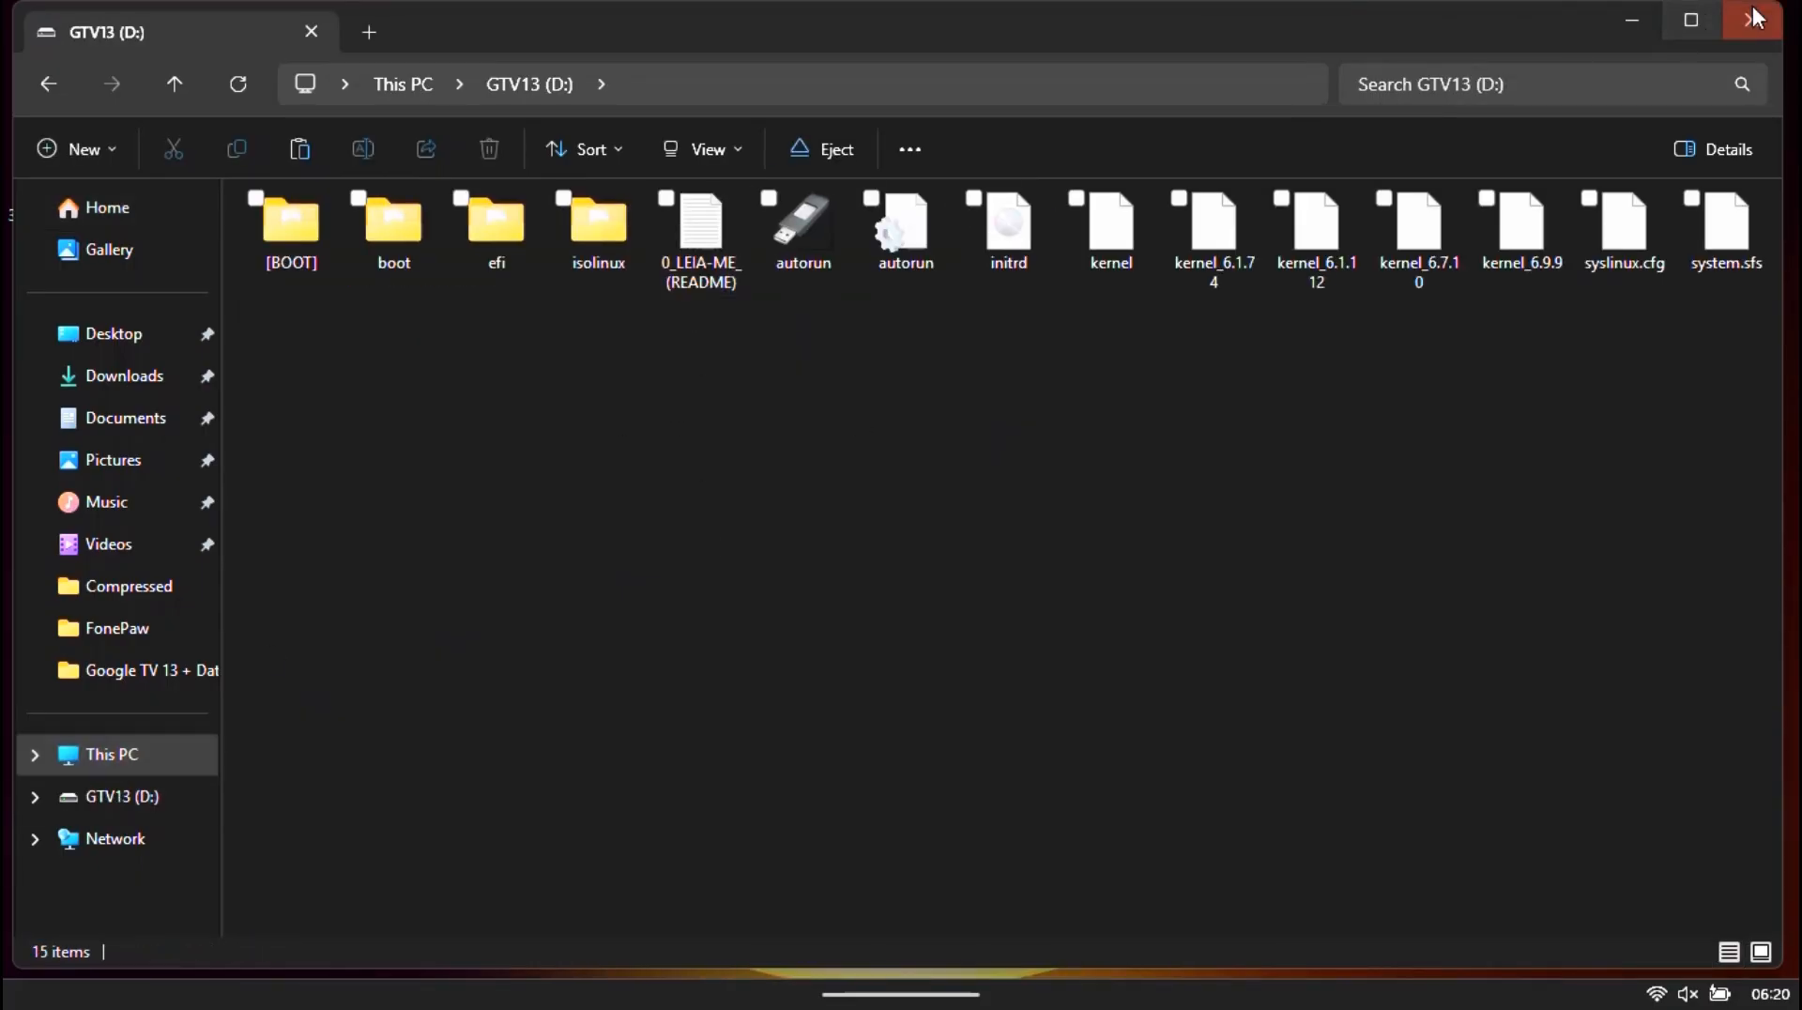
pyautogui.click(1752, 21)
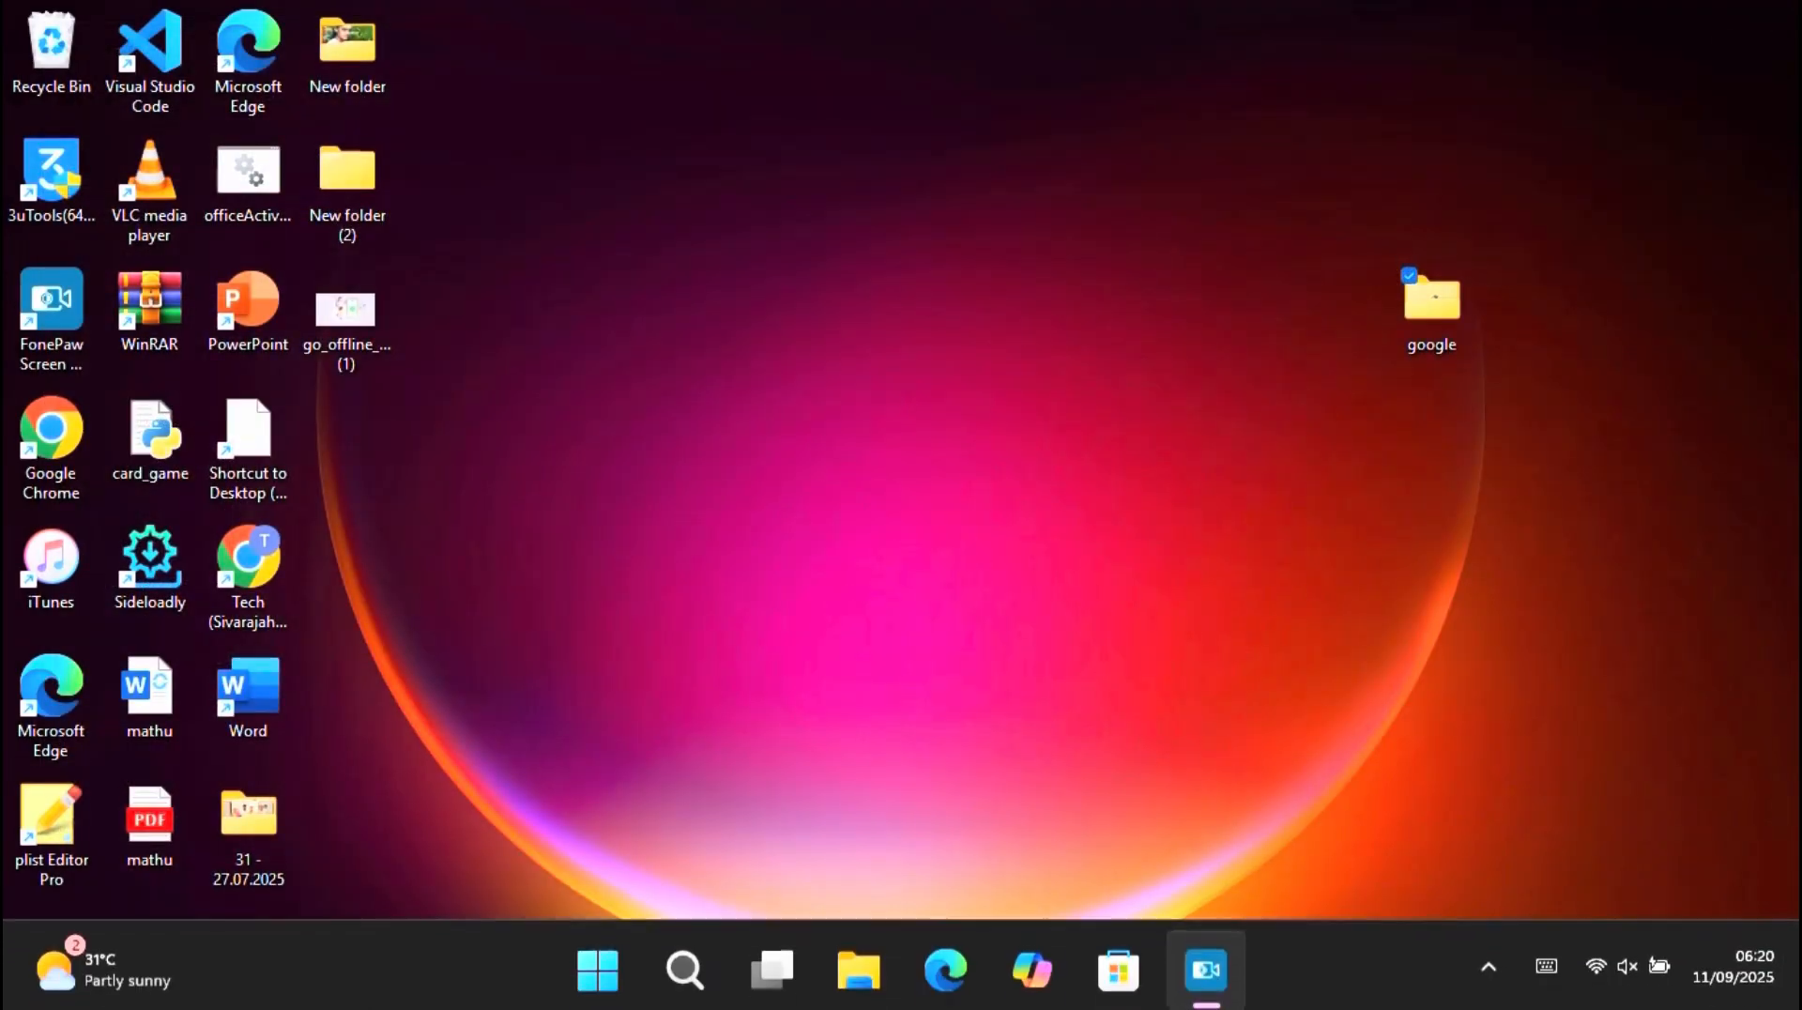
# - Search Start for 'Create and format hard disk partitions' to launch Disk Management
pyautogui.click(597, 963)
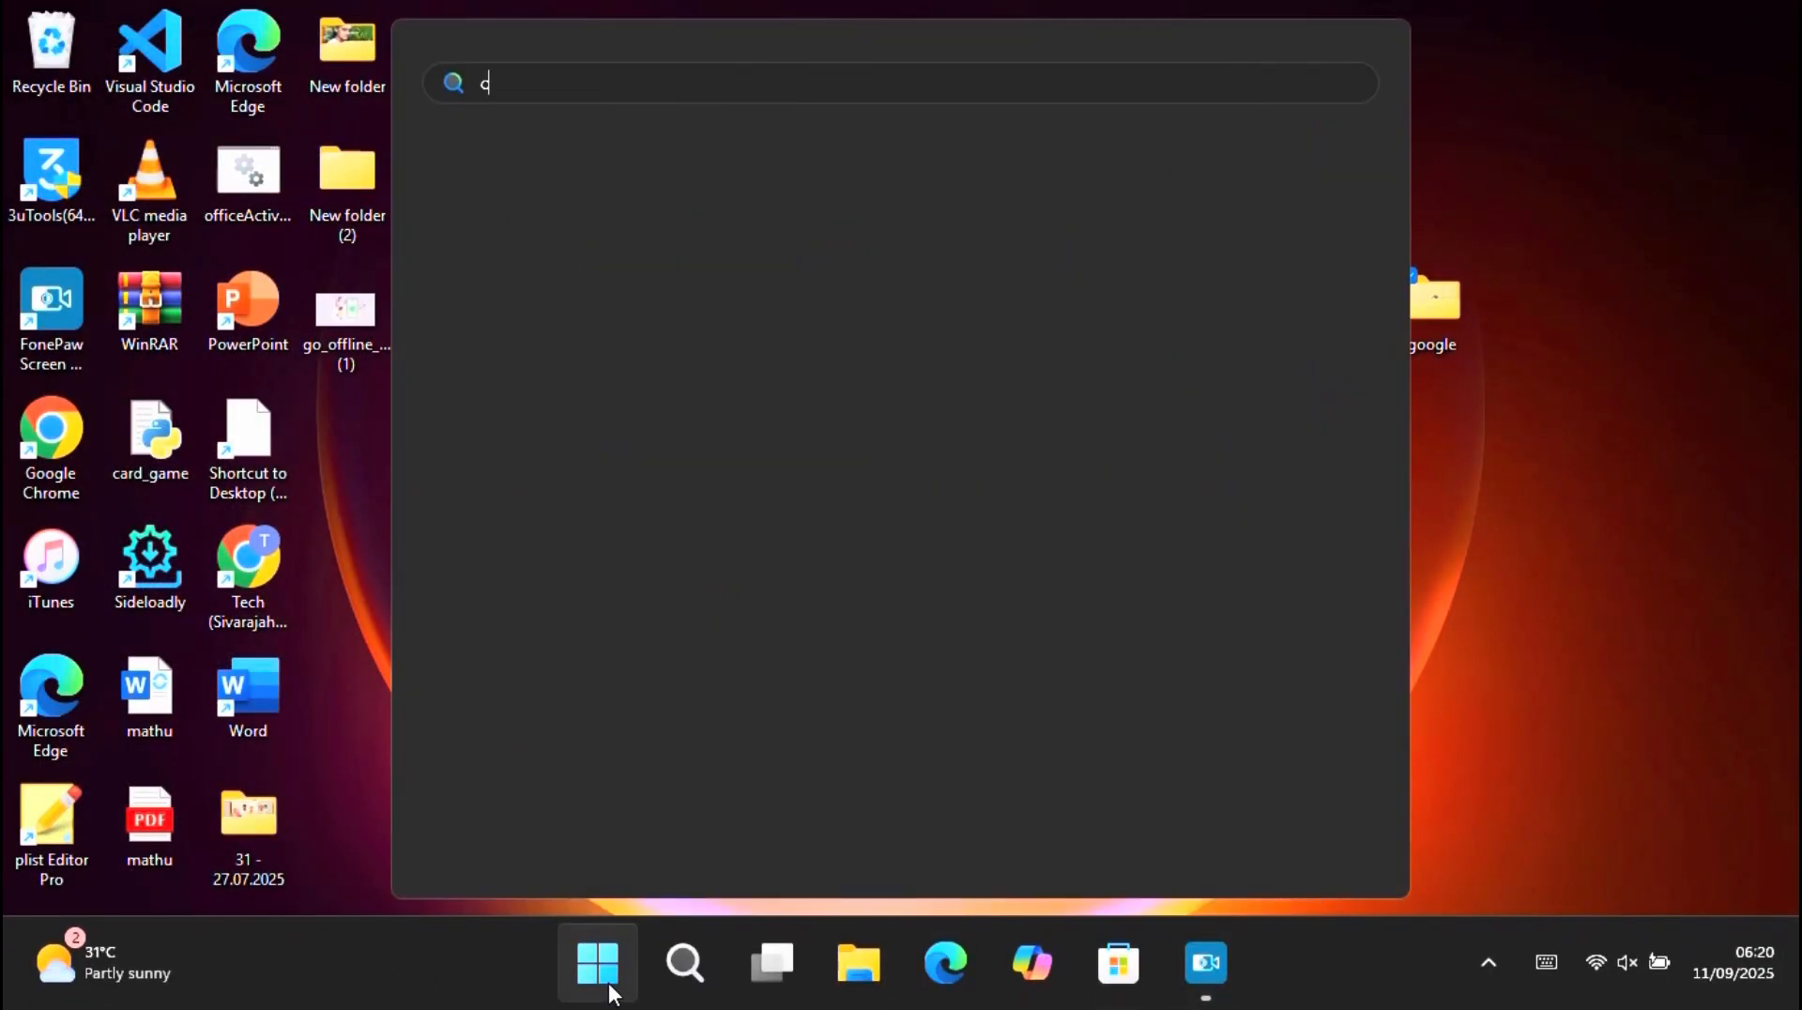
pyautogui.write('rea')
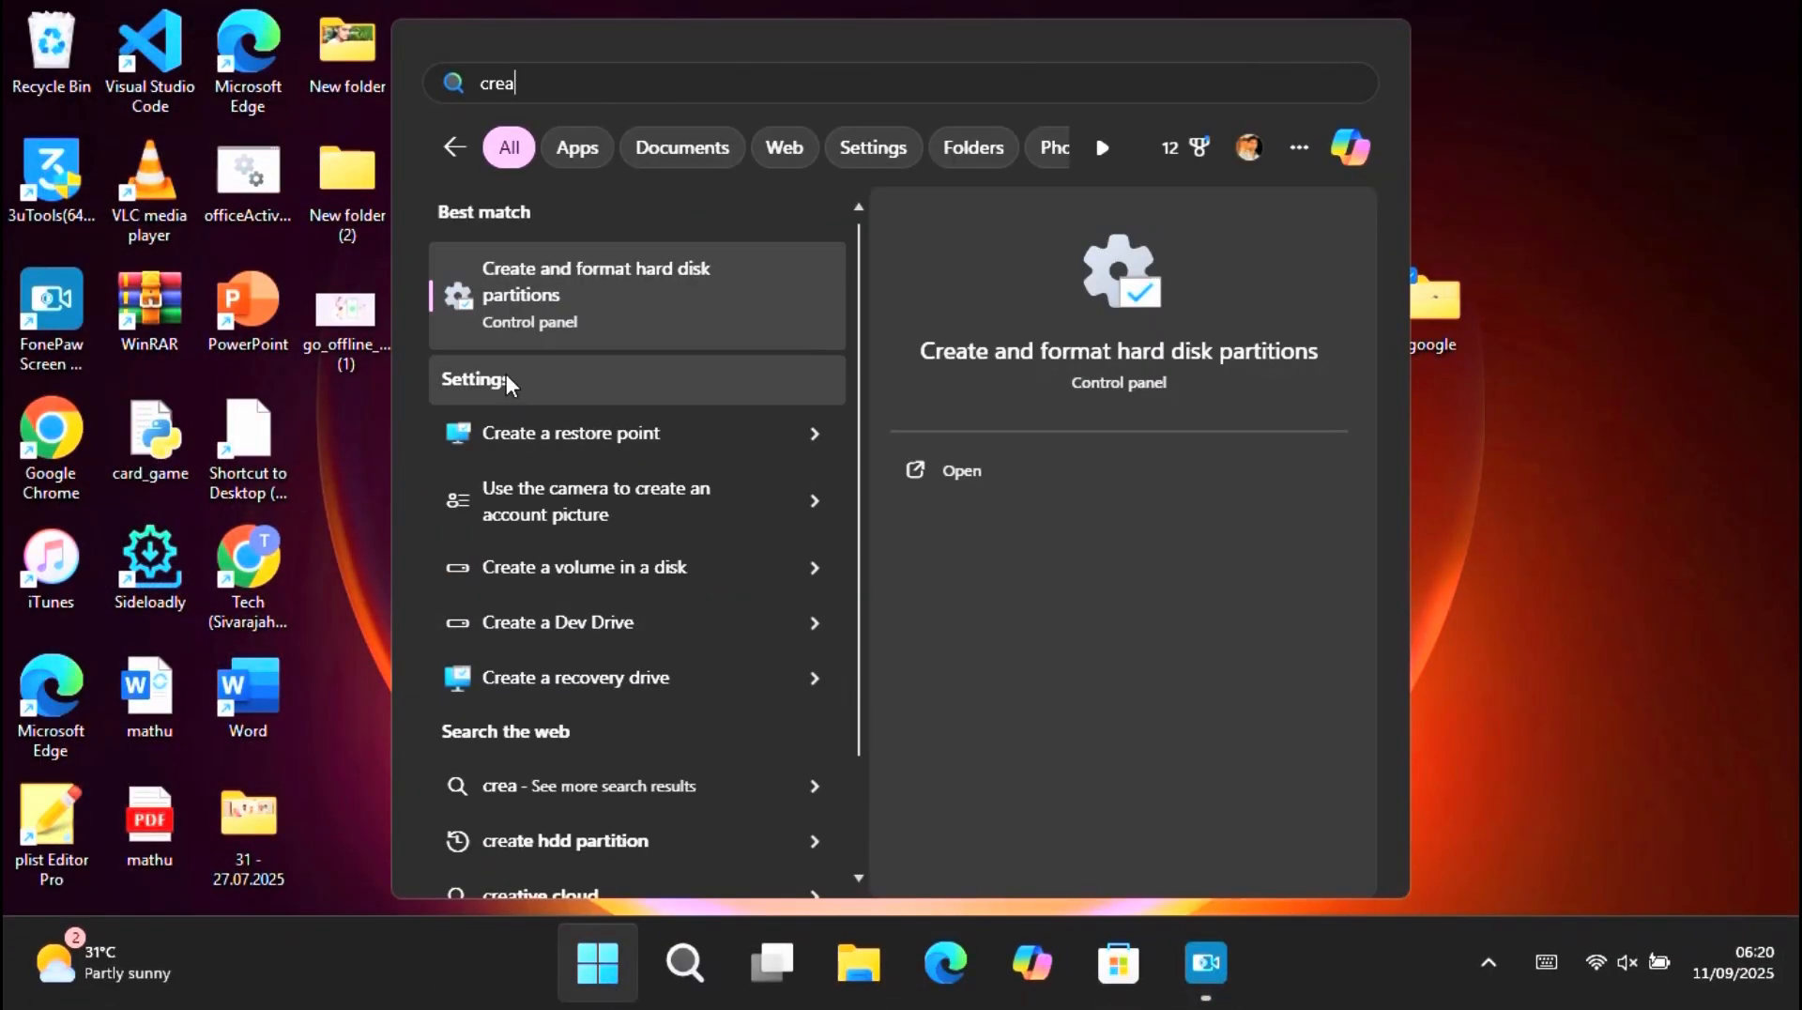
pyautogui.click(961, 470)
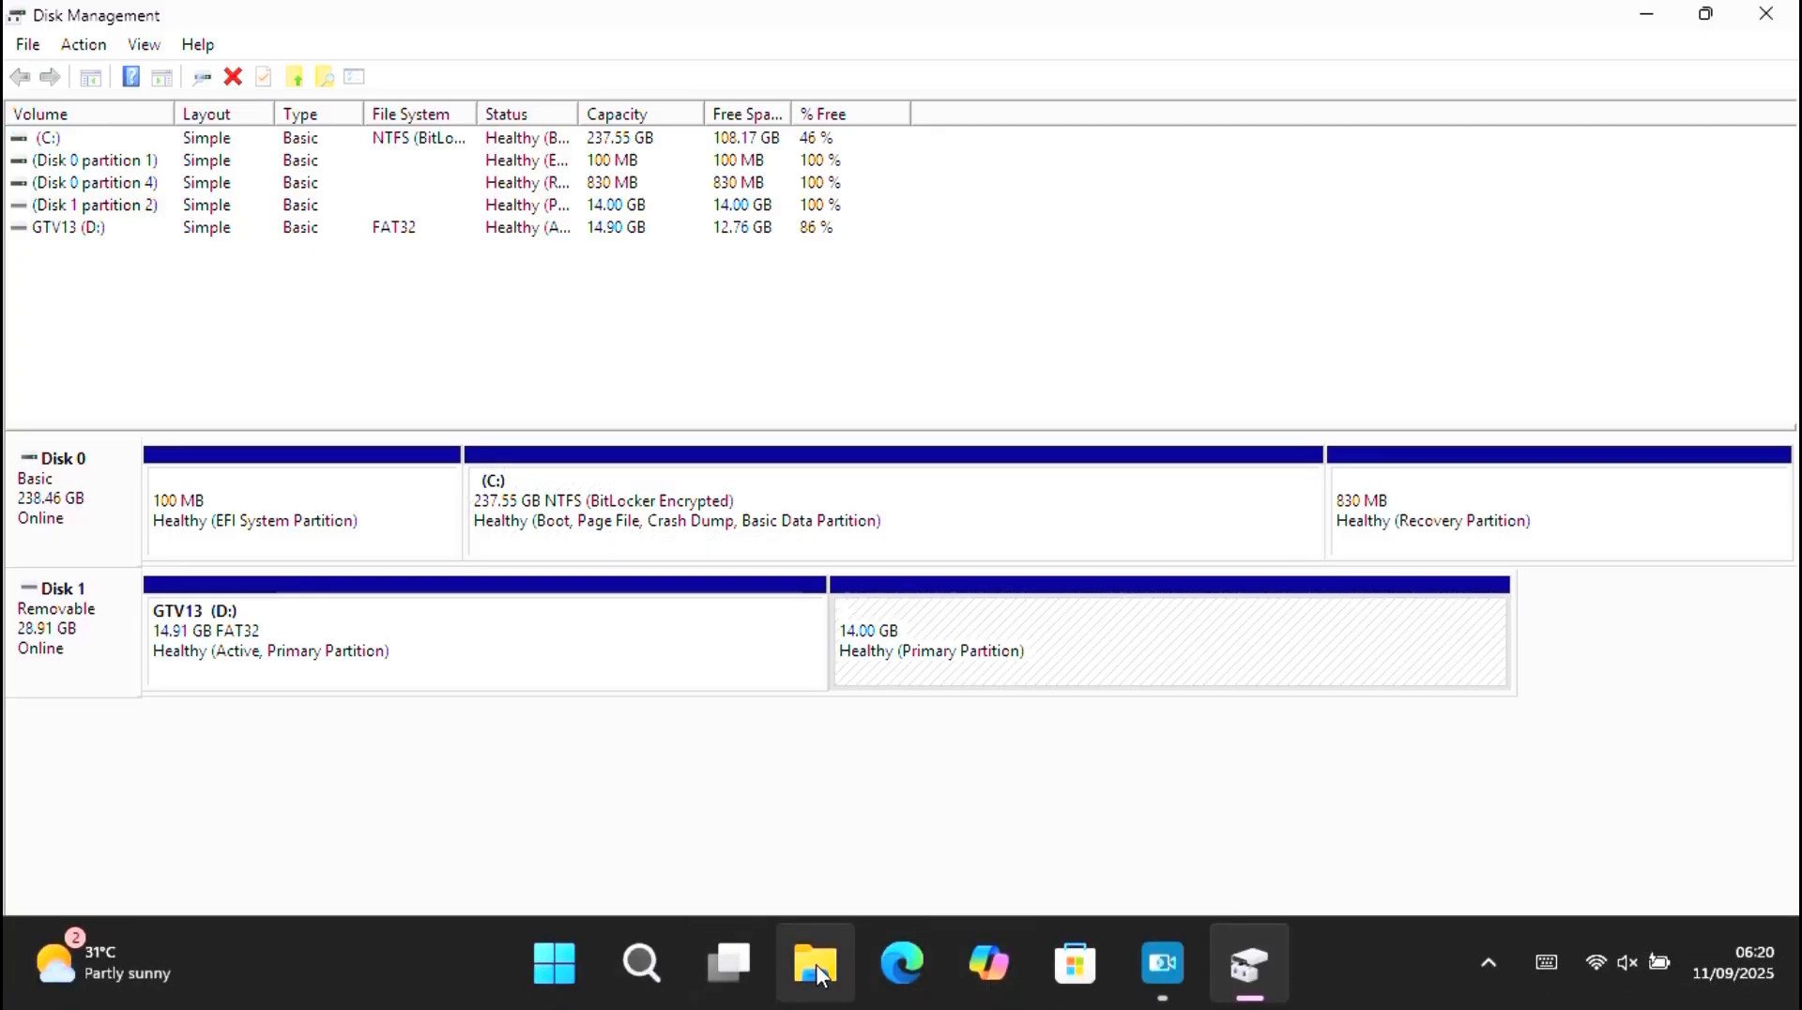
# - Check This PC shows only Local Disk (C:) and GTV13 (D:), then return to Disk Management
pyautogui.click(814, 962)
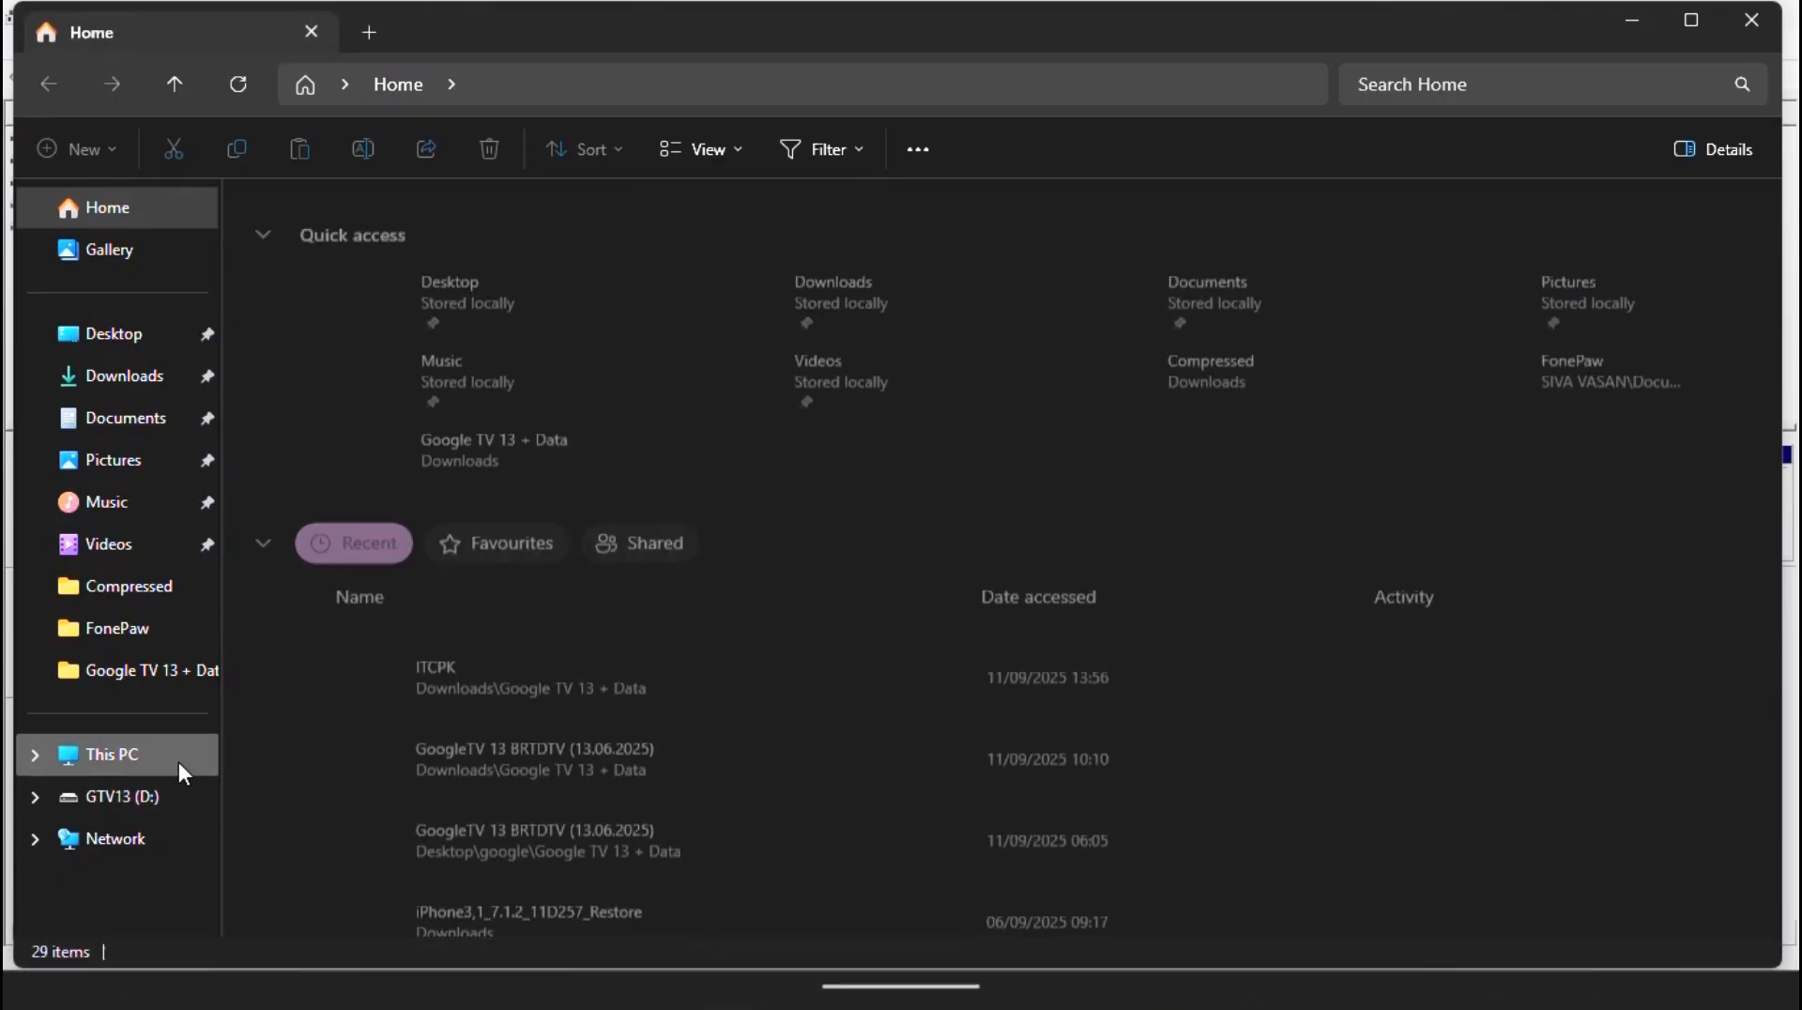
pyautogui.click(111, 754)
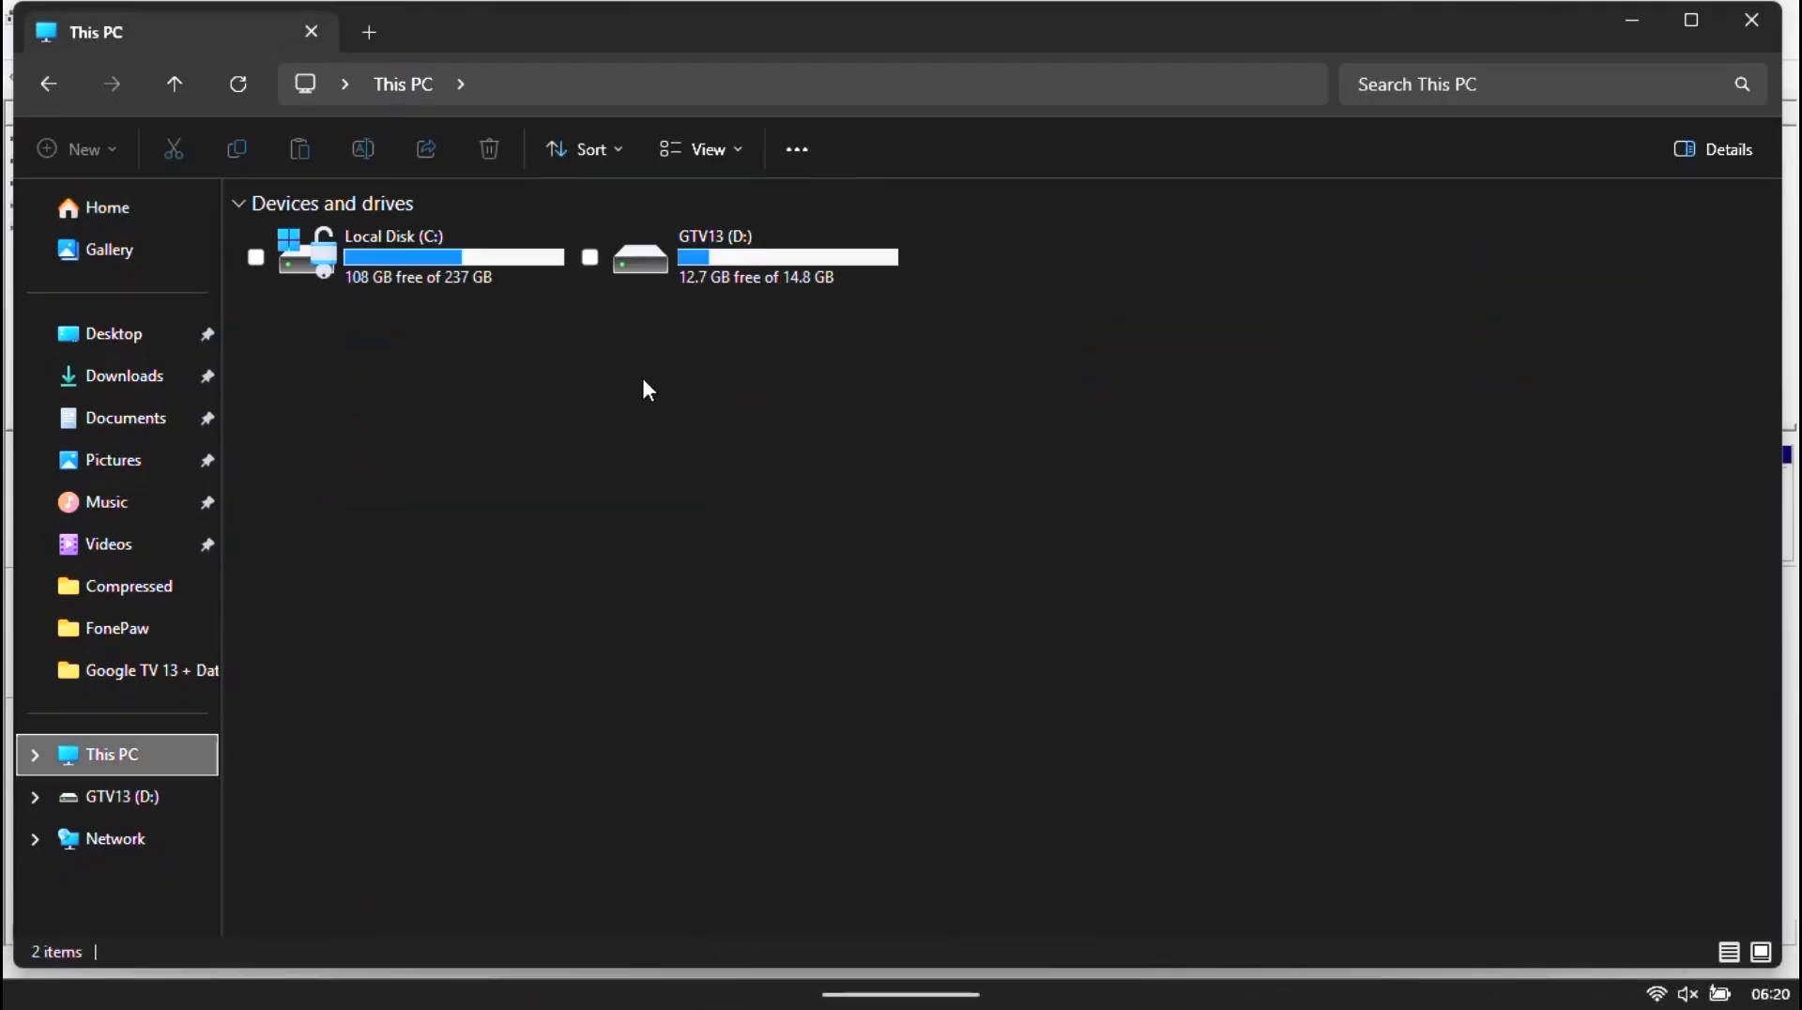
pyautogui.moveTo(1248, 963)
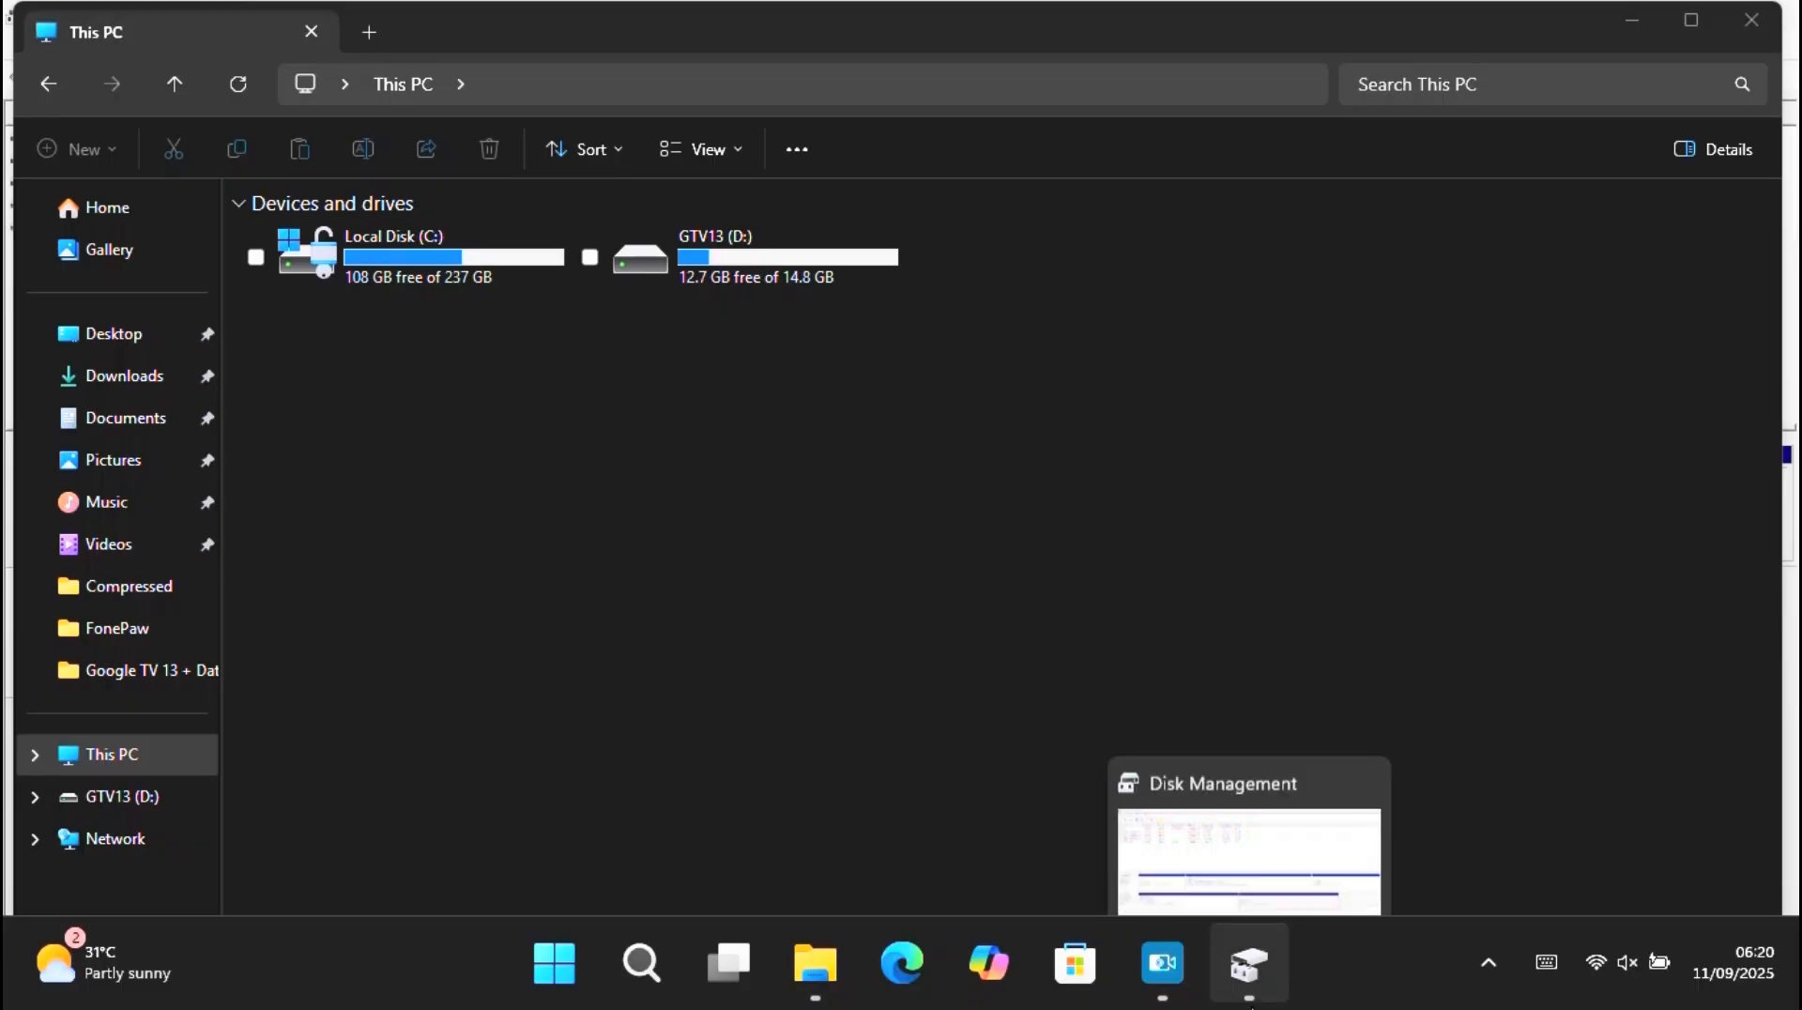
pyautogui.click(1247, 860)
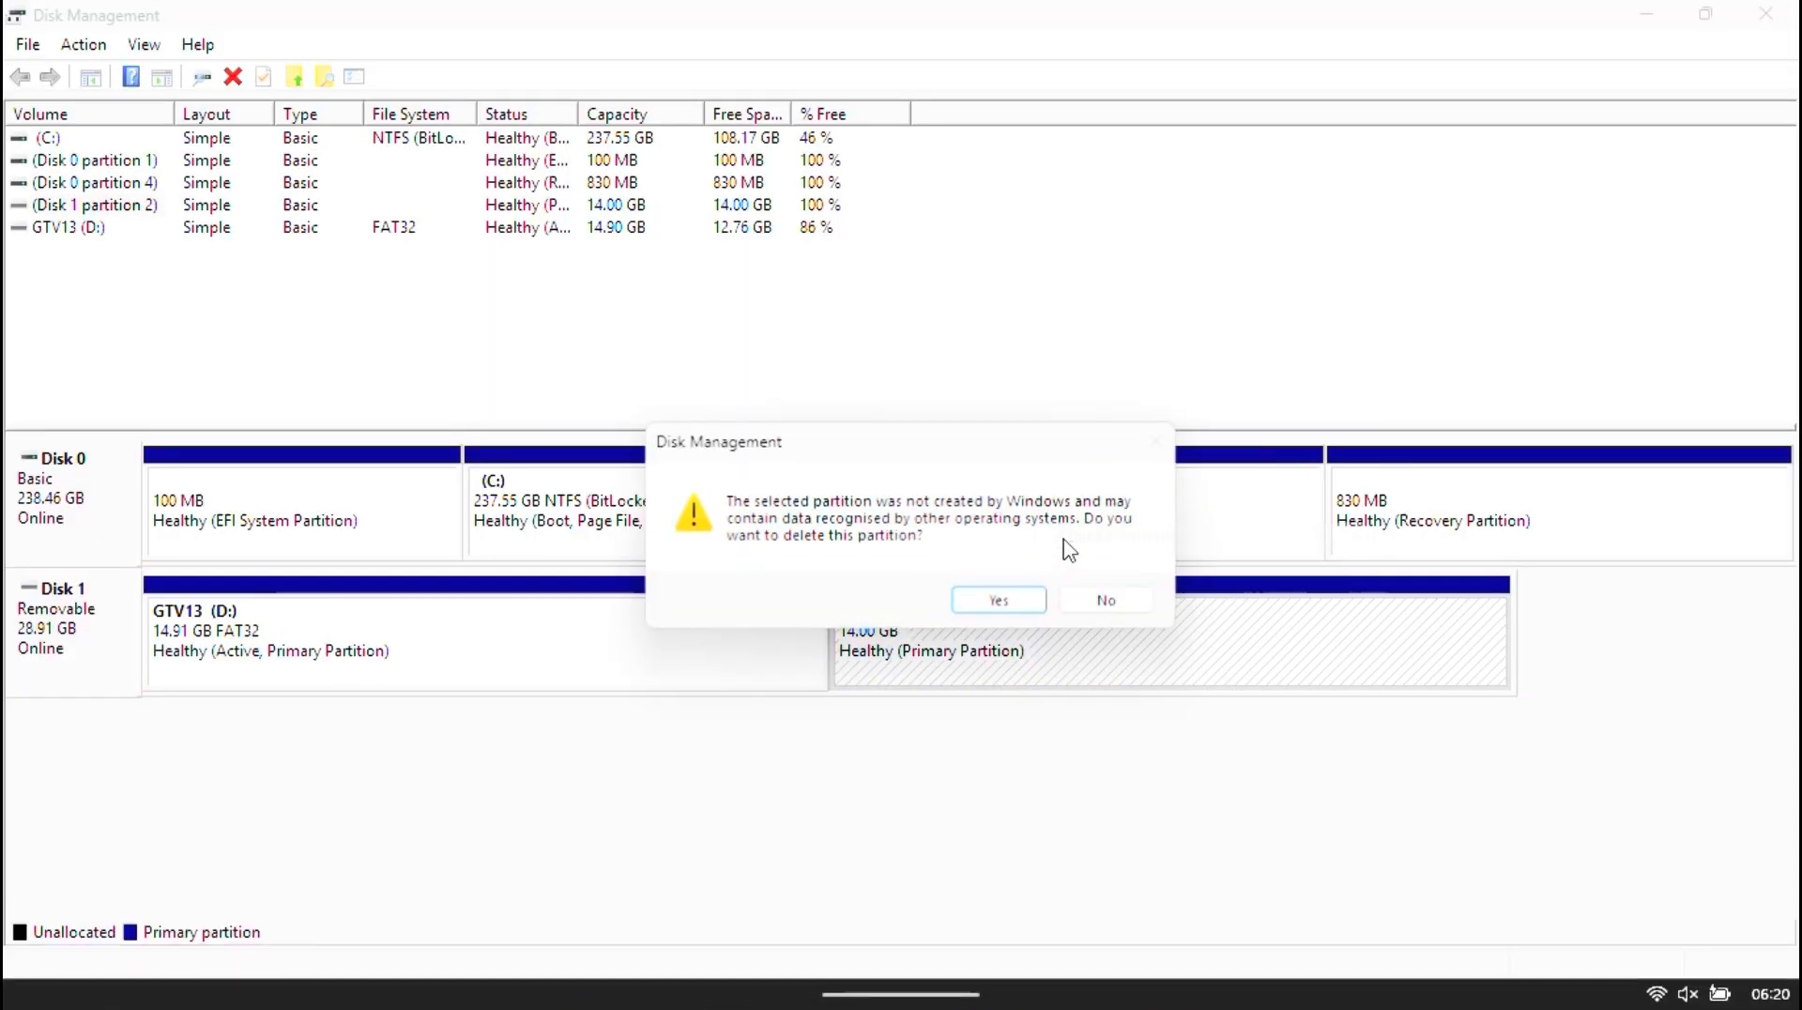
# - Confirm deleting the 14 GB USB partition and right-click the resulting unallocated space
pyautogui.click(1101, 599)
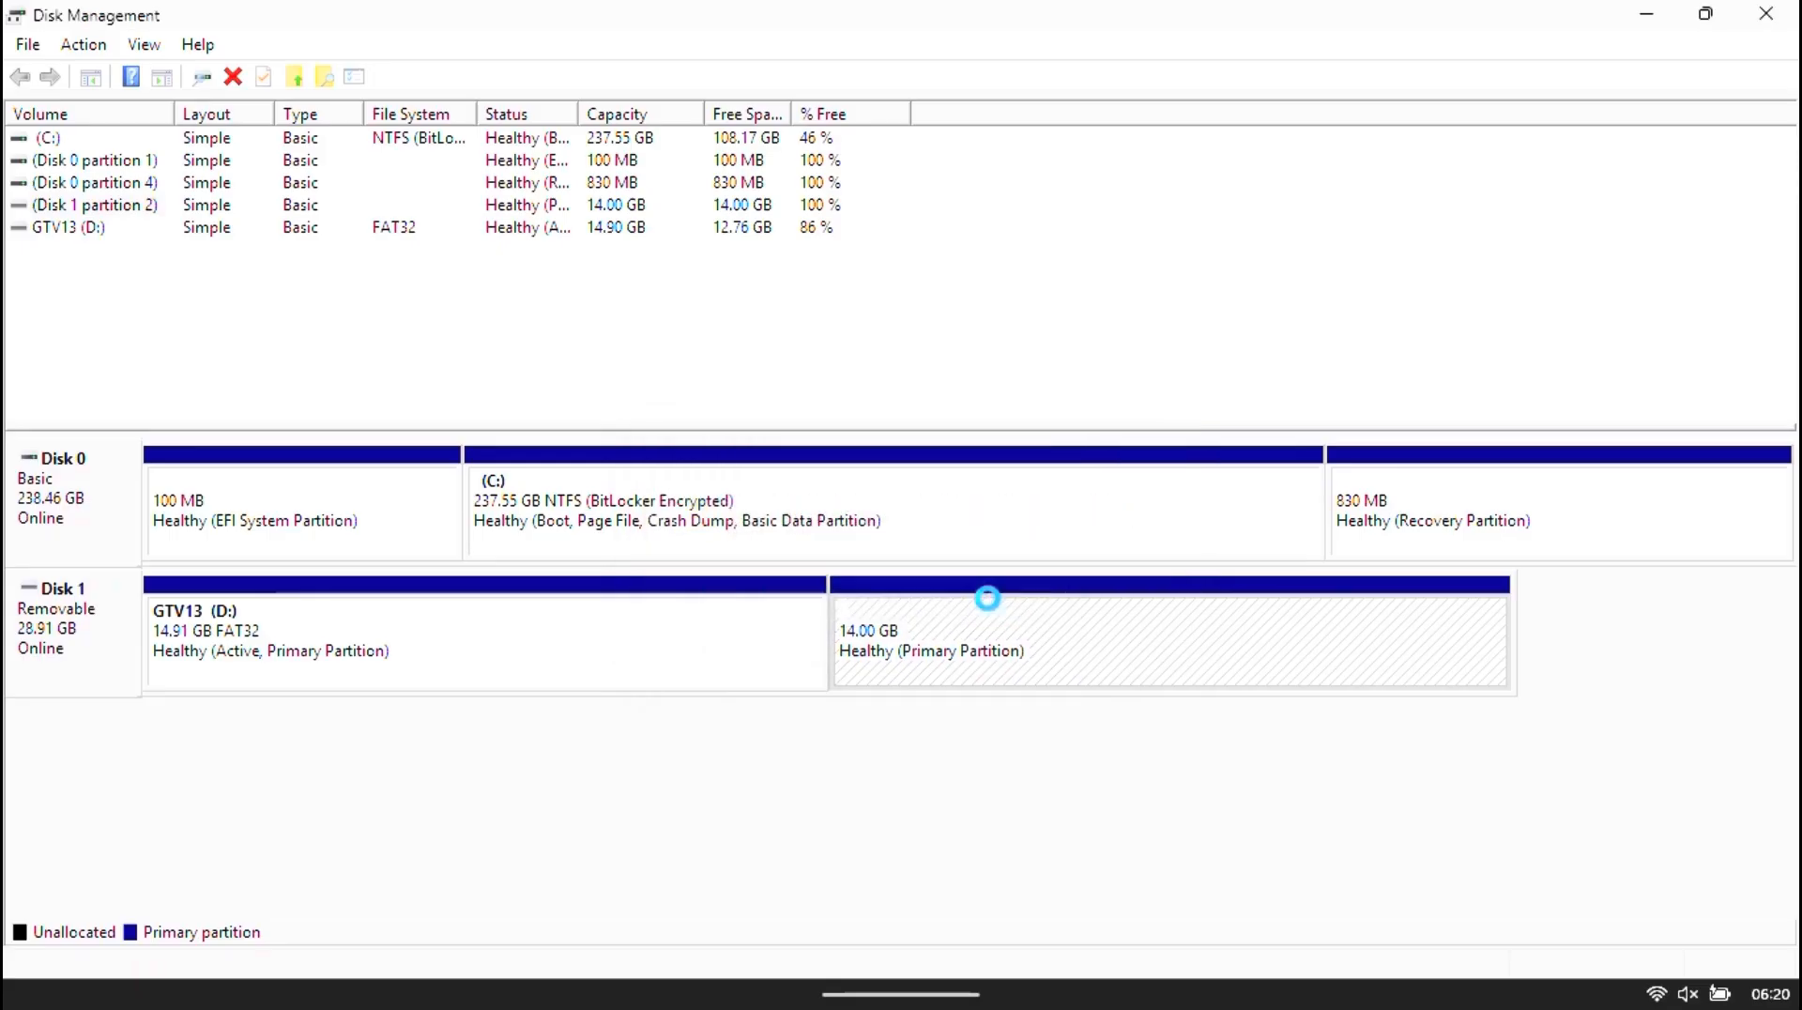
pyautogui.moveTo(994, 629)
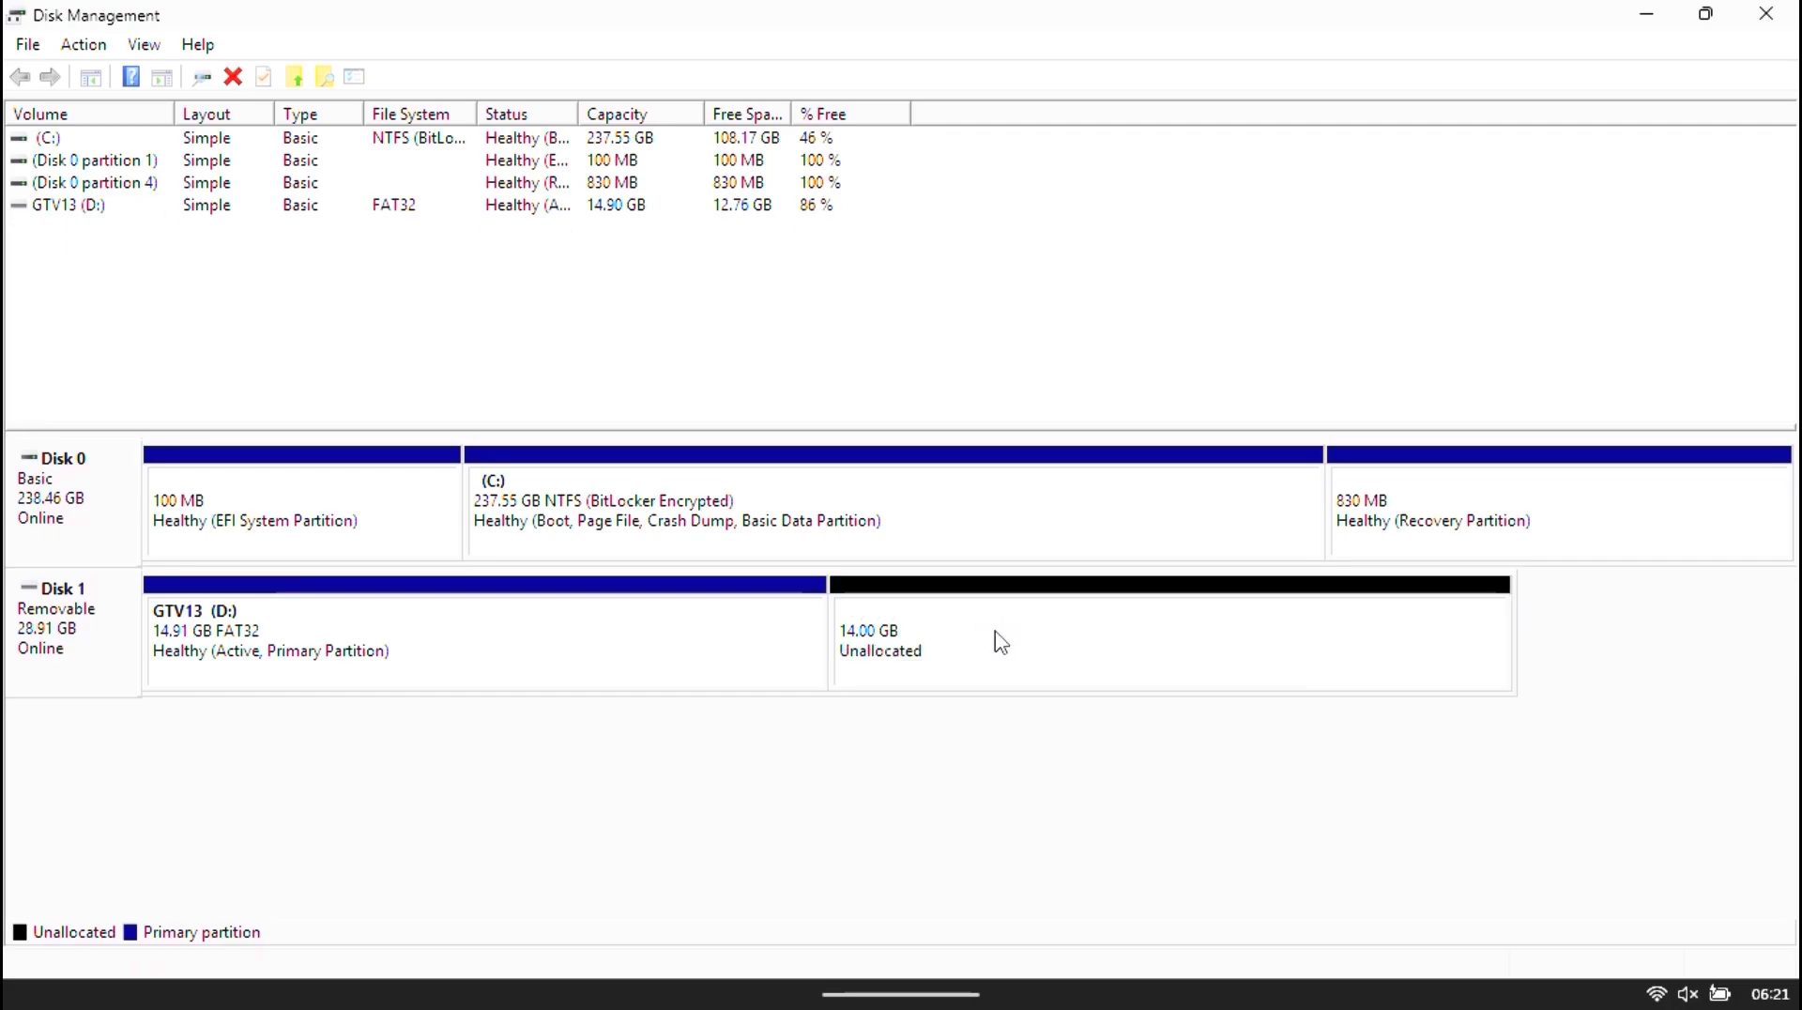
pyautogui.rightClick(1000, 641)
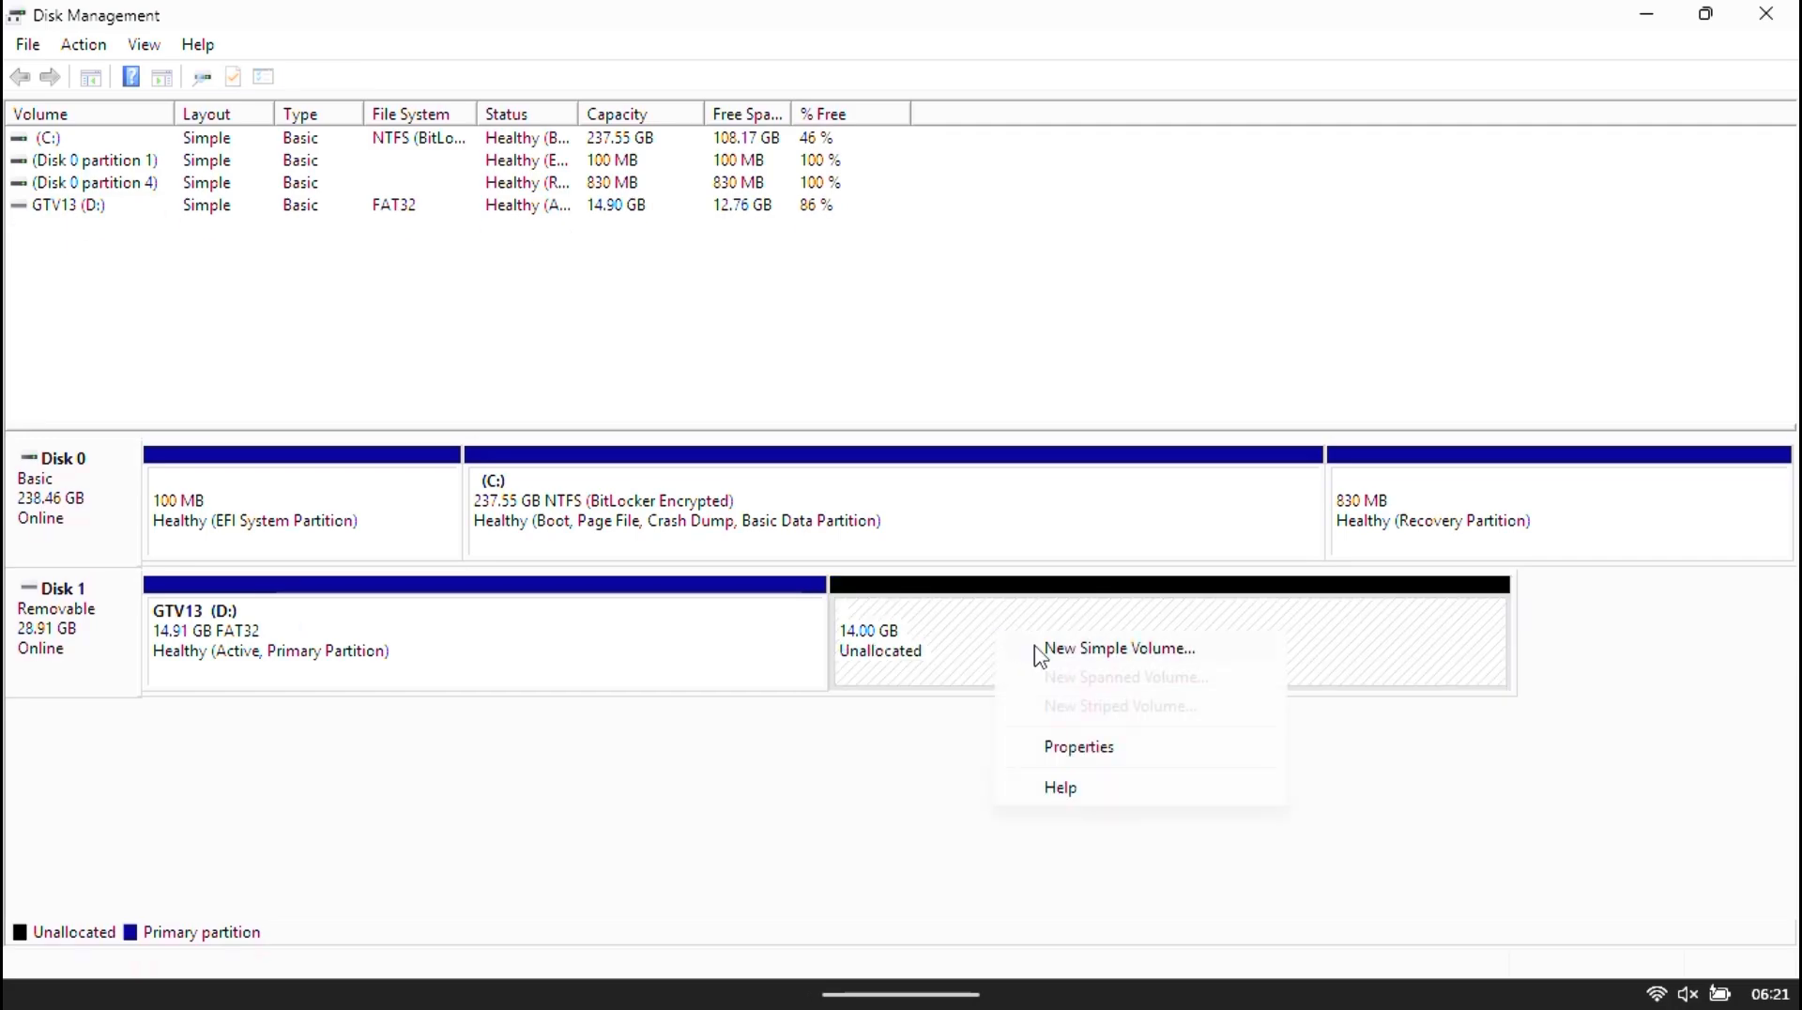
# - Run the New Simple Volume wizard to format the 14 GB space as FAT32 drive E:
pyautogui.click(1120, 647)
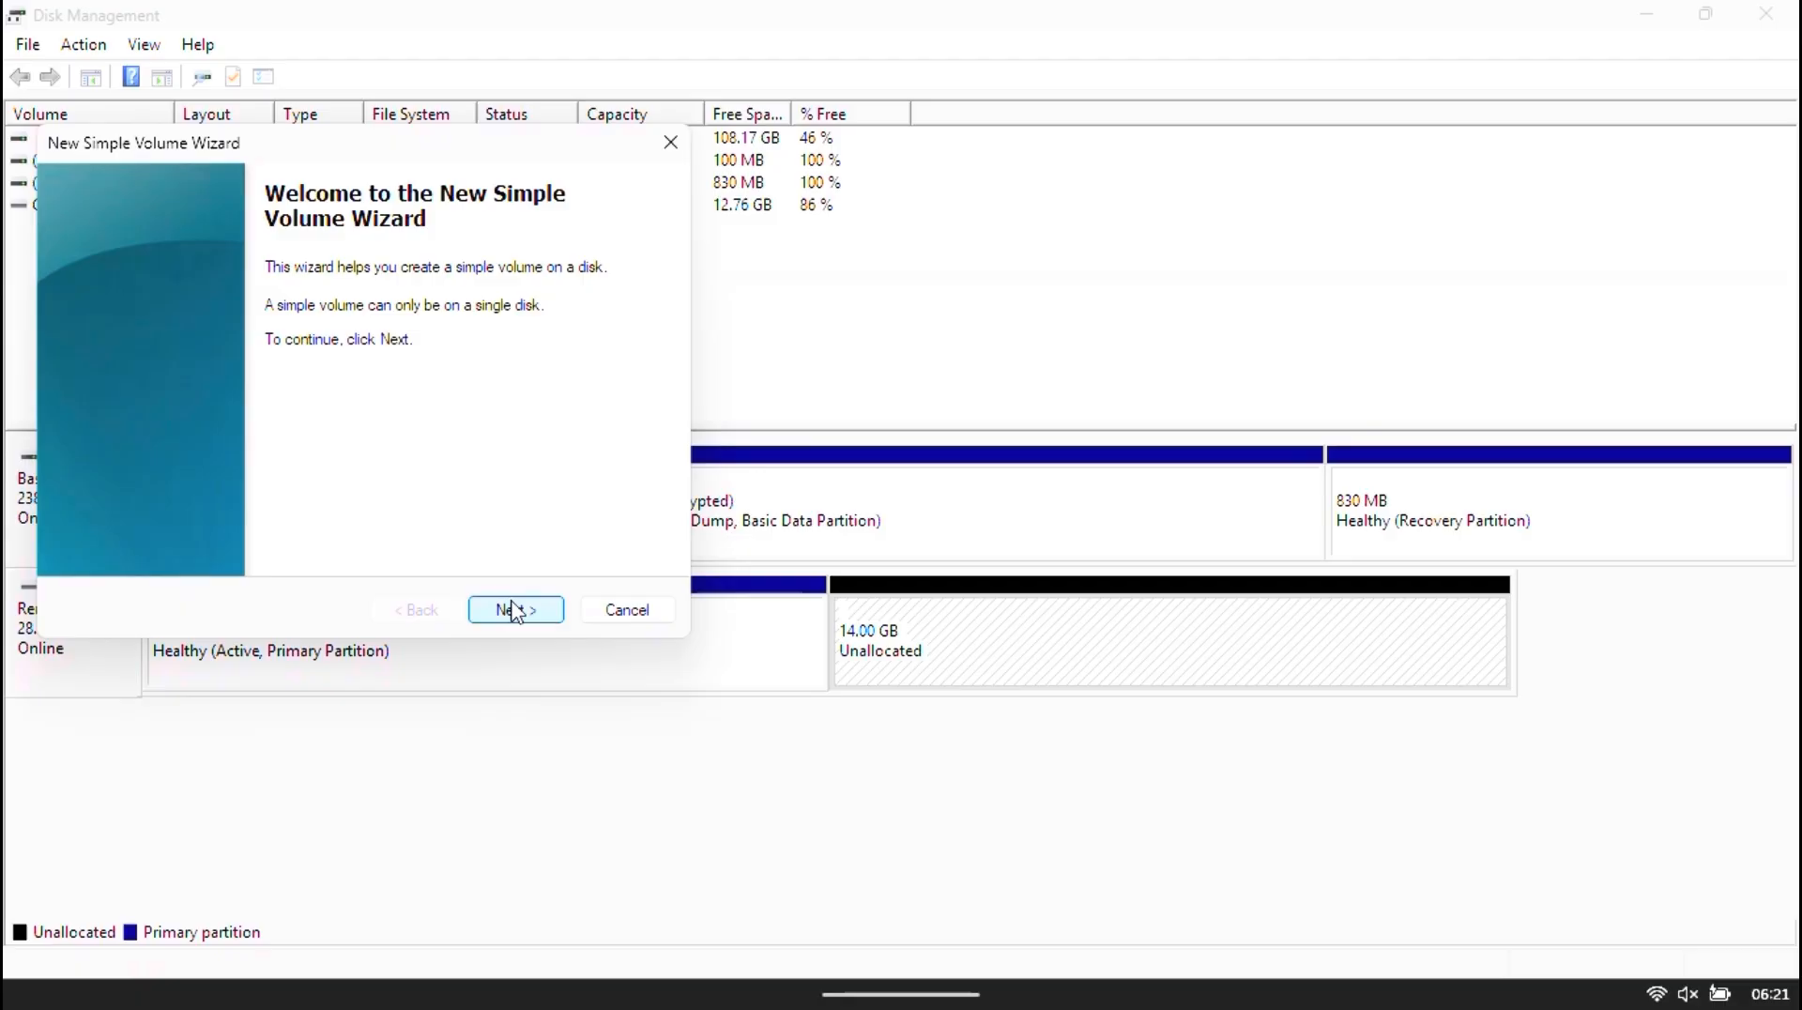
pyautogui.click(515, 609)
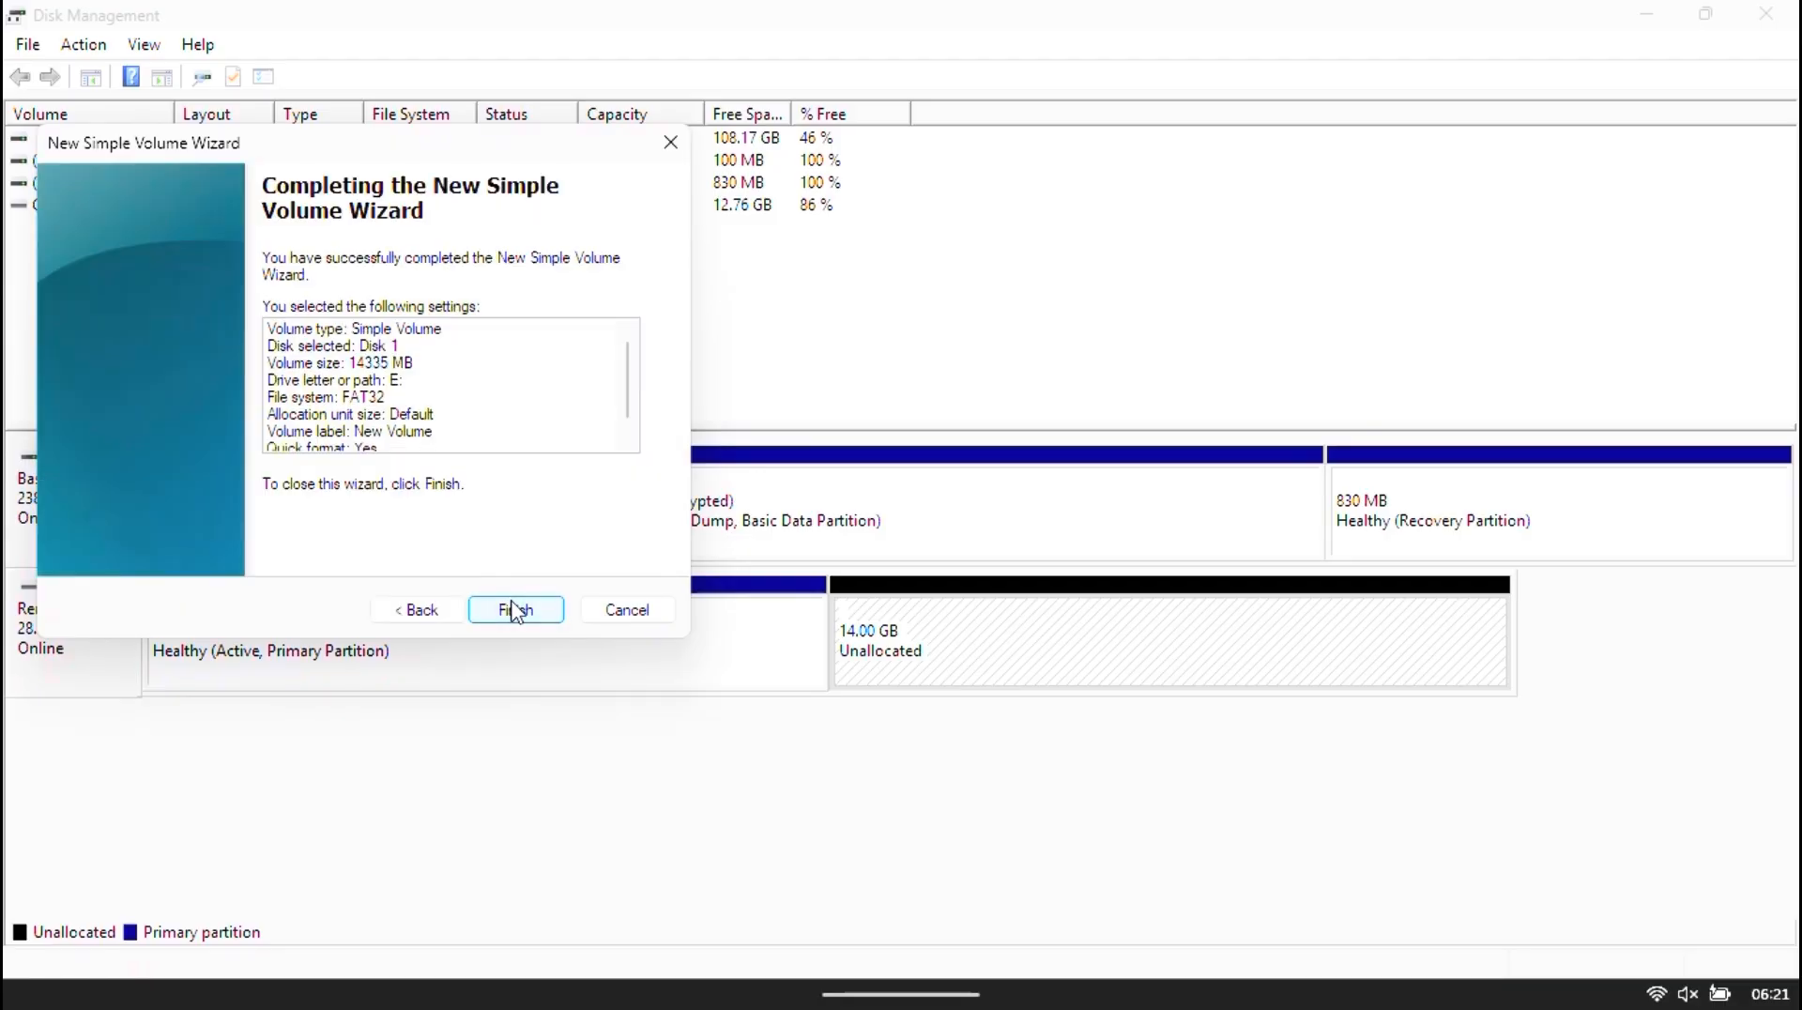
pyautogui.click(515, 609)
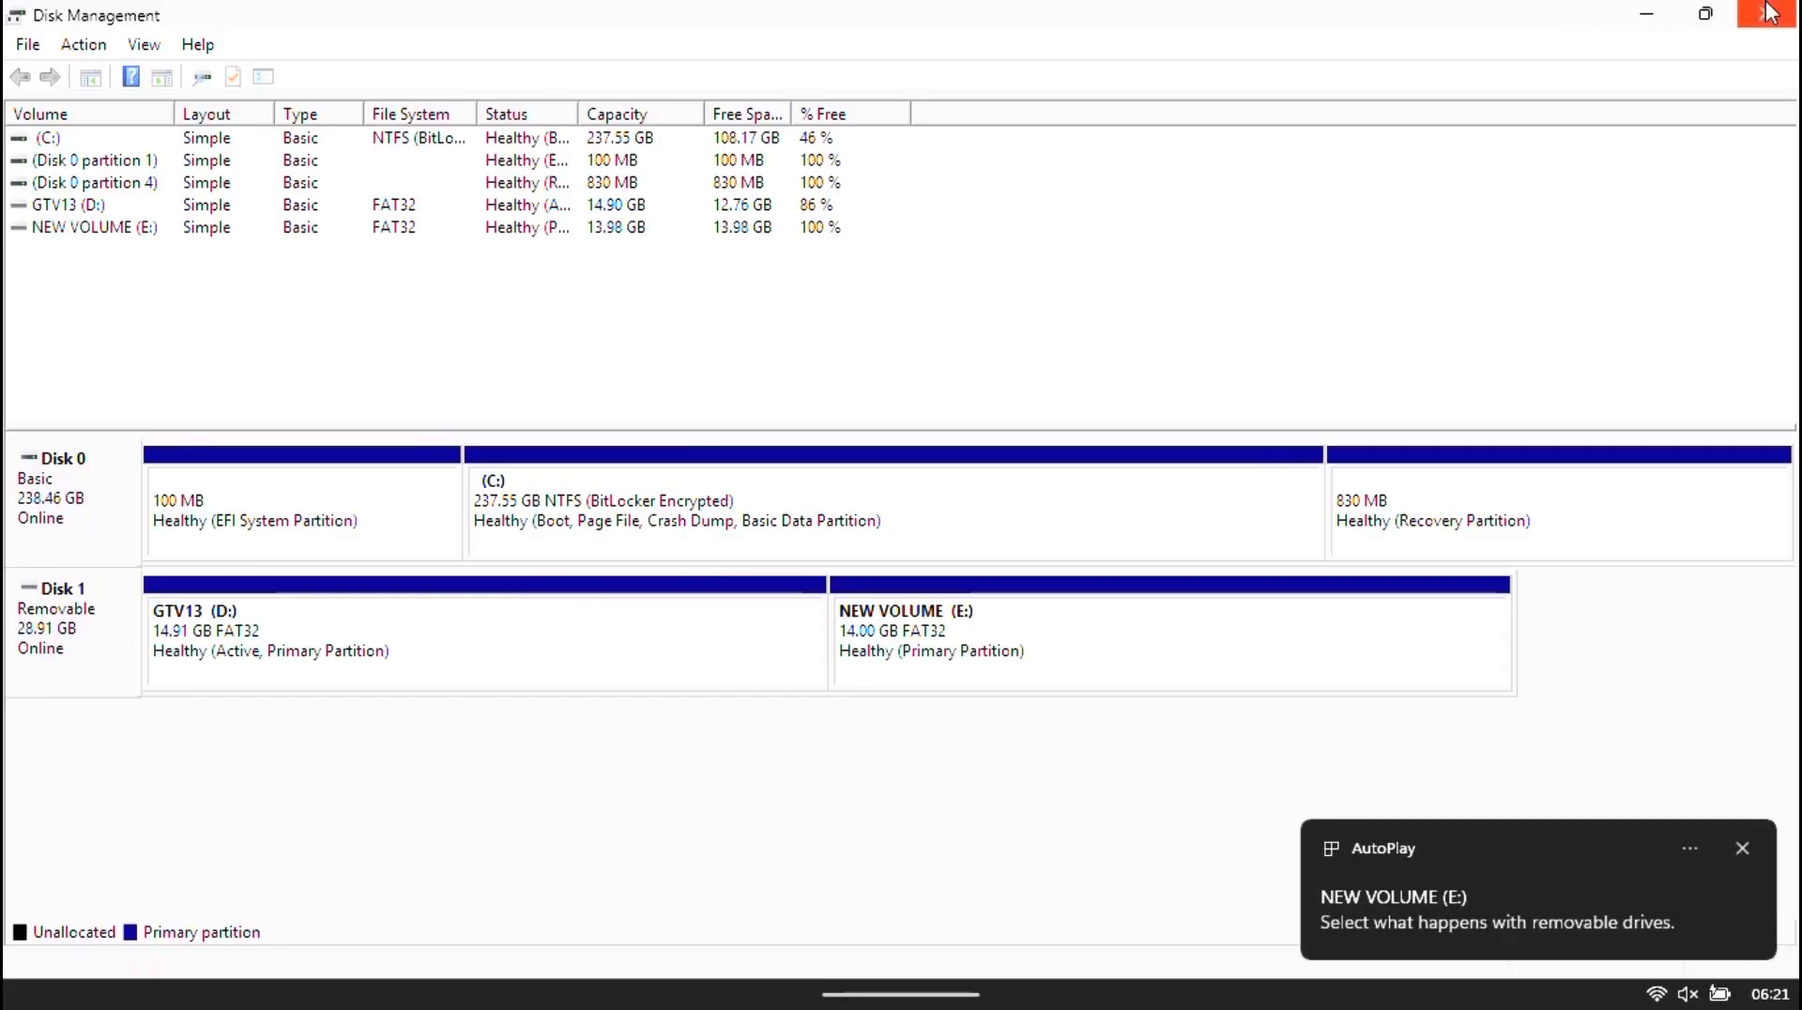
pyautogui.moveTo(814, 962)
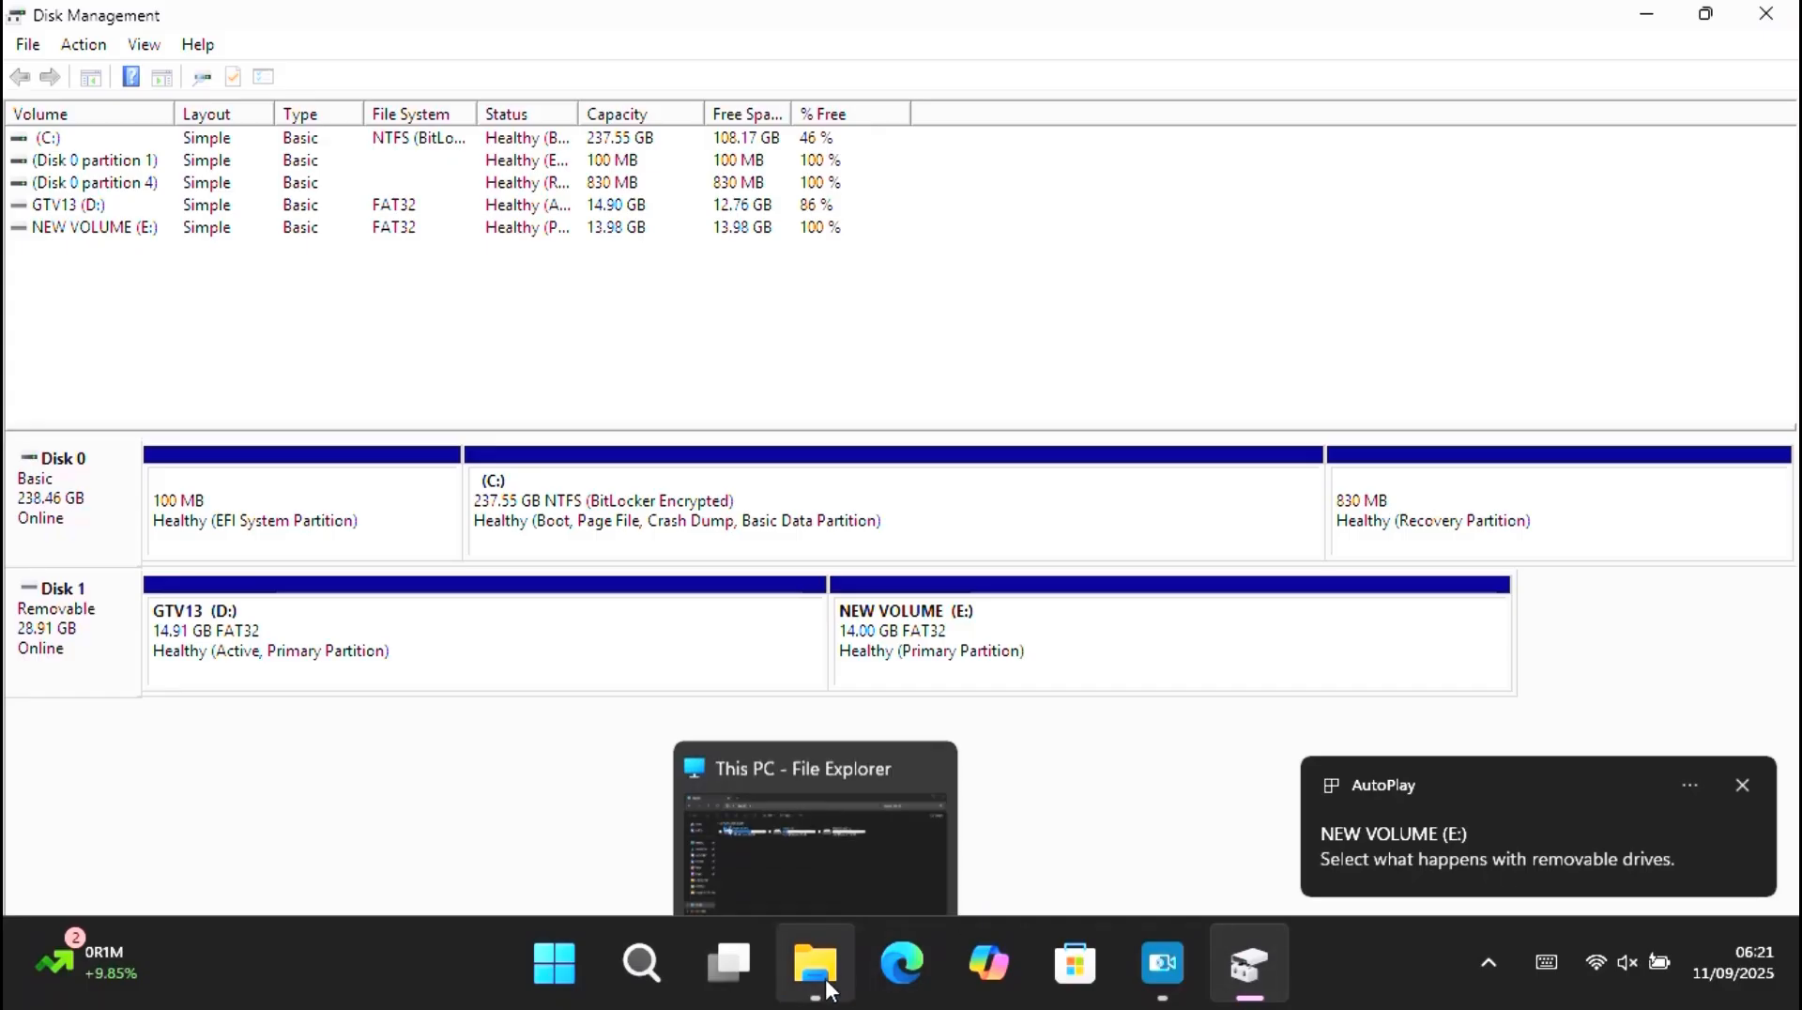
# - Open NEW VOLUME (E:) to confirm it is empty, then minimize File Explorer and Disk Management
pyautogui.click(815, 831)
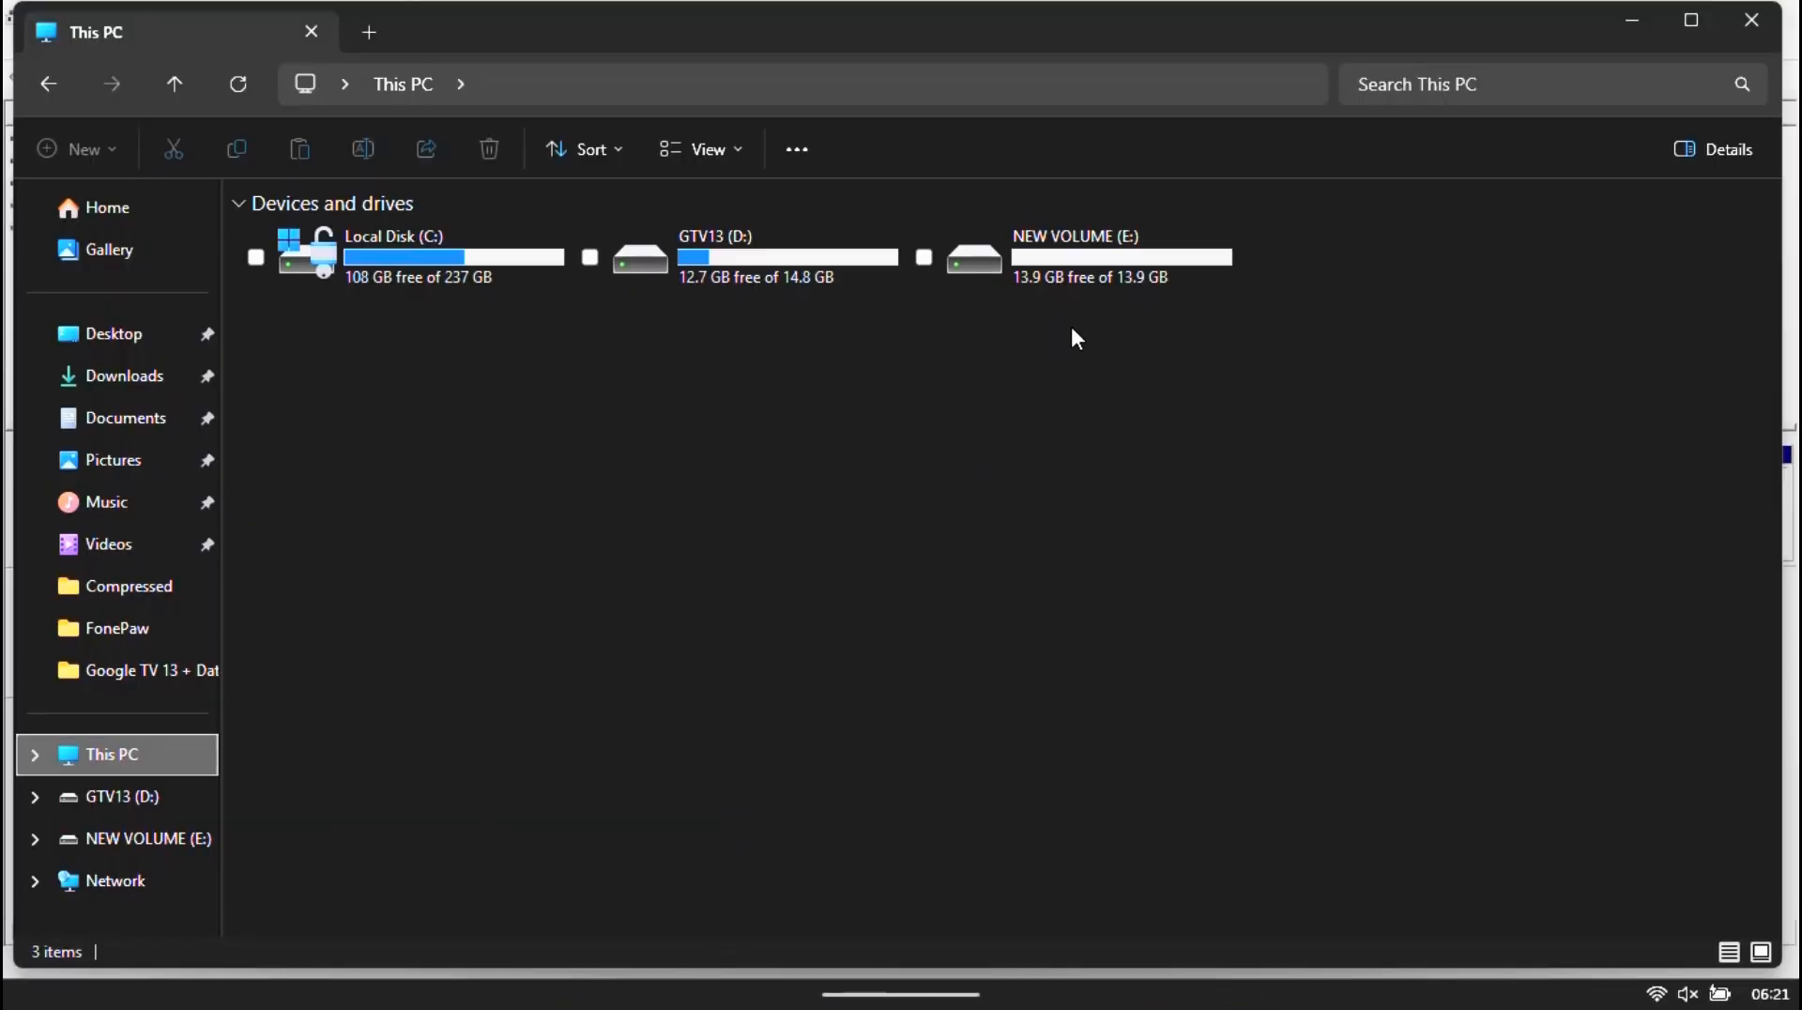
pyautogui.doubleClick(1075, 256)
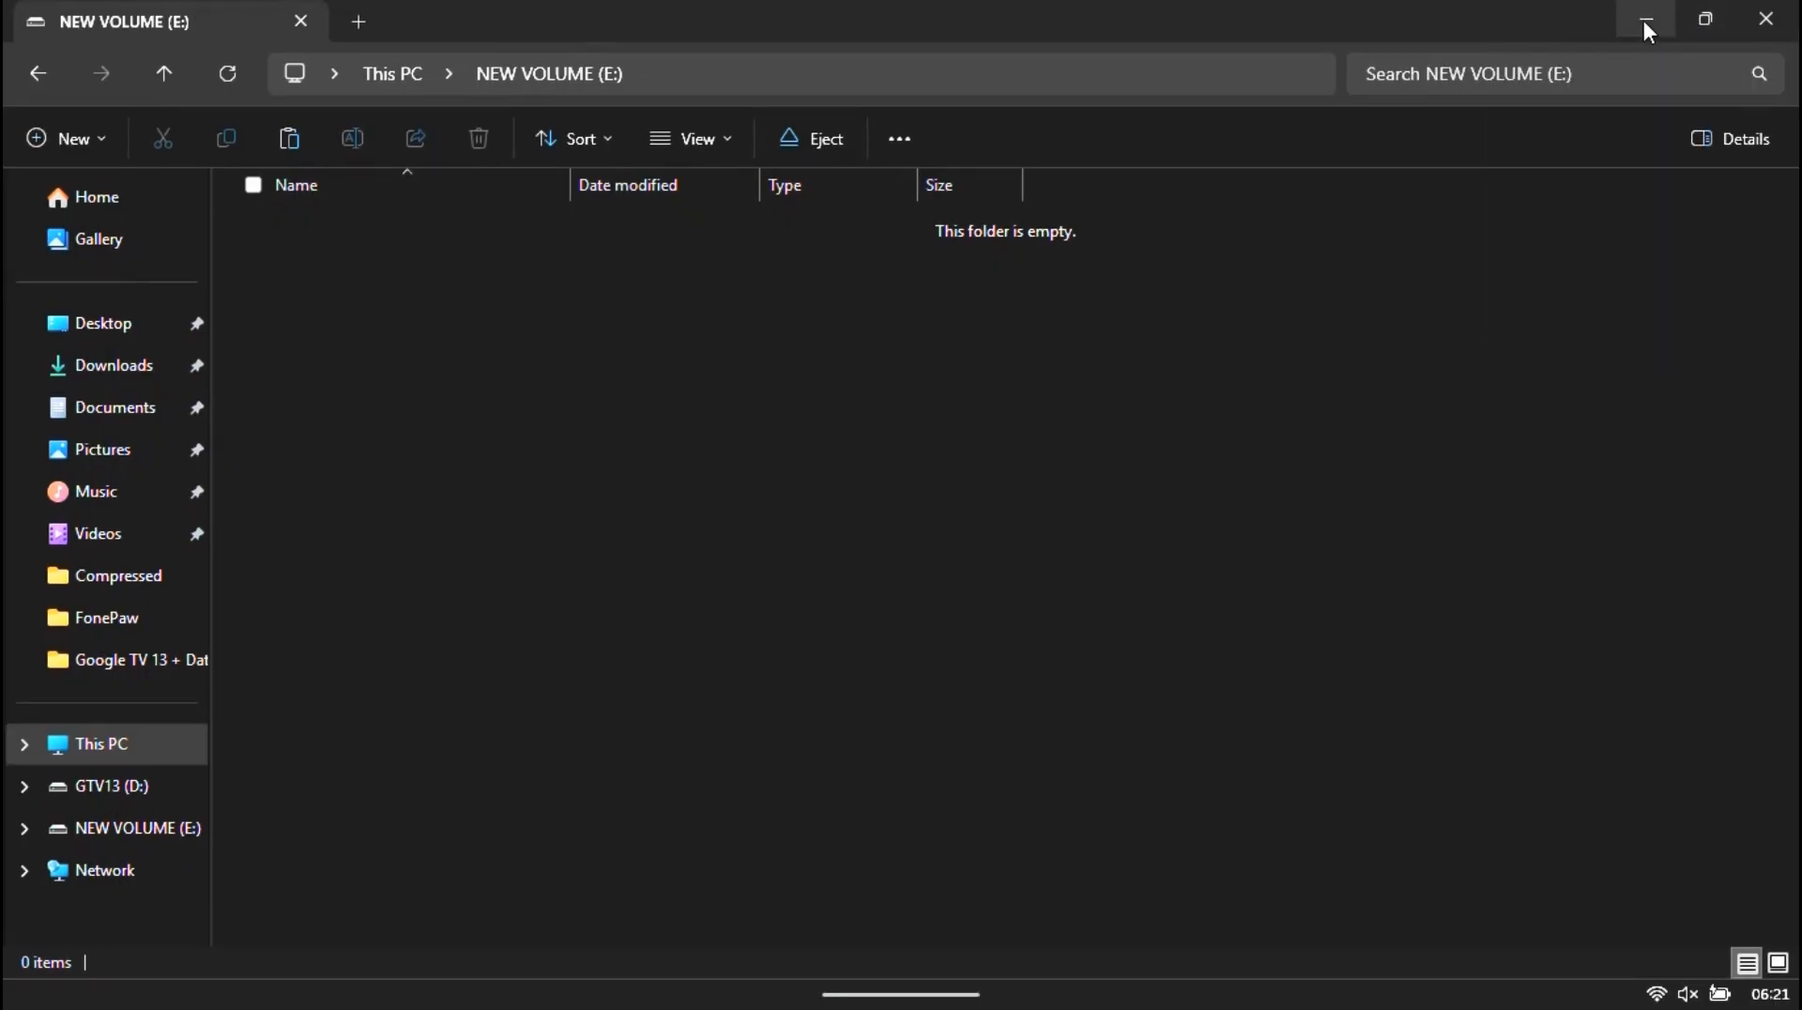
pyautogui.click(1643, 20)
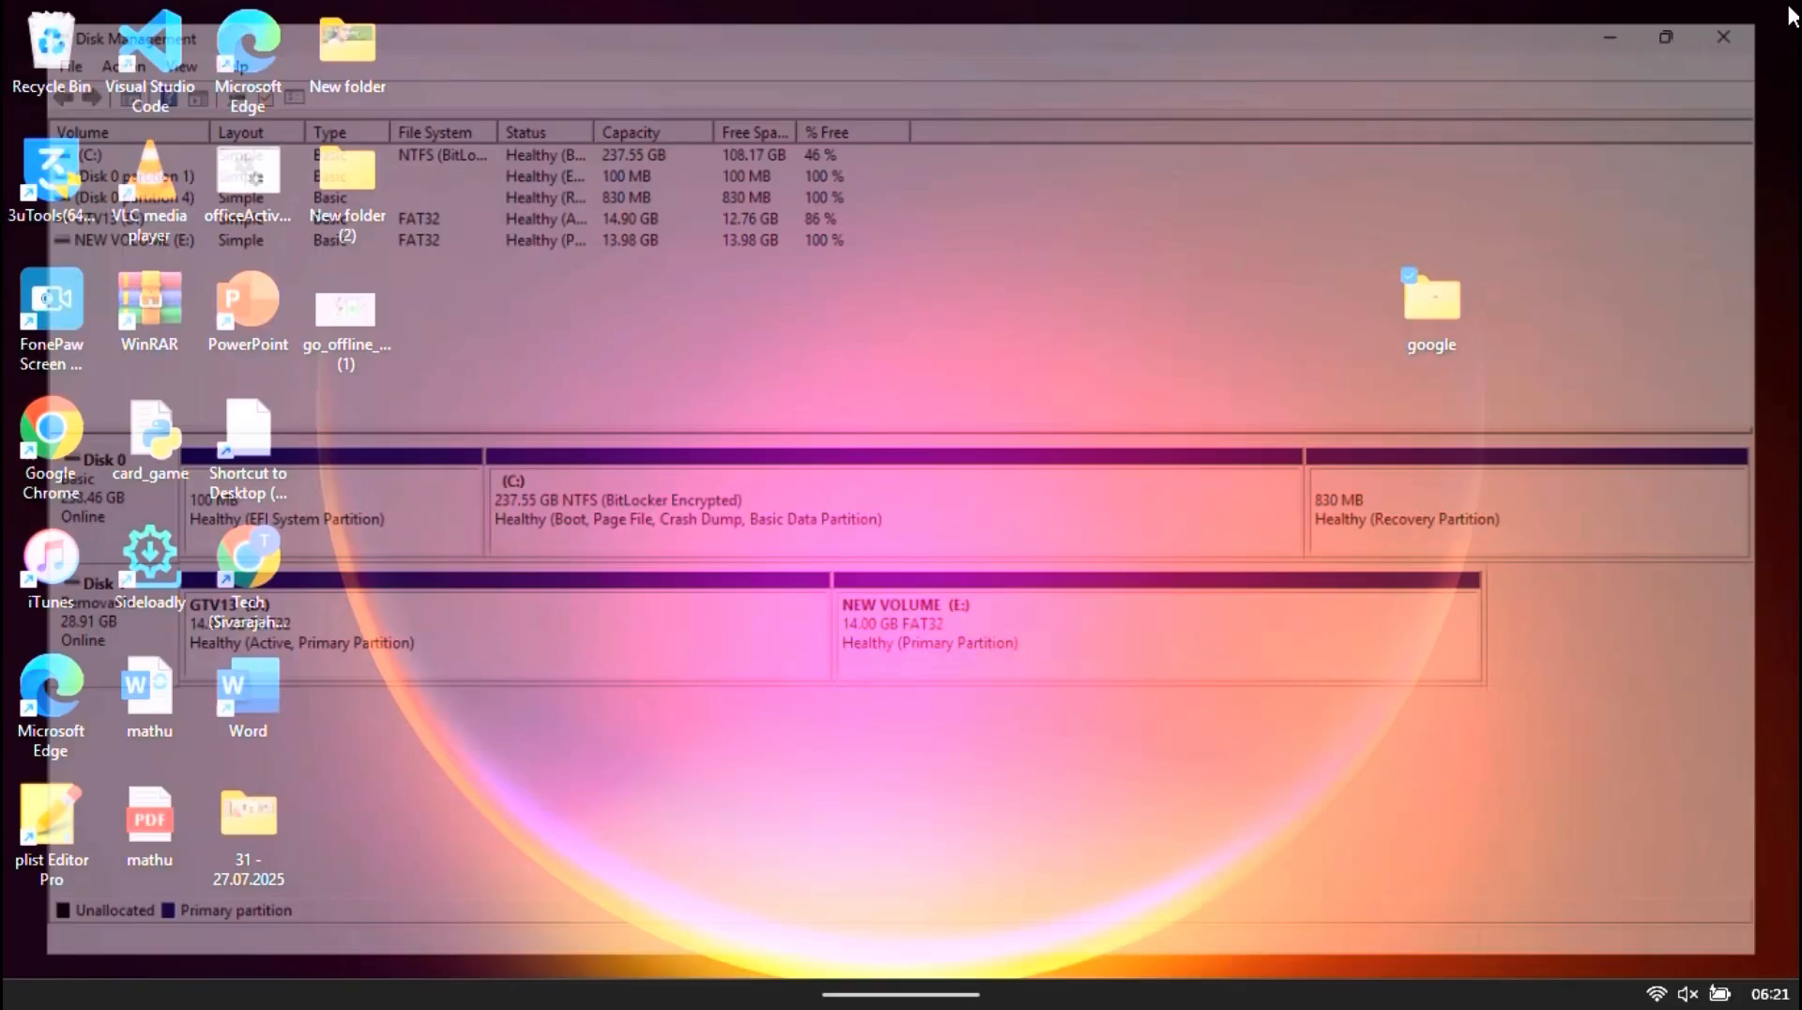
pyautogui.click(1721, 36)
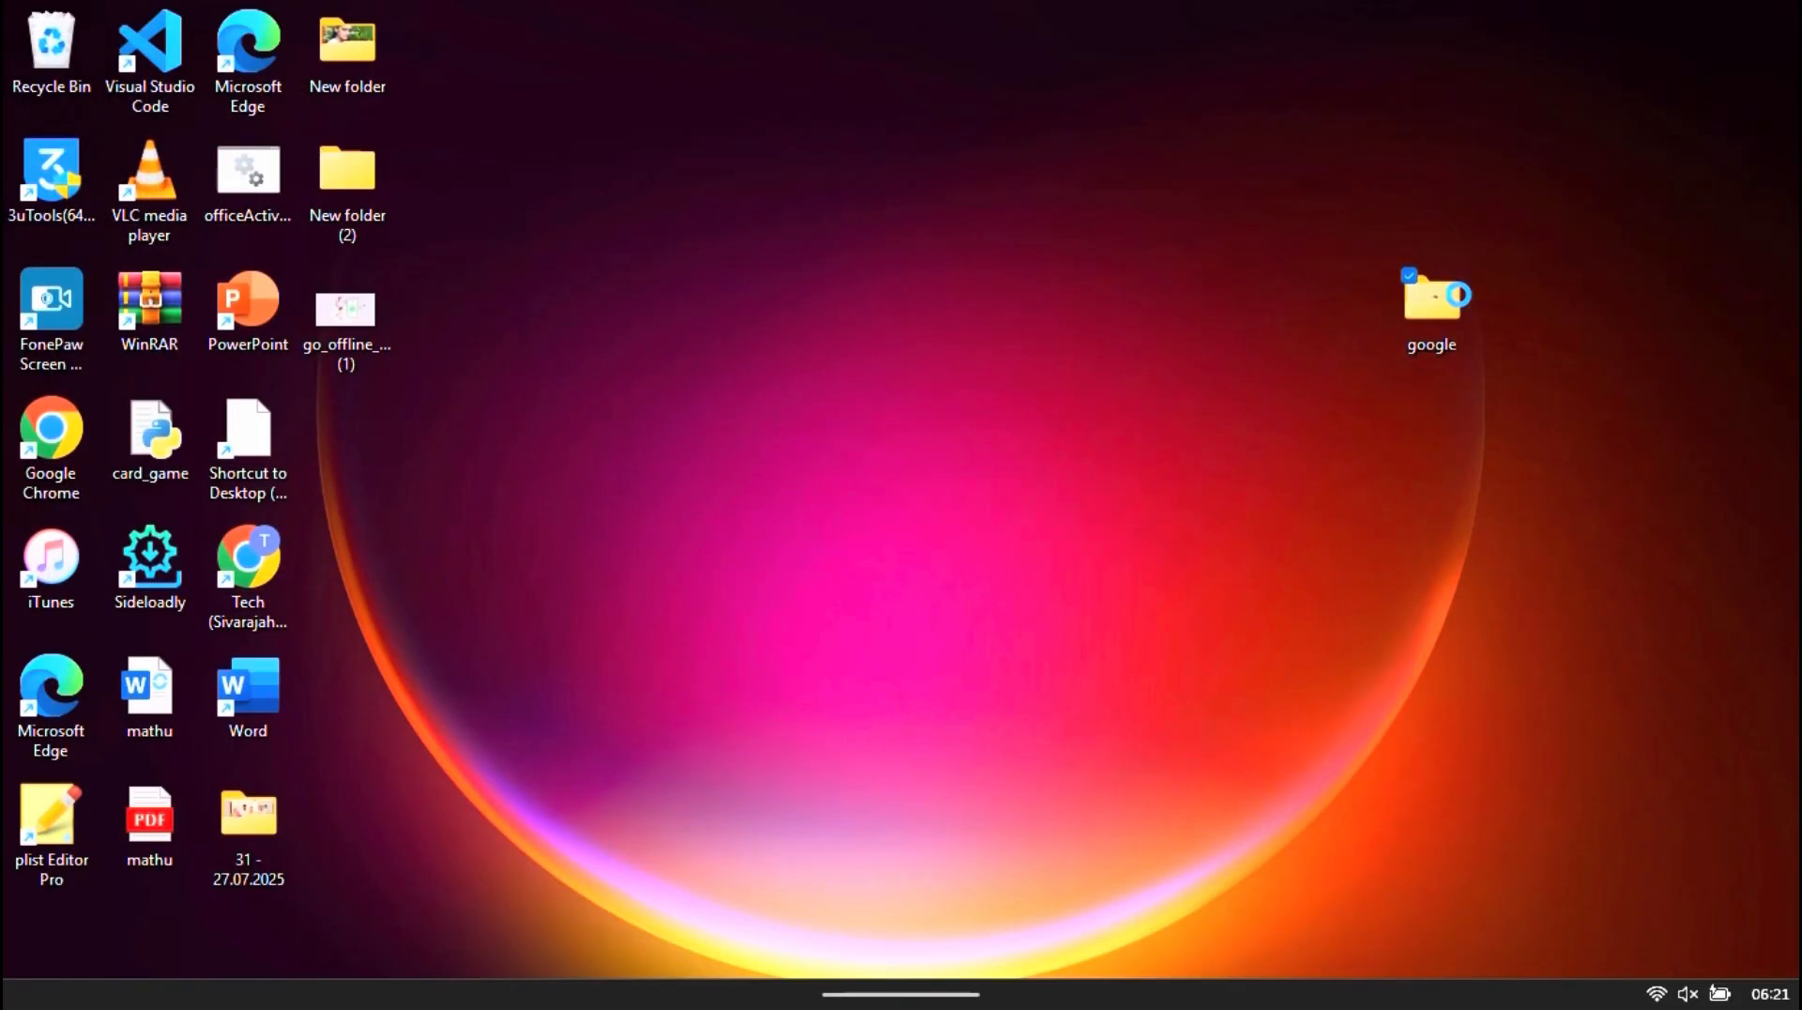
# - Copy the six DATA EXT4 archives and ITCPK from Storages onto NEW VOLUME (E:), then close Explorer
pyautogui.doubleClick(1430, 298)
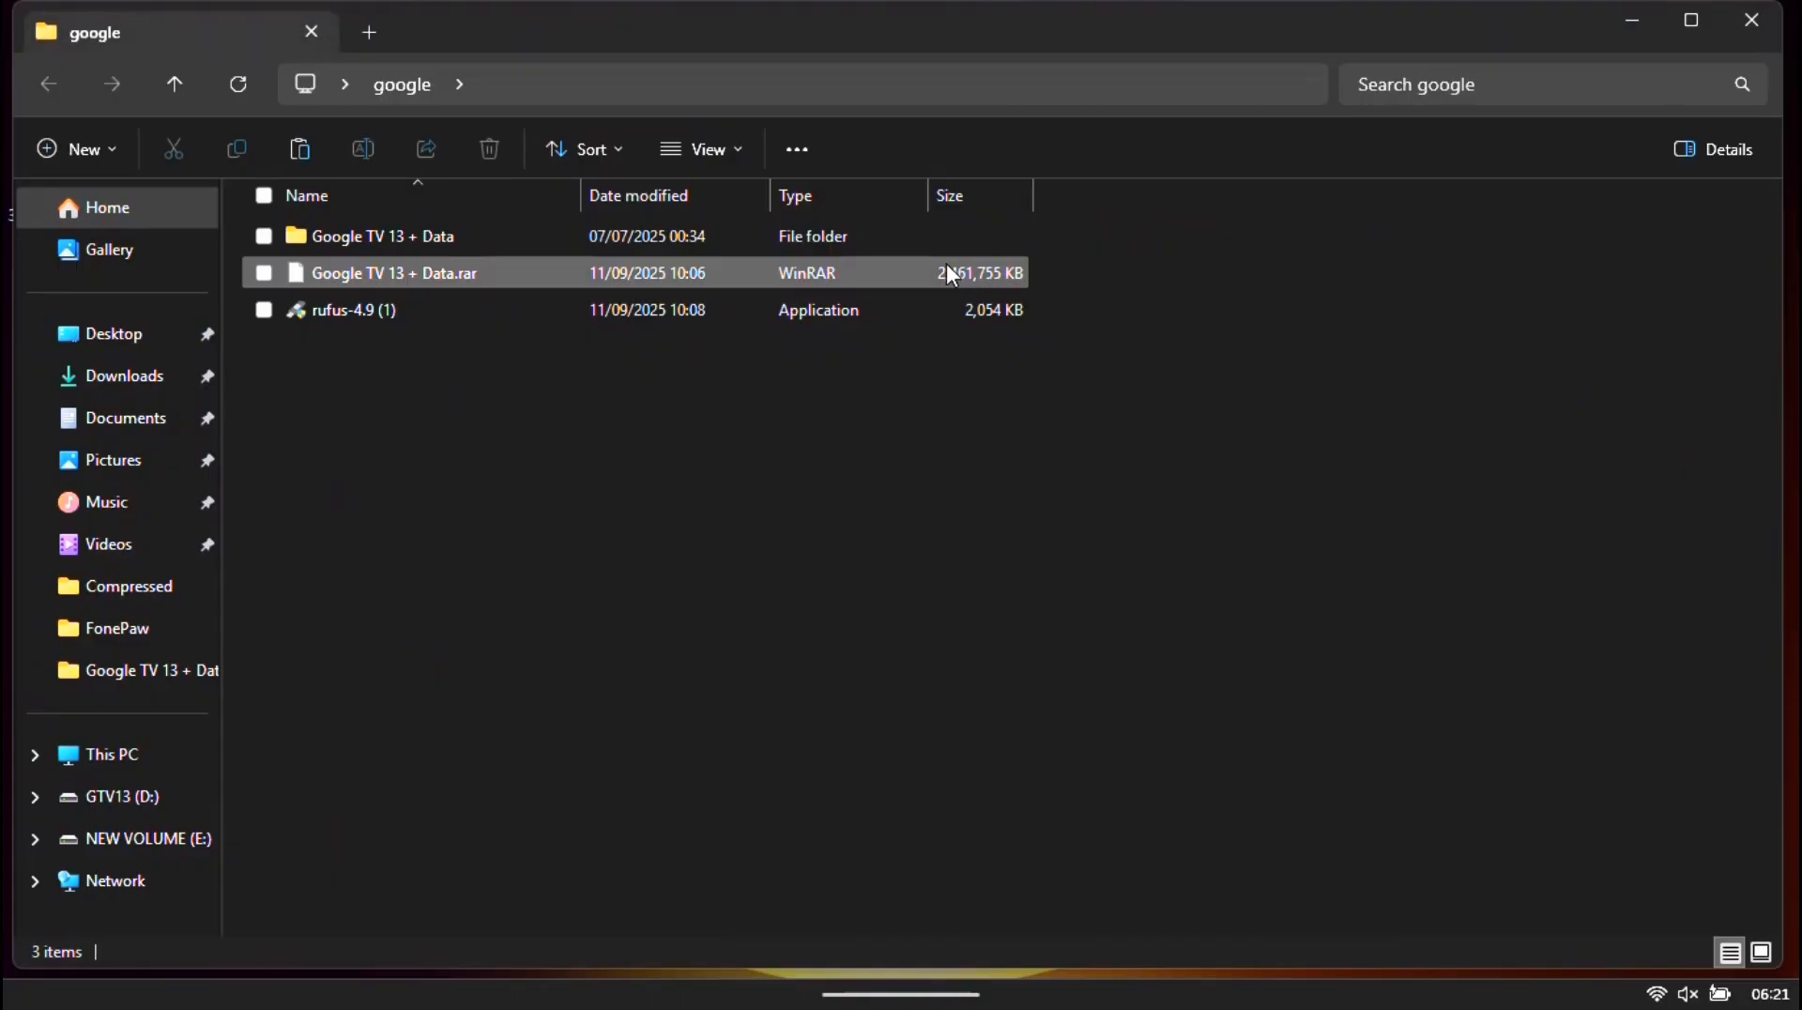
pyautogui.doubleClick(383, 236)
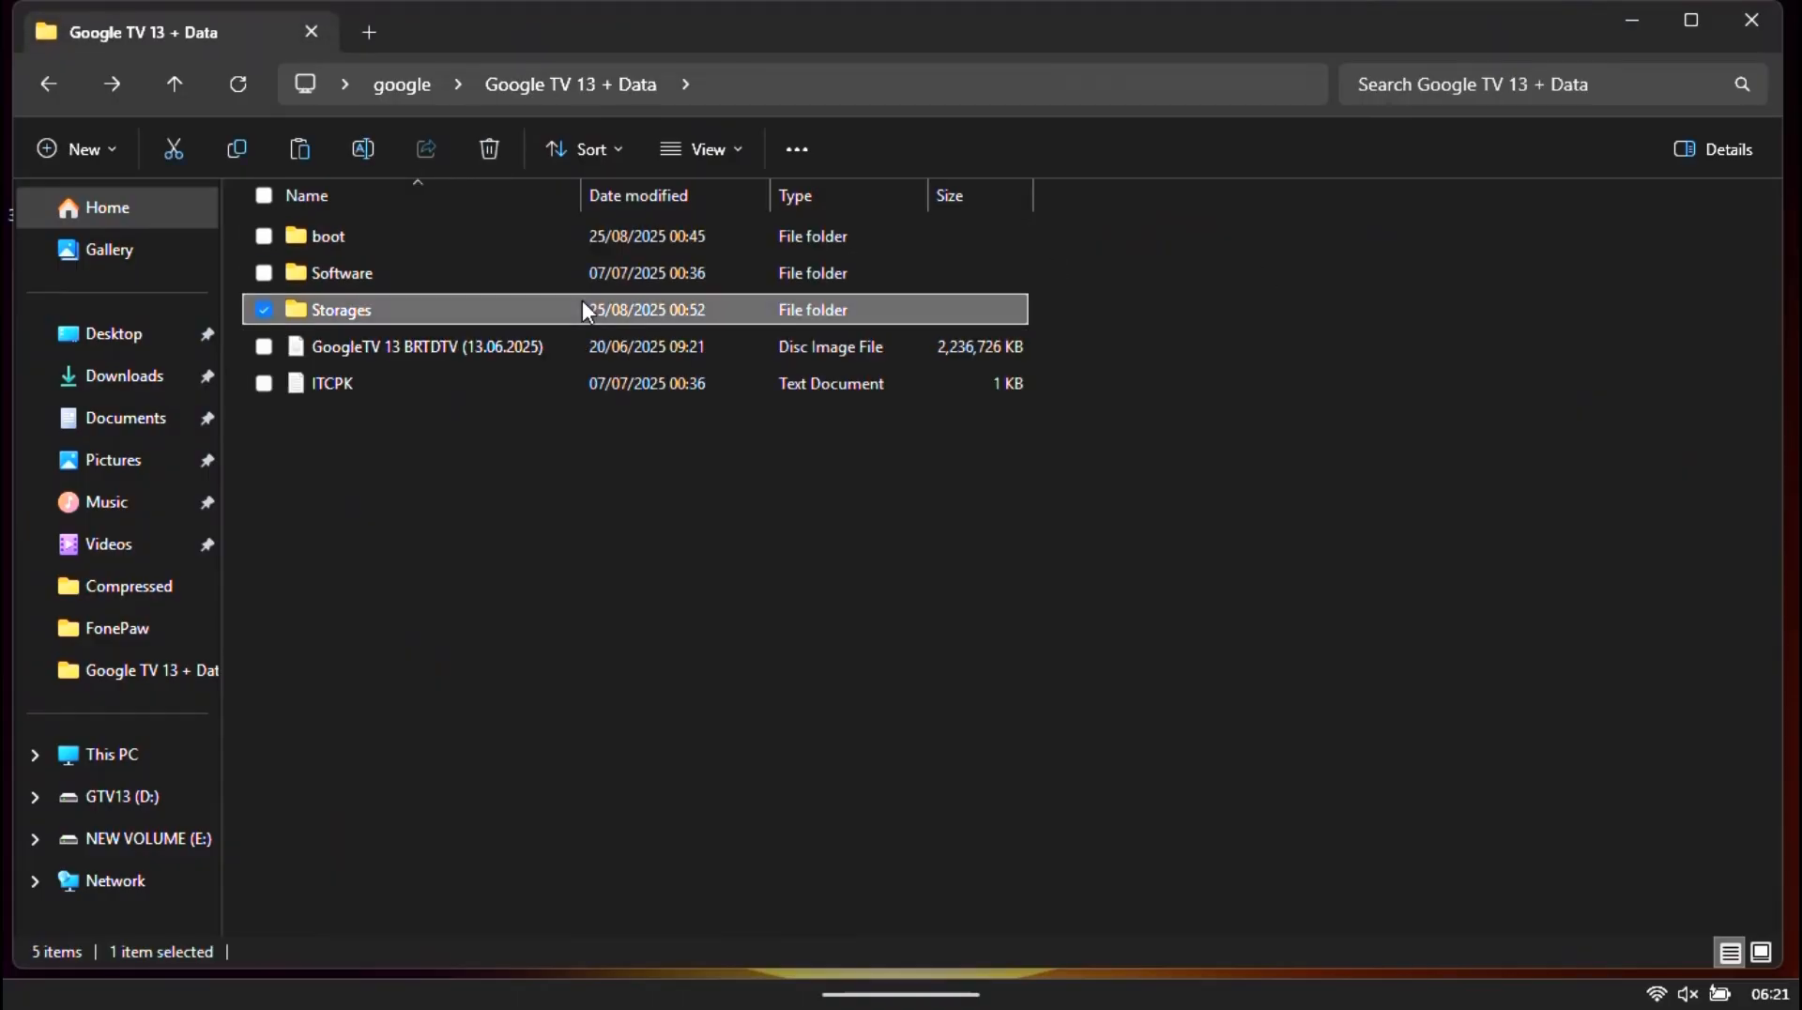
pyautogui.doubleClick(339, 309)
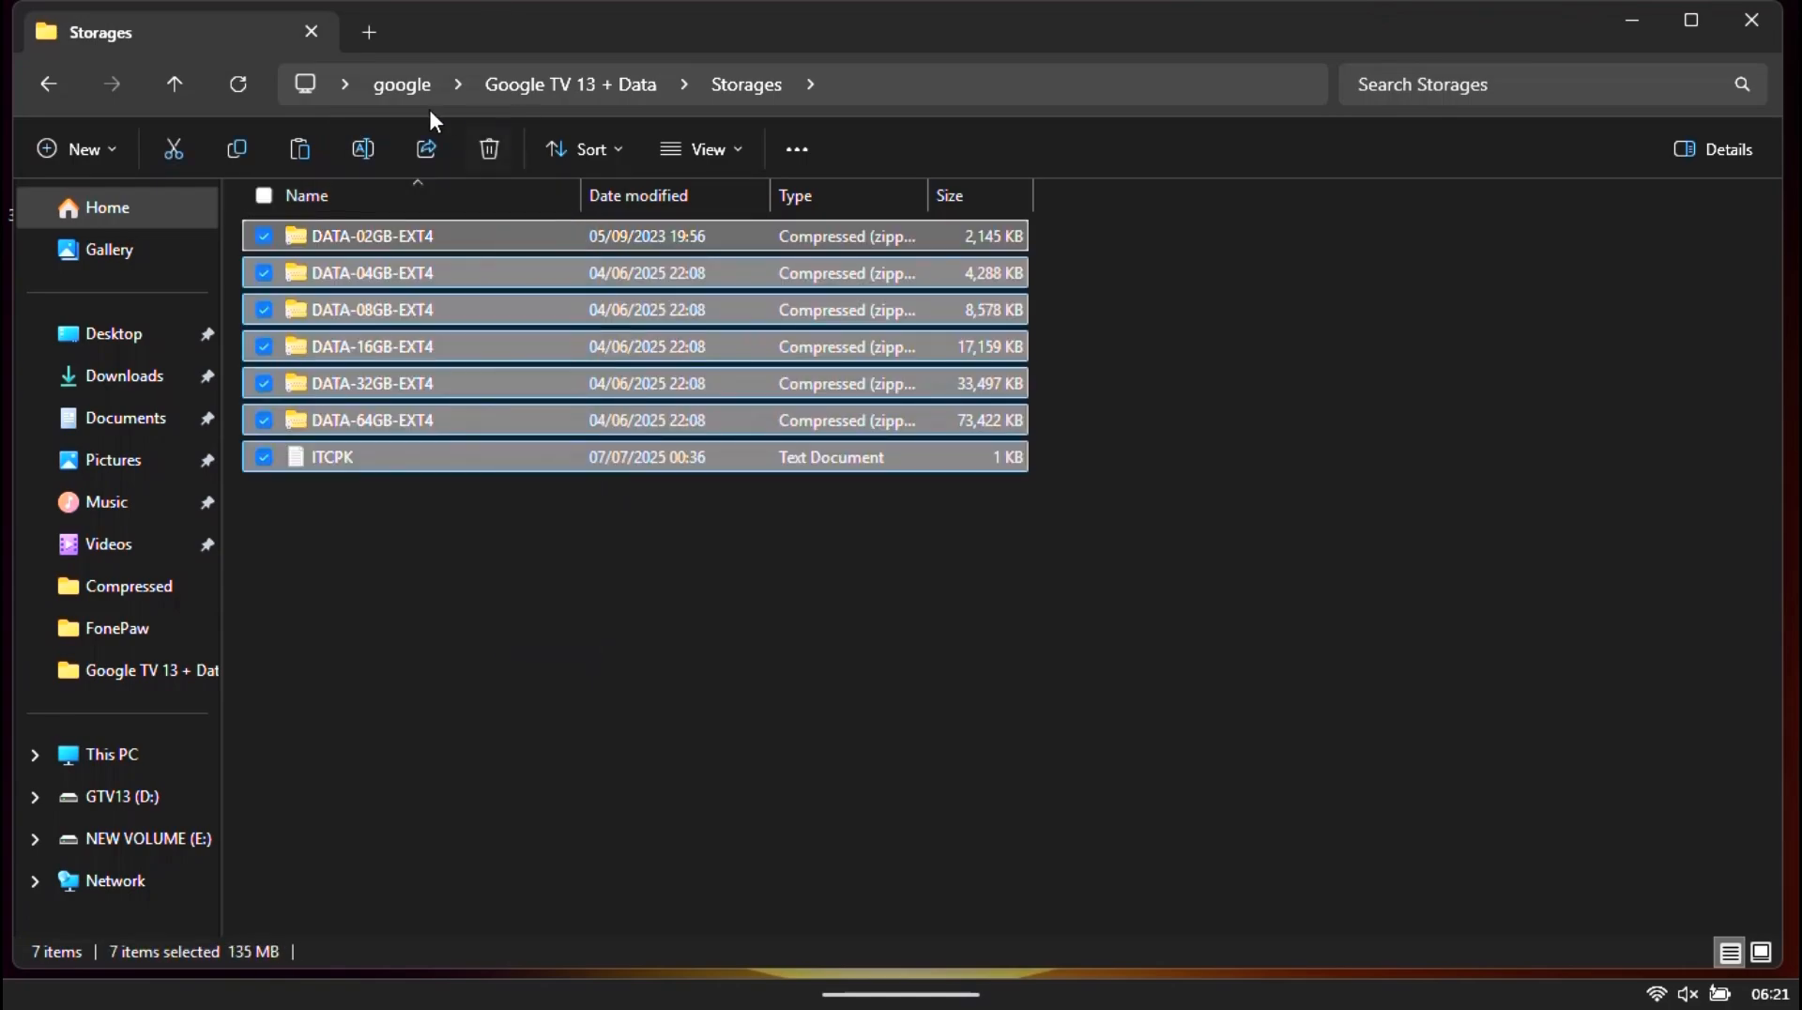
pyautogui.moveTo(238, 150)
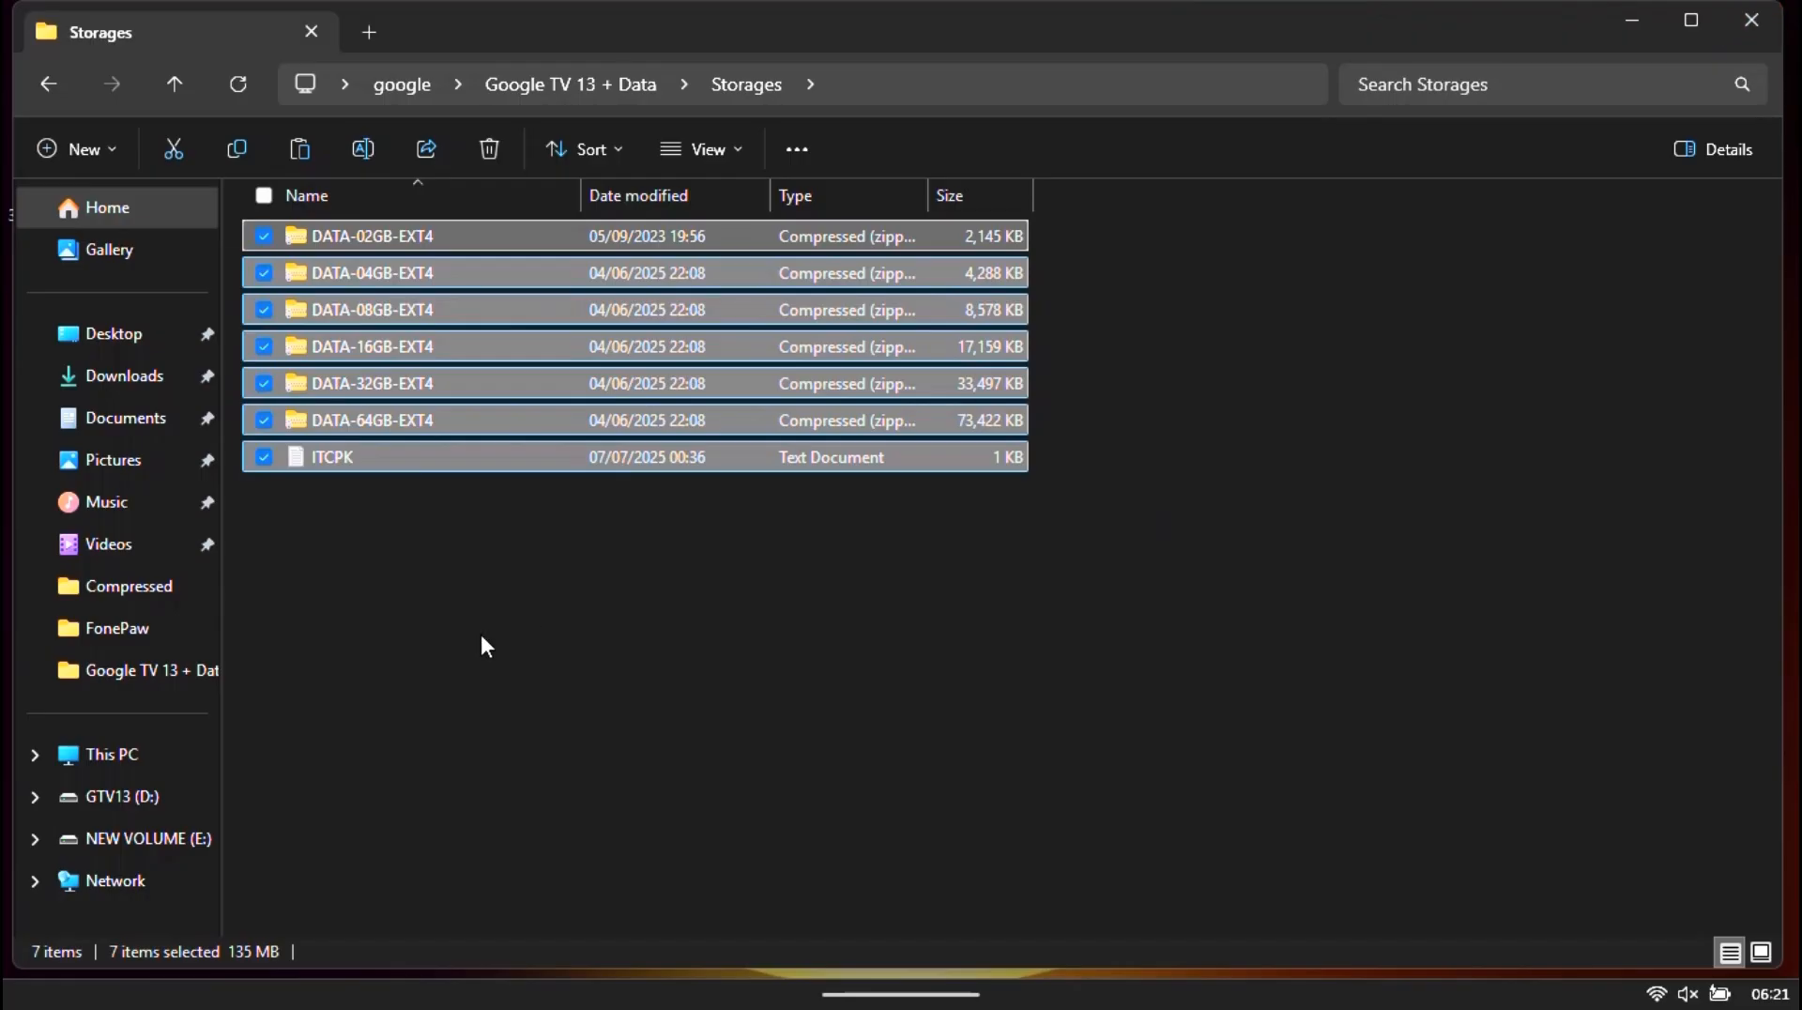
pyautogui.click(147, 837)
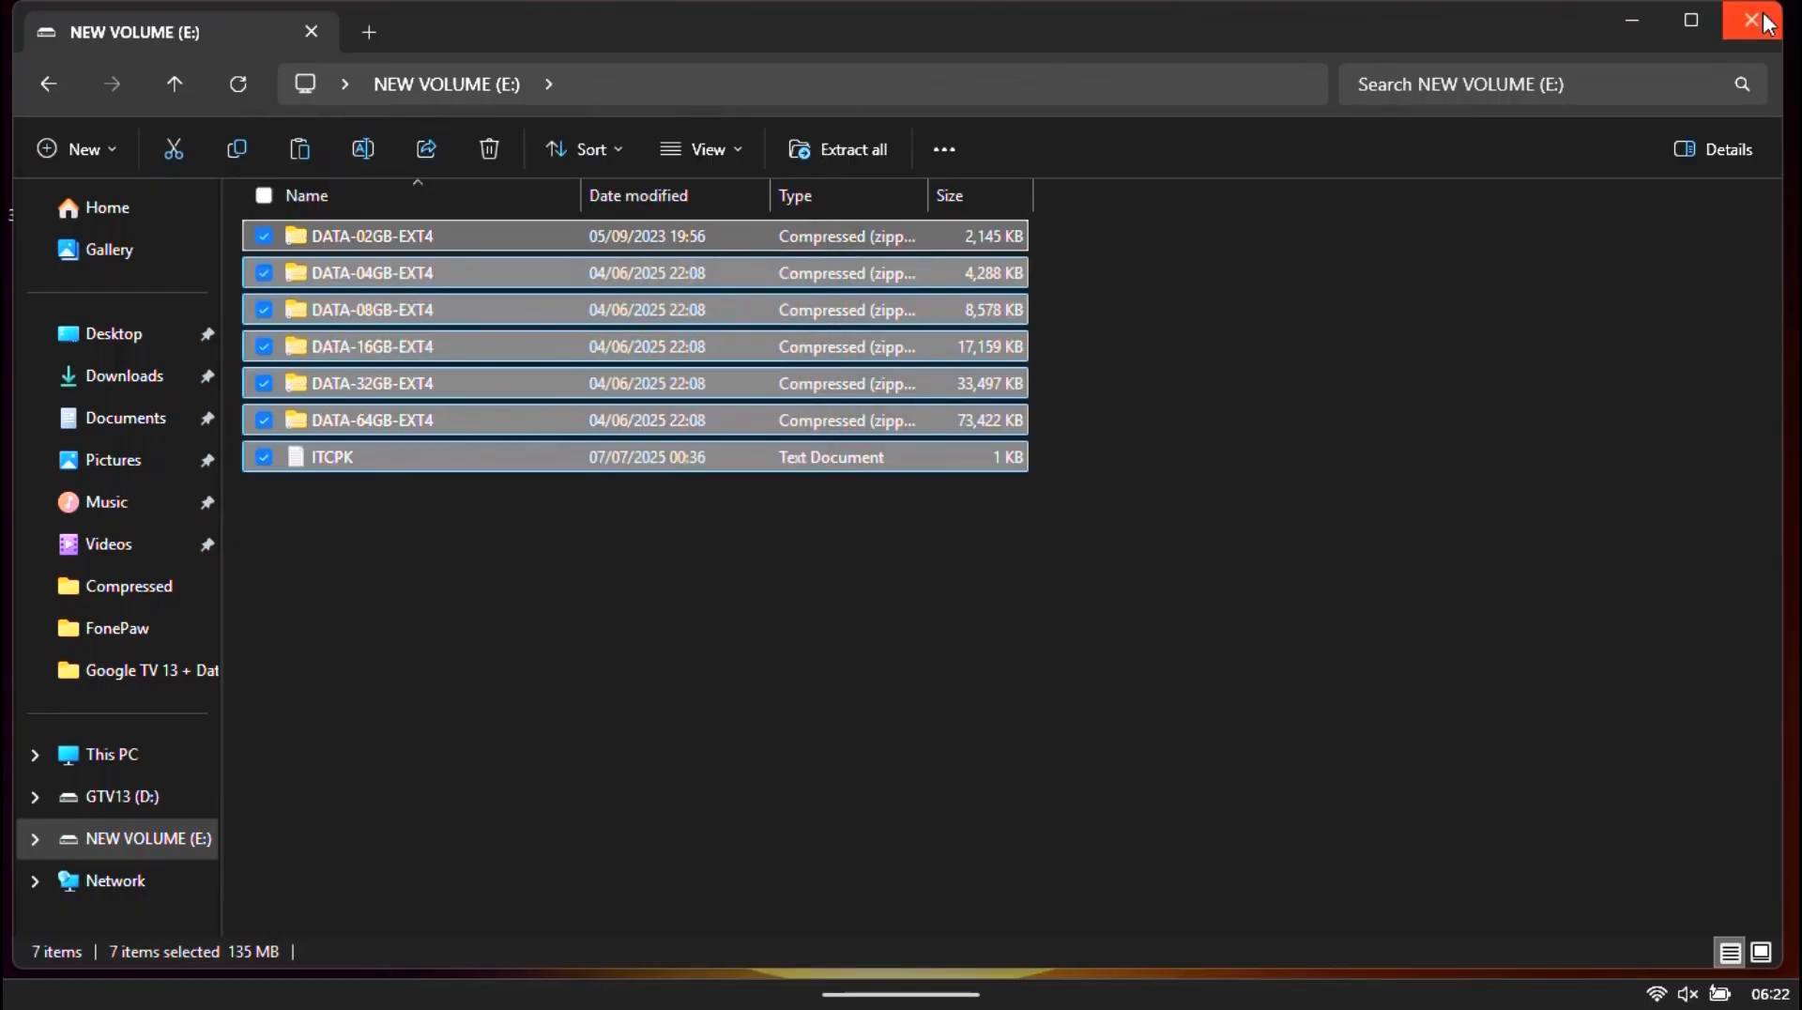
pyautogui.click(1780, 20)
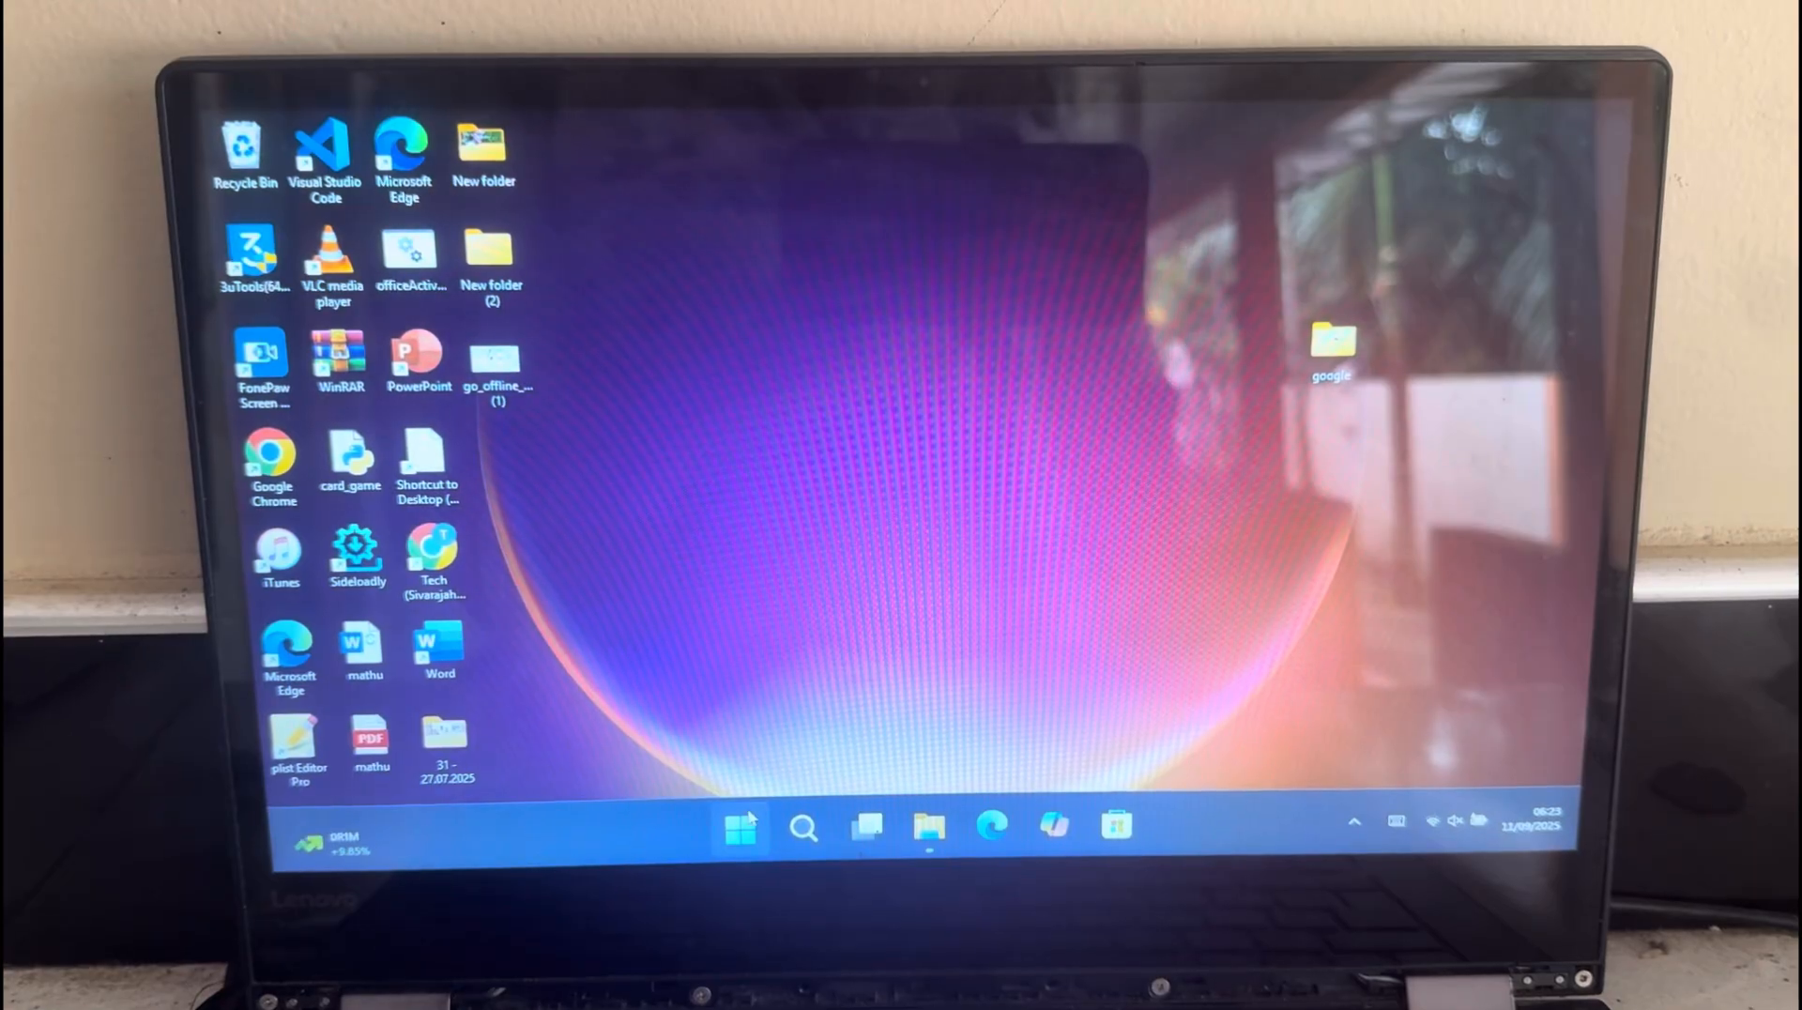
# - Restart the laptop from the Windows Start menu's power options
pyautogui.click(740, 826)
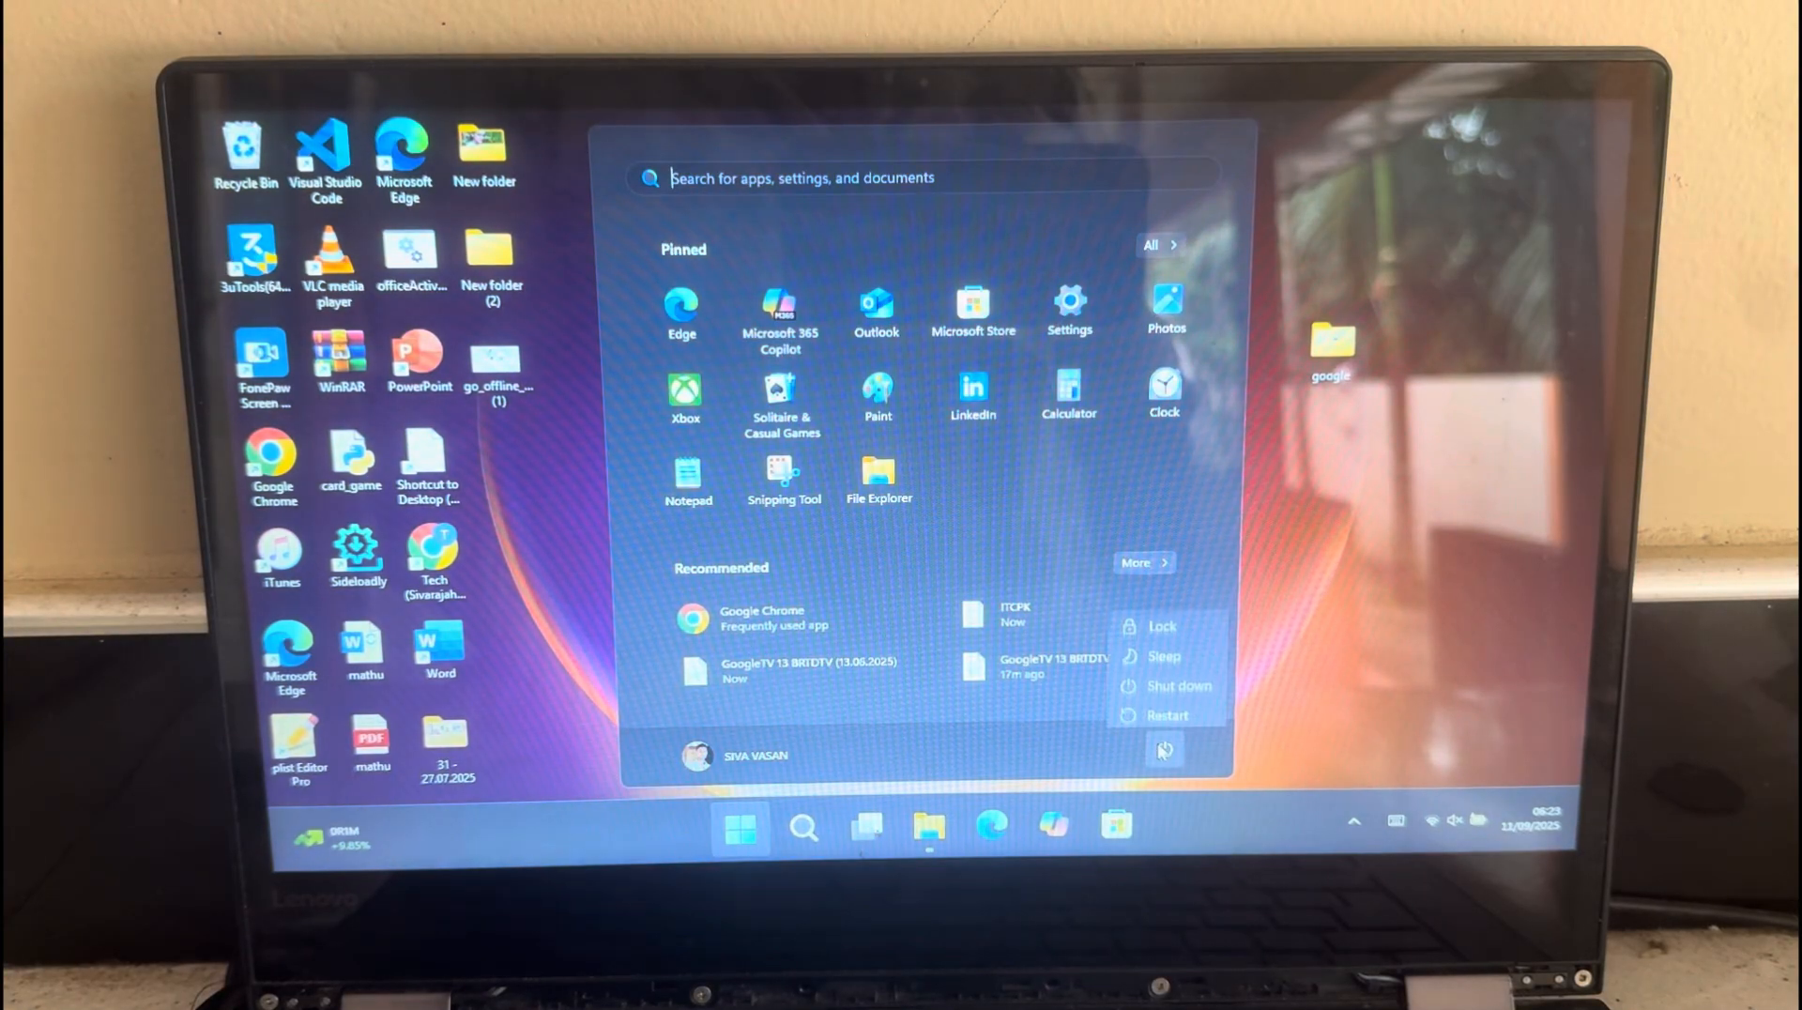
pyautogui.click(1168, 714)
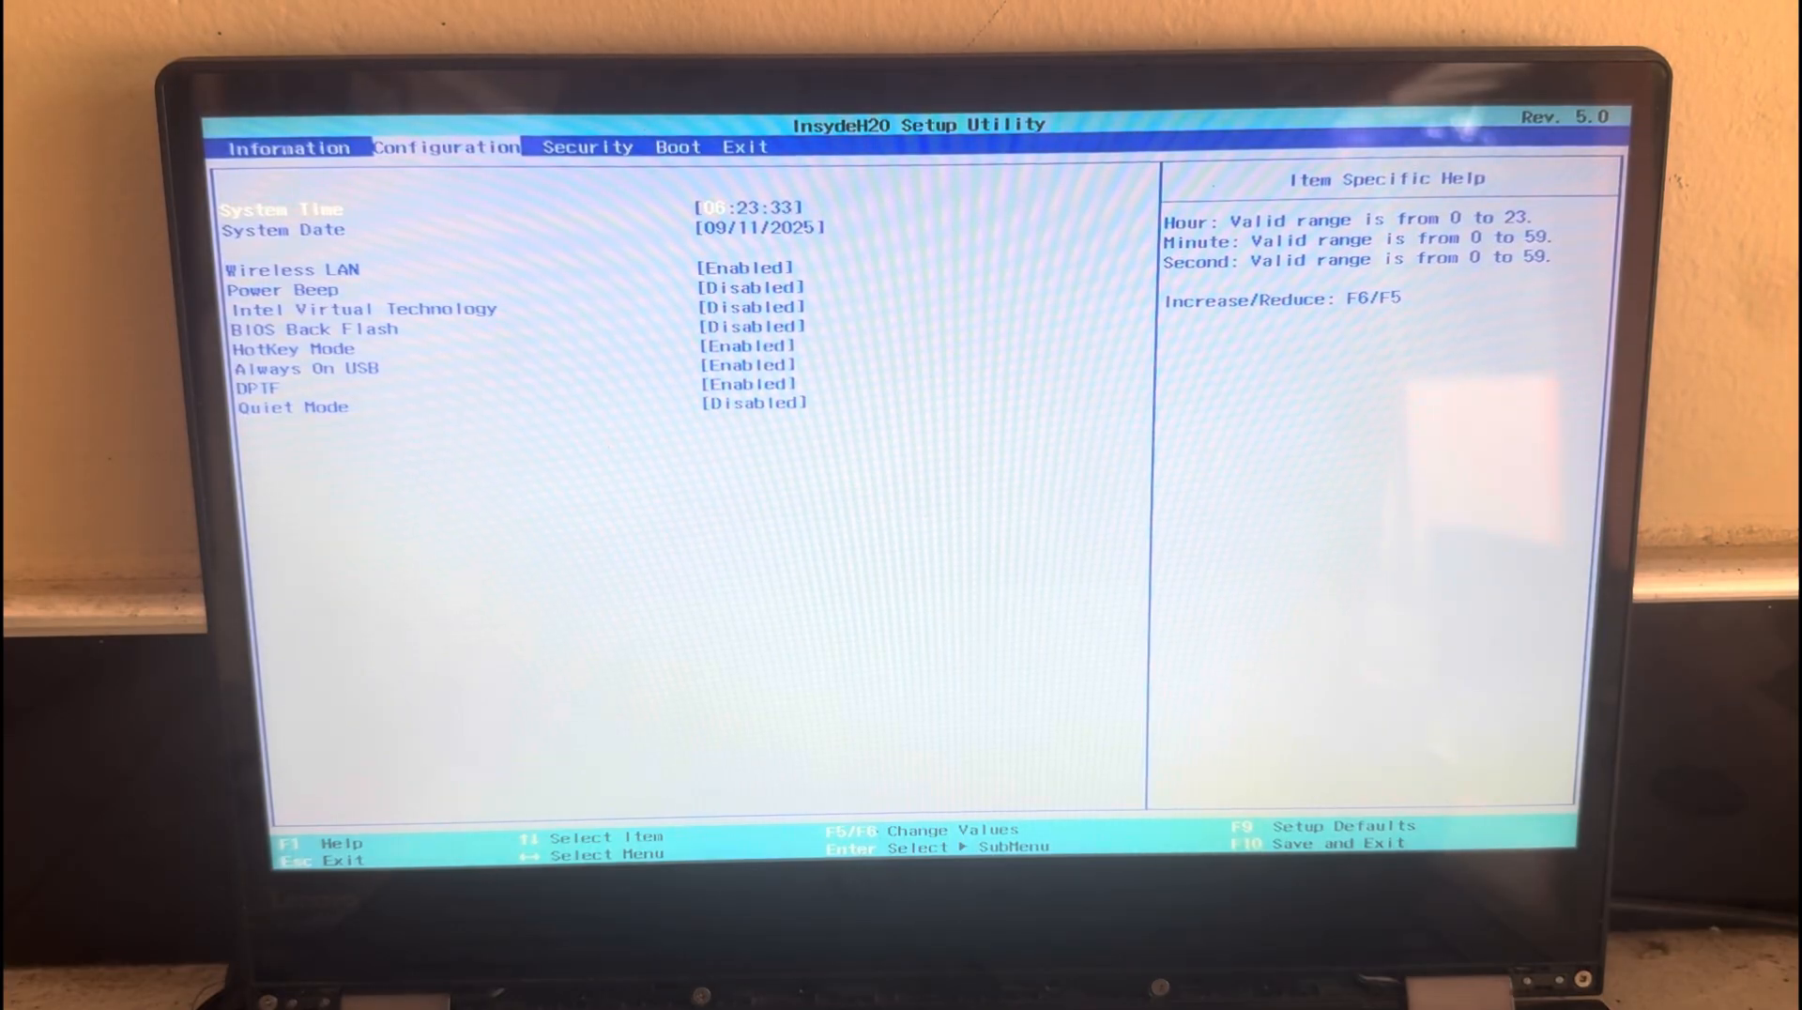
# - Set Secure Boot to Disabled on the Security tab and save with F10
pyautogui.press('Right')
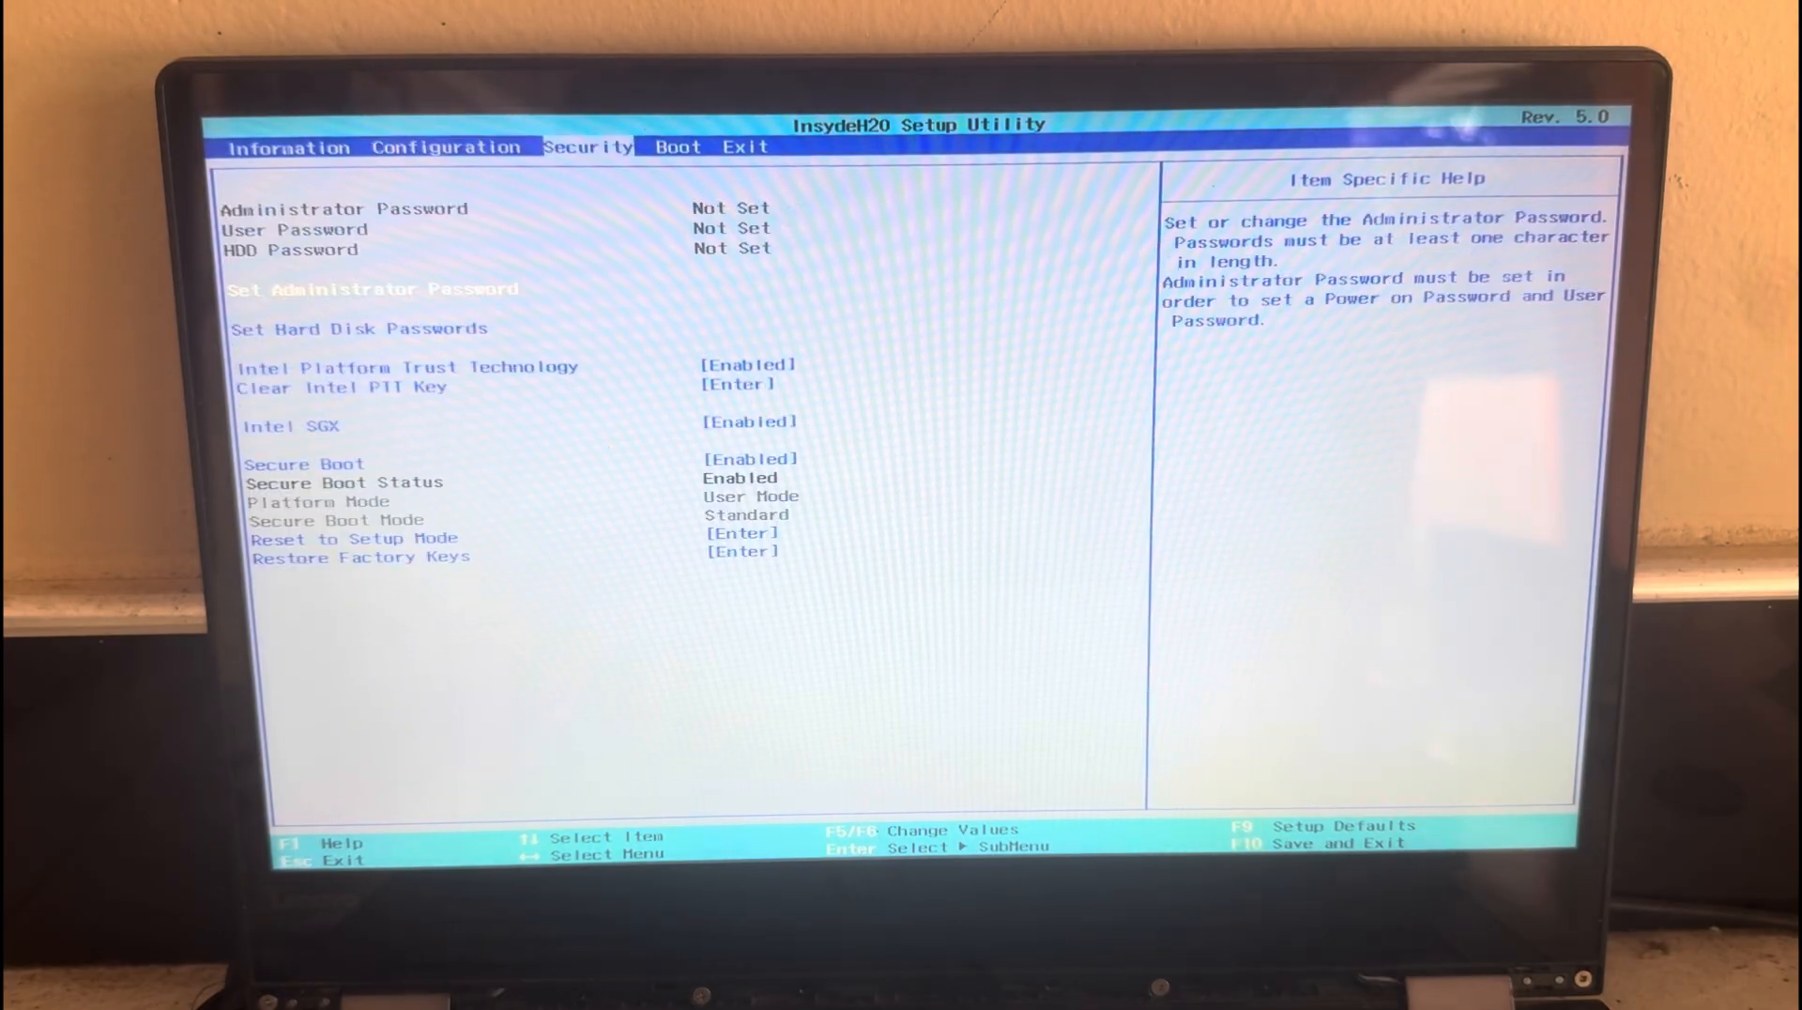
pyautogui.press('down')
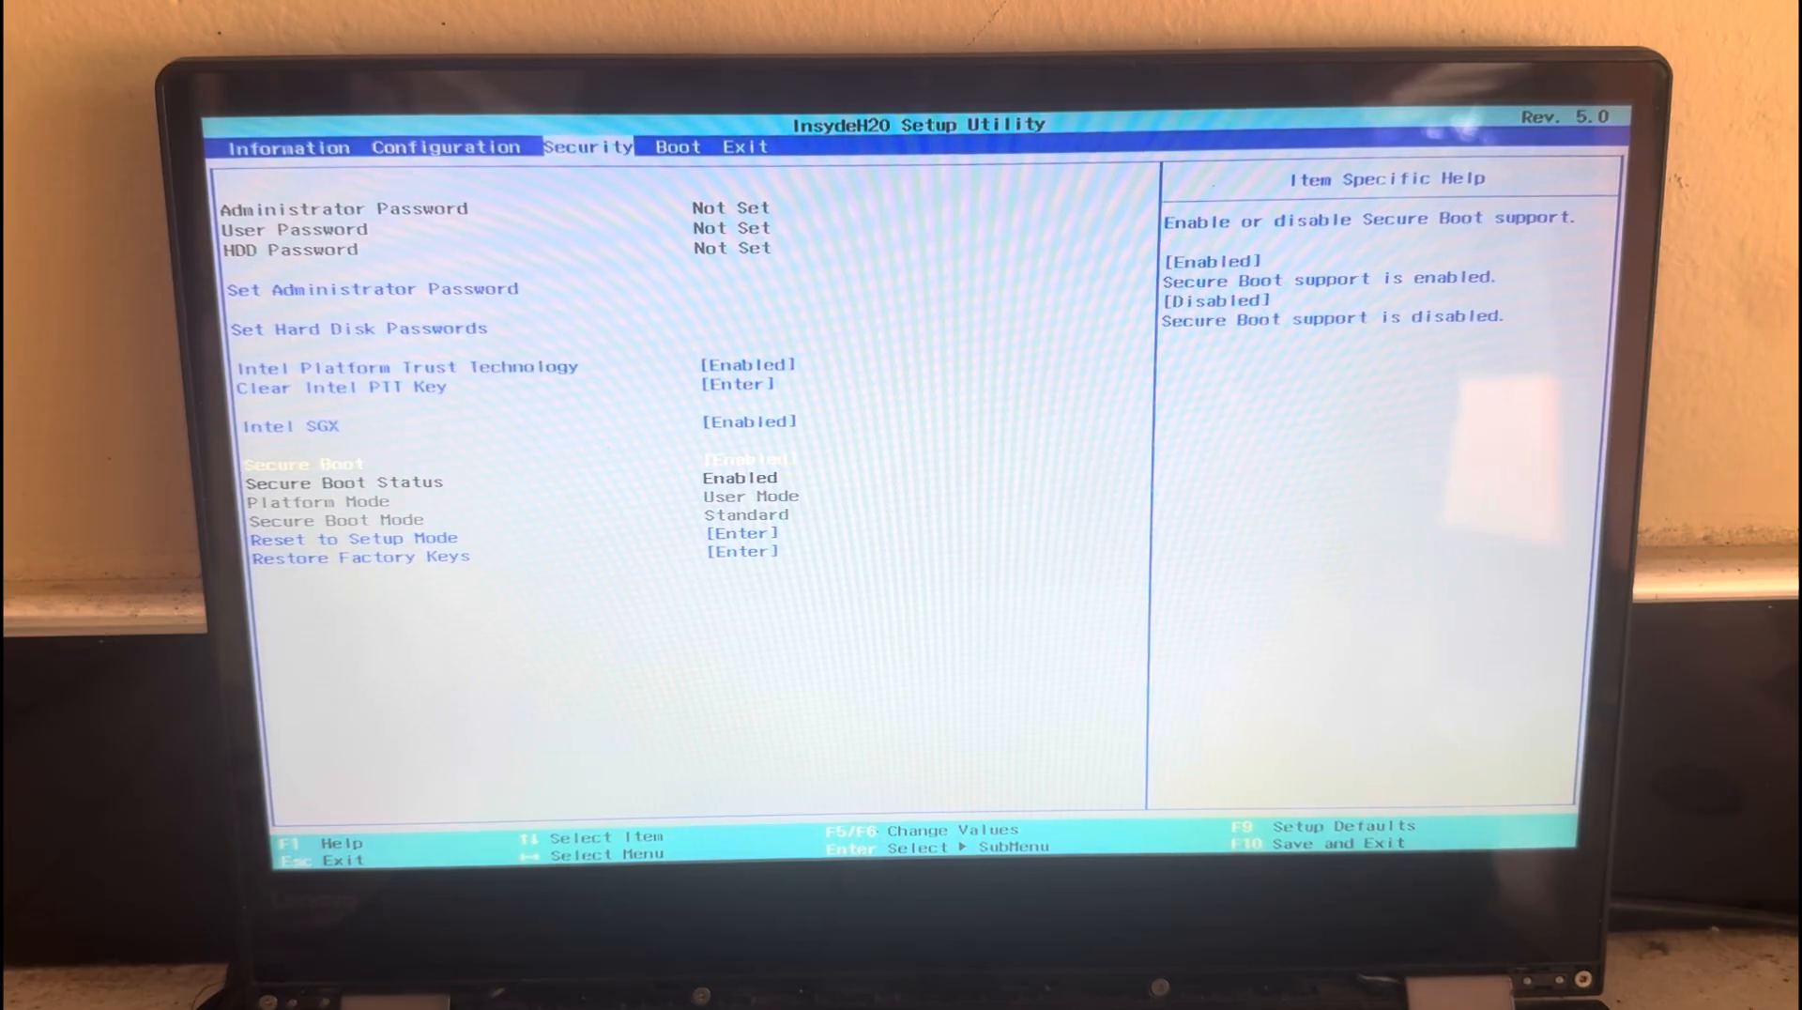
pyautogui.press('Return')
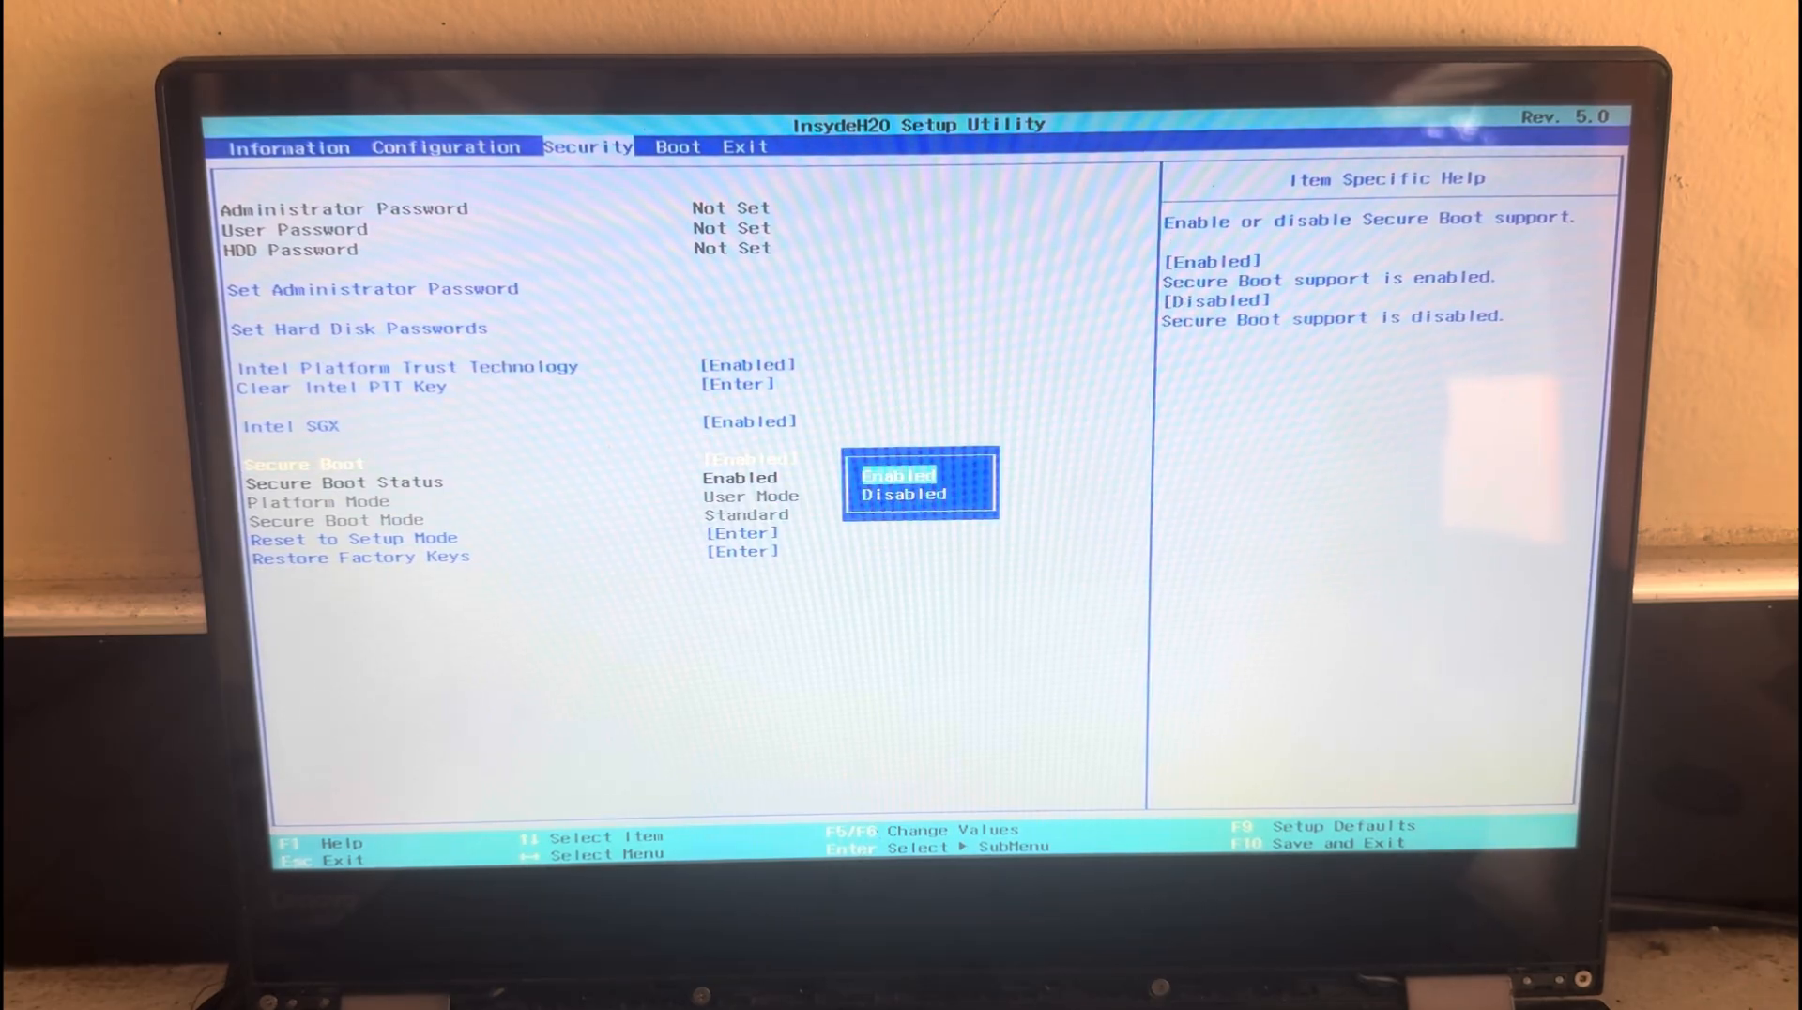
pyautogui.press('Down')
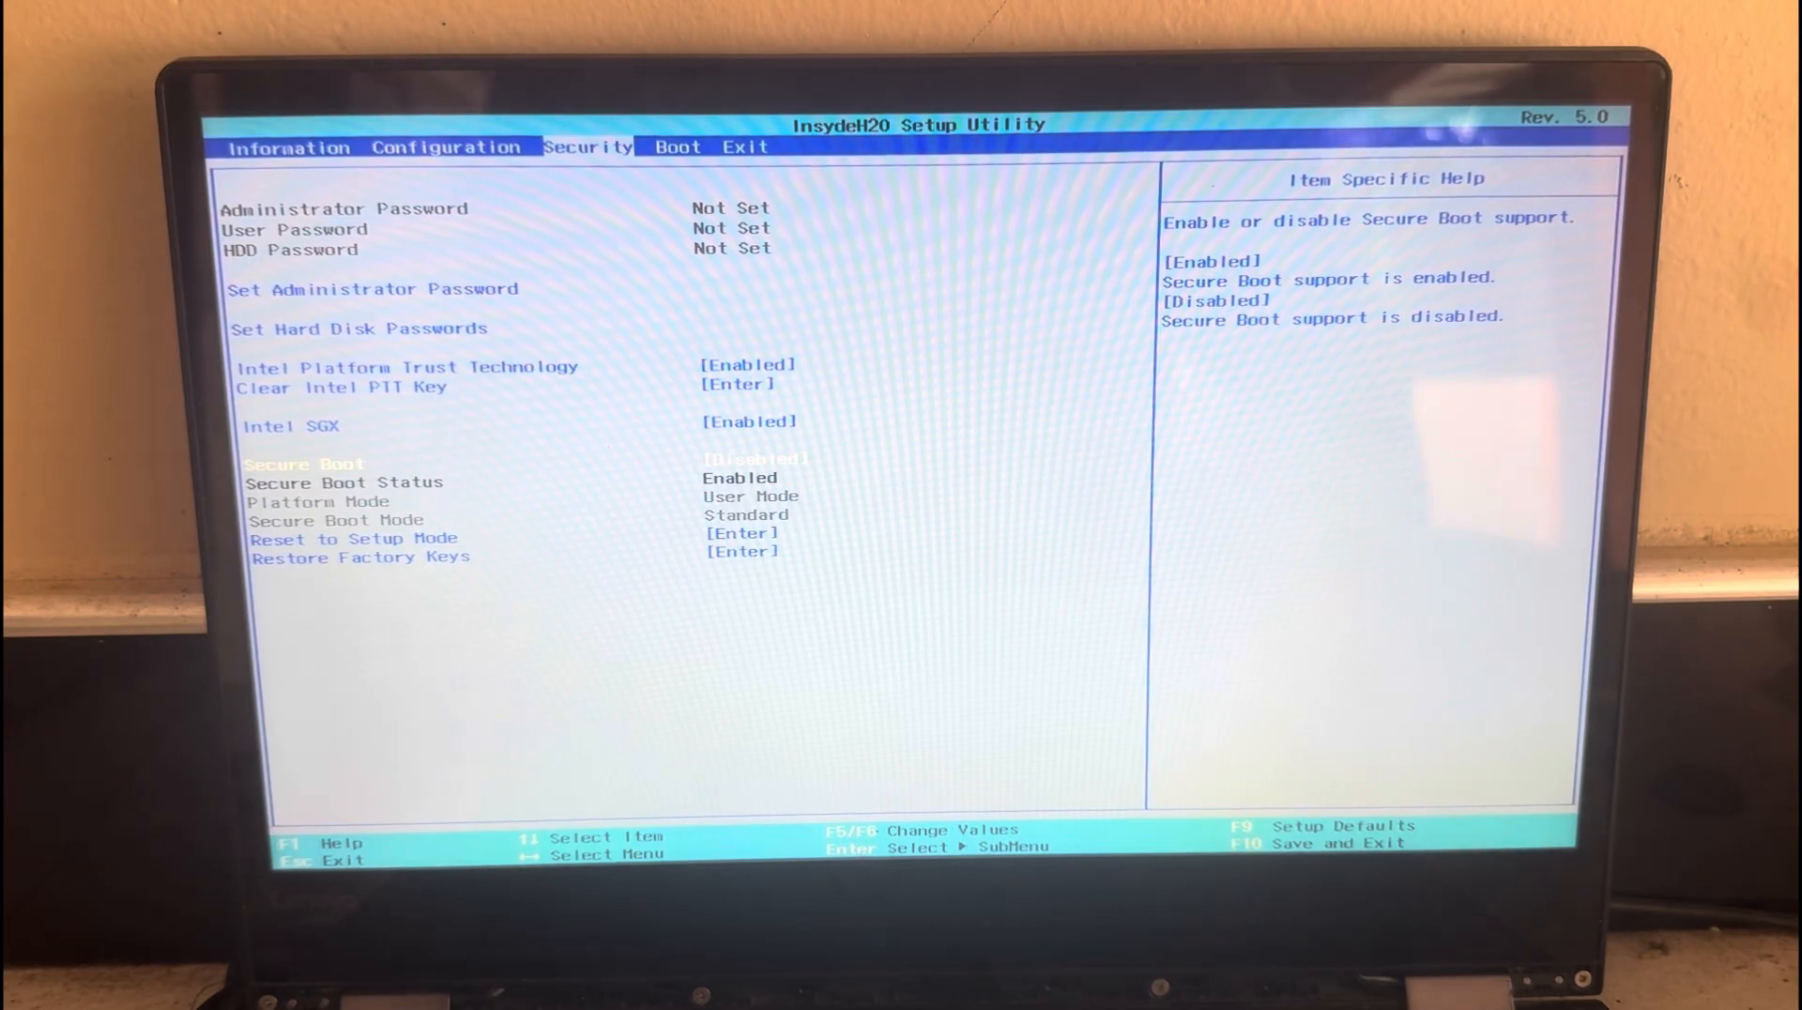
pyautogui.press('F10')
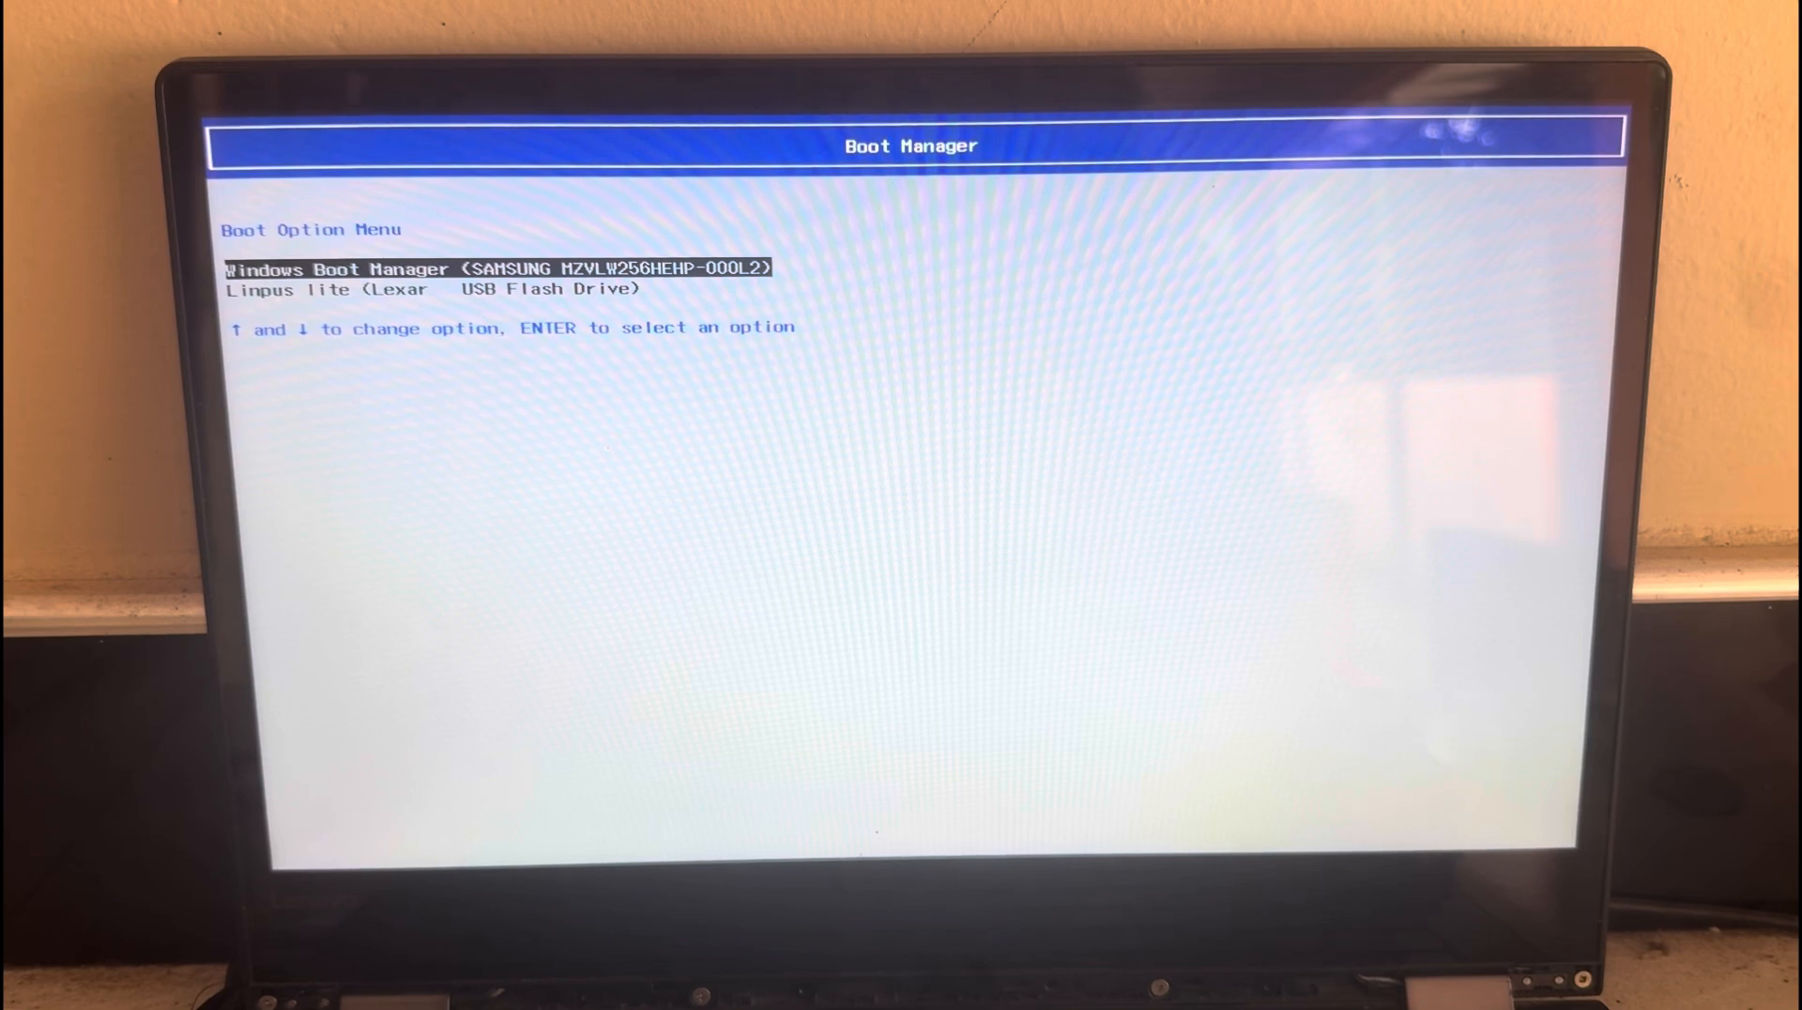
# - Boot from Linpus lite (Lexar USB Flash Drive) in the Boot Manager
pyautogui.press('Down')
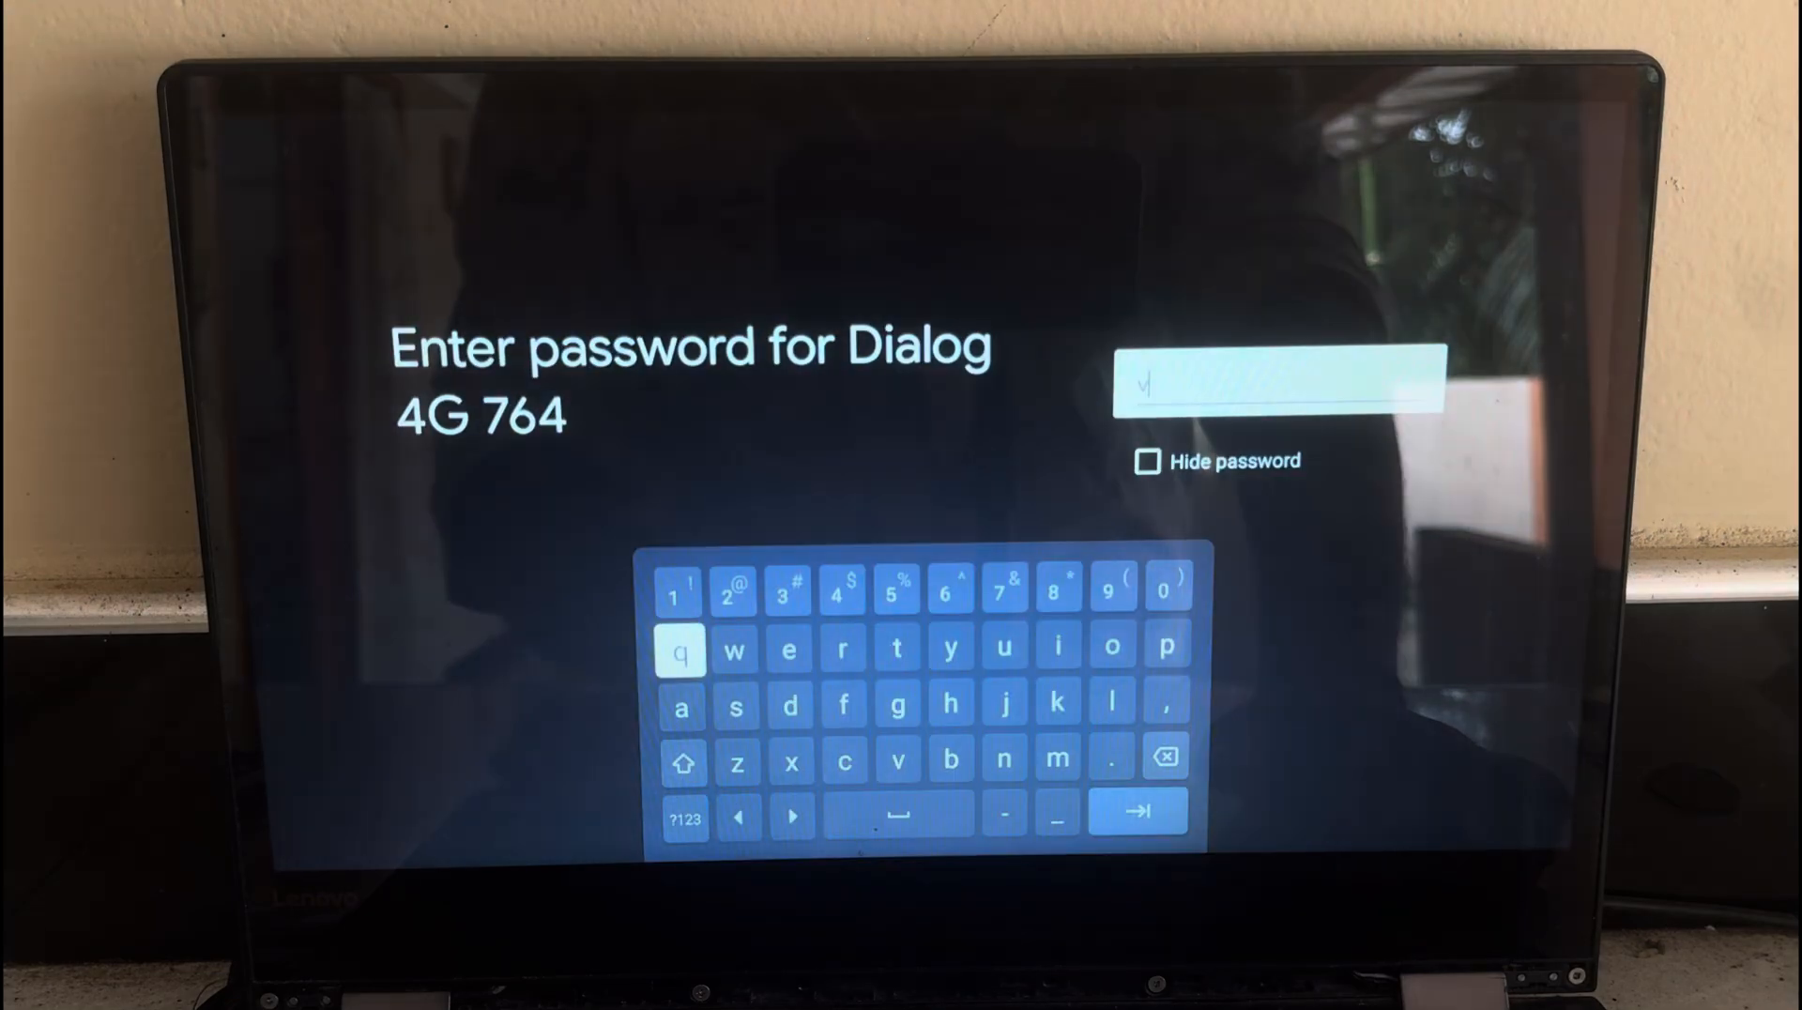
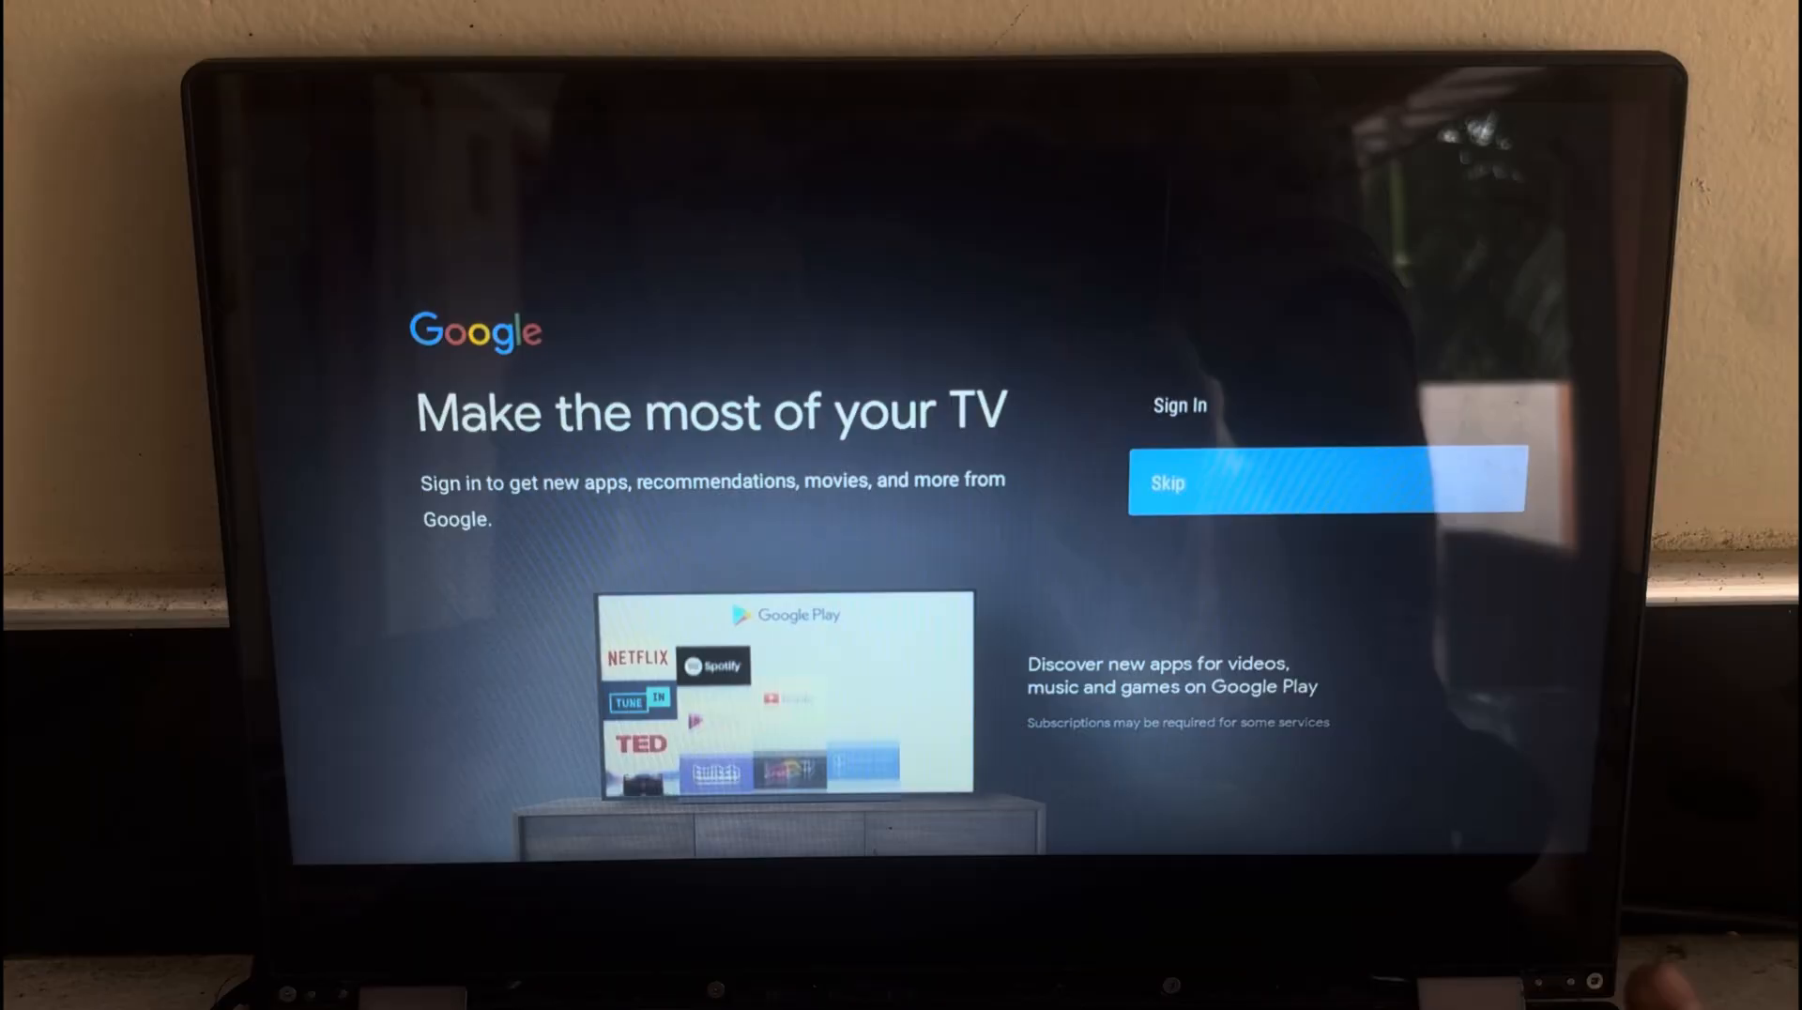
pyautogui.click(1326, 483)
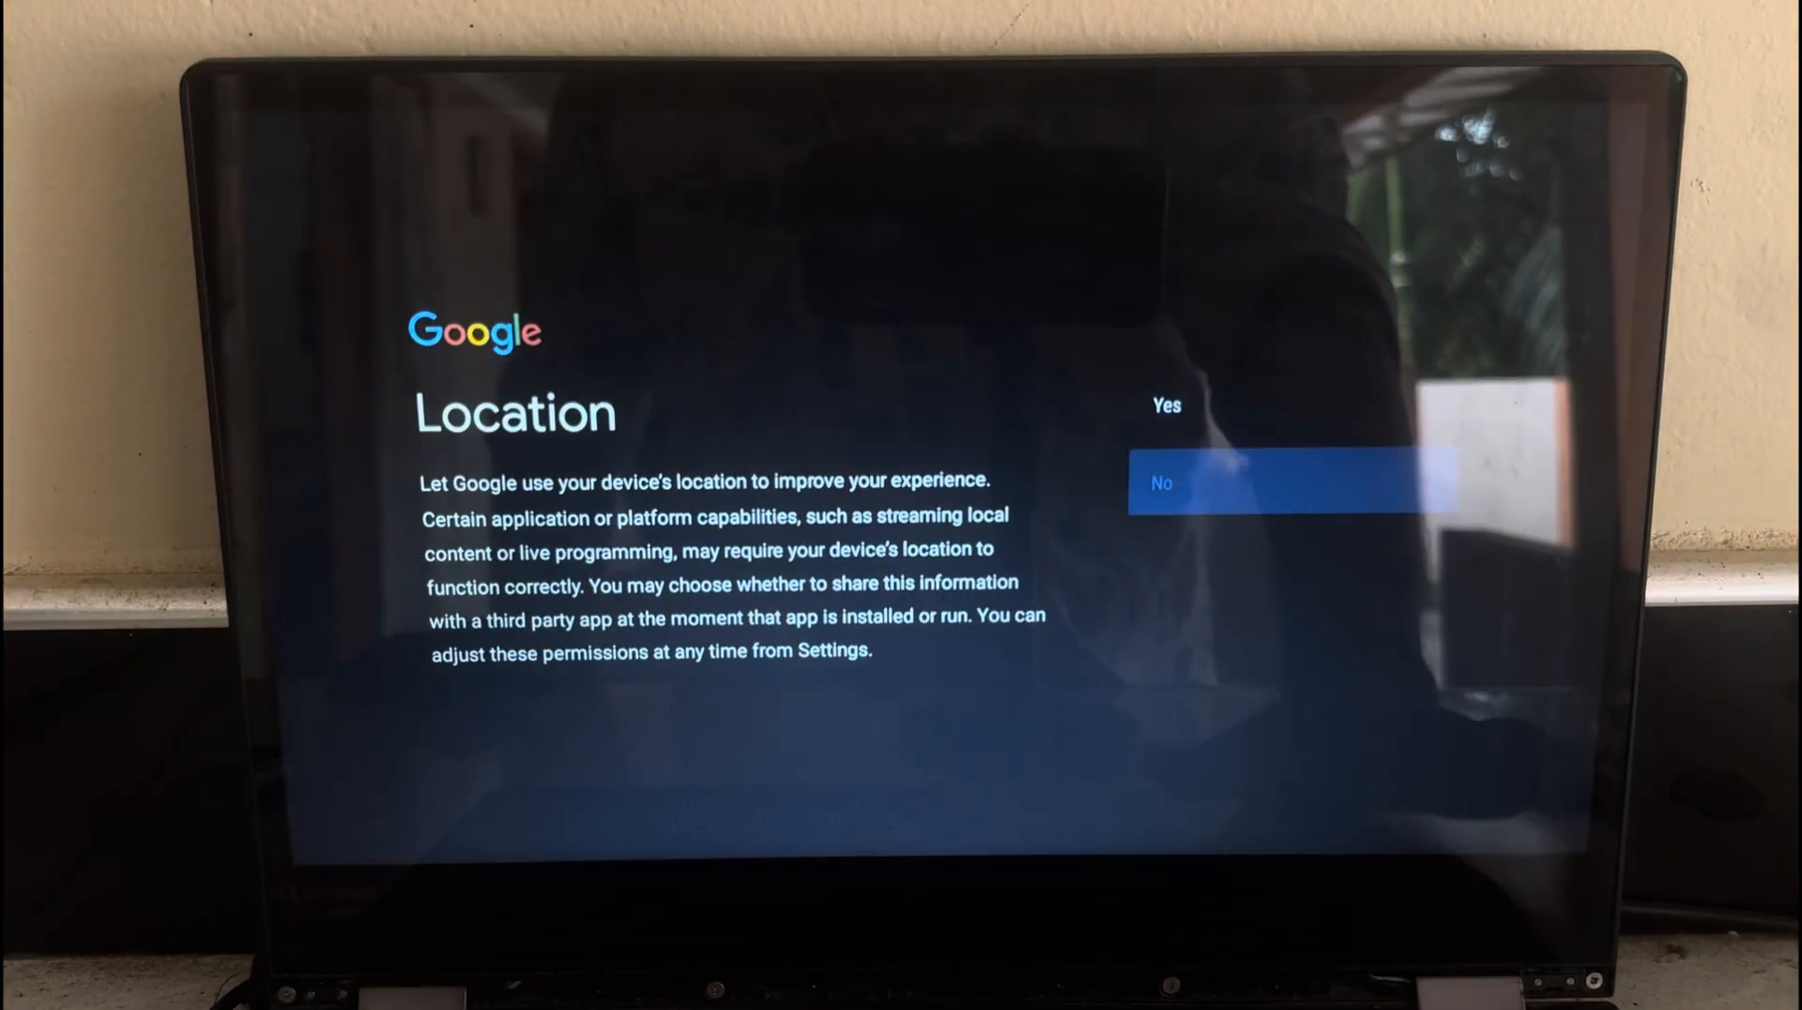